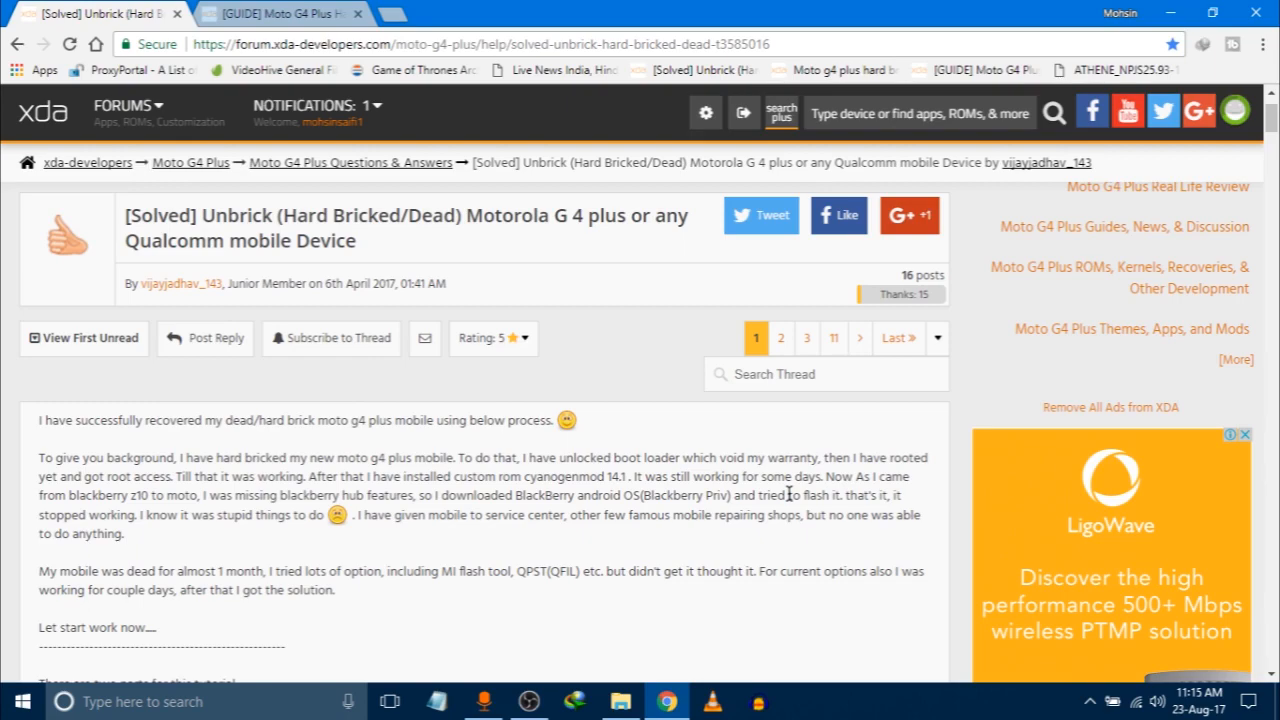
Scroll the unbrick thread down to Part 1's two bcdedit test-mode commands
scroll("down", 3)
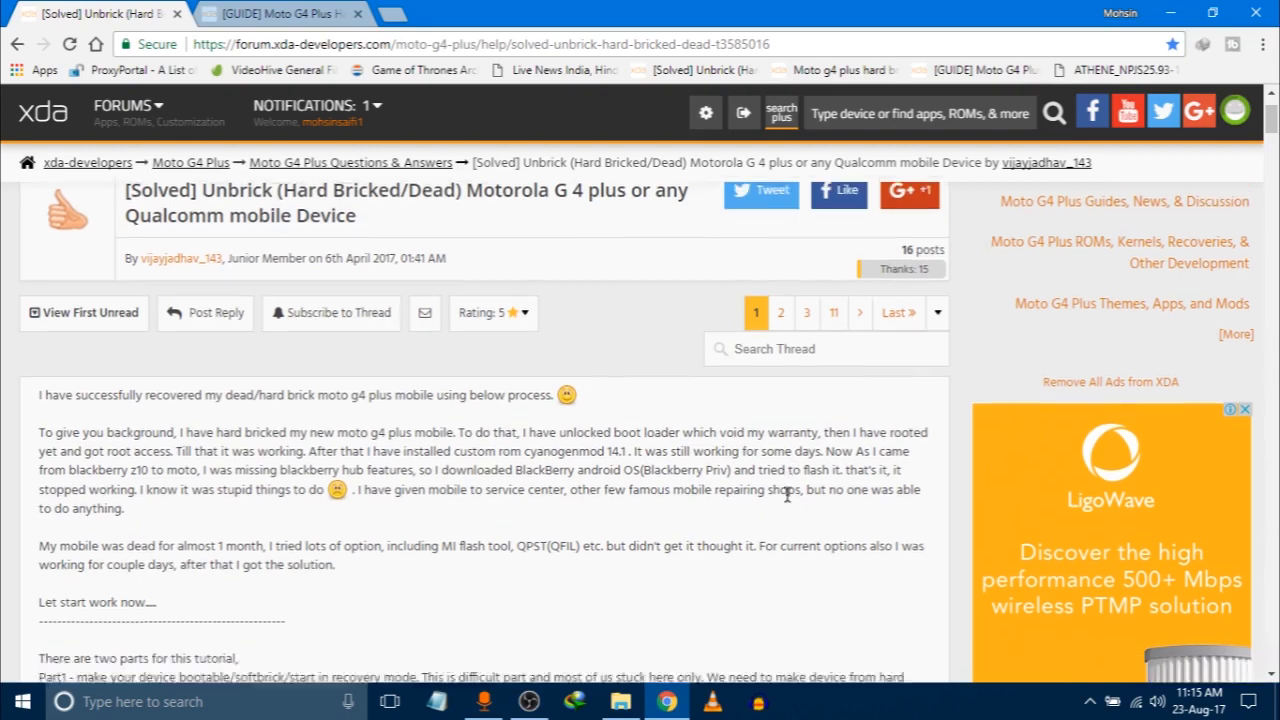
scroll("down", 3)
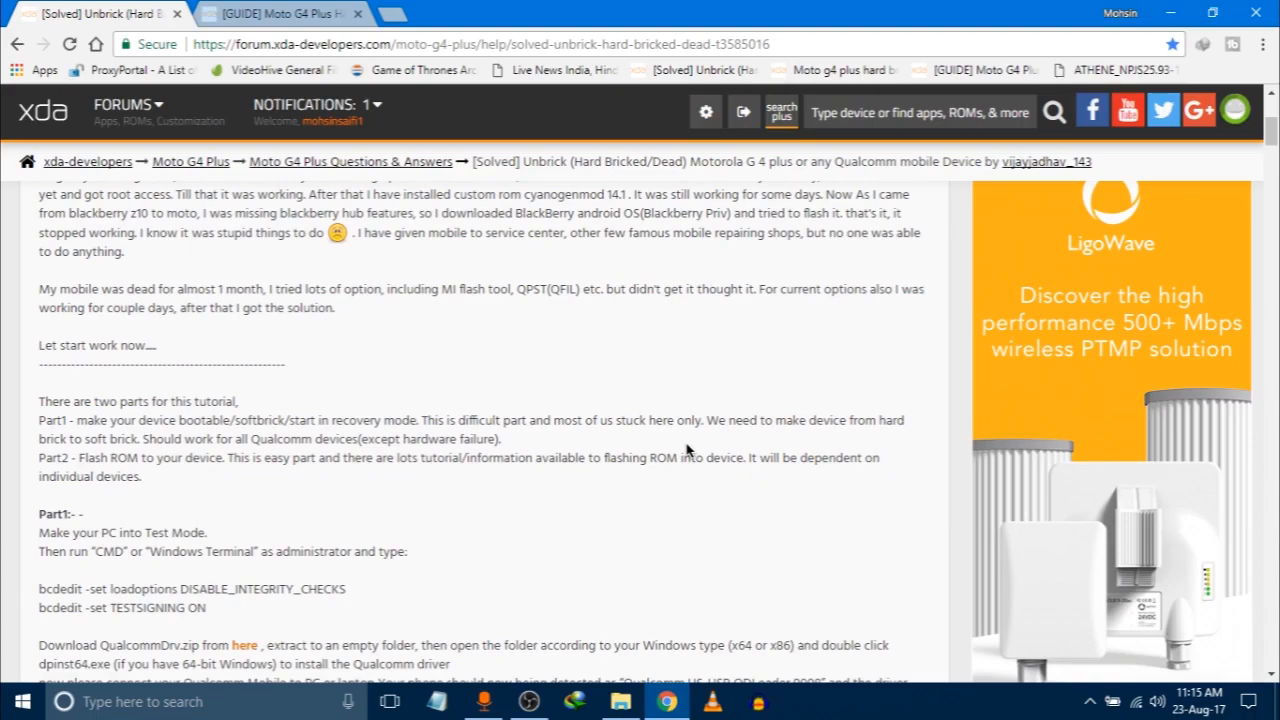
scroll("down", 3)
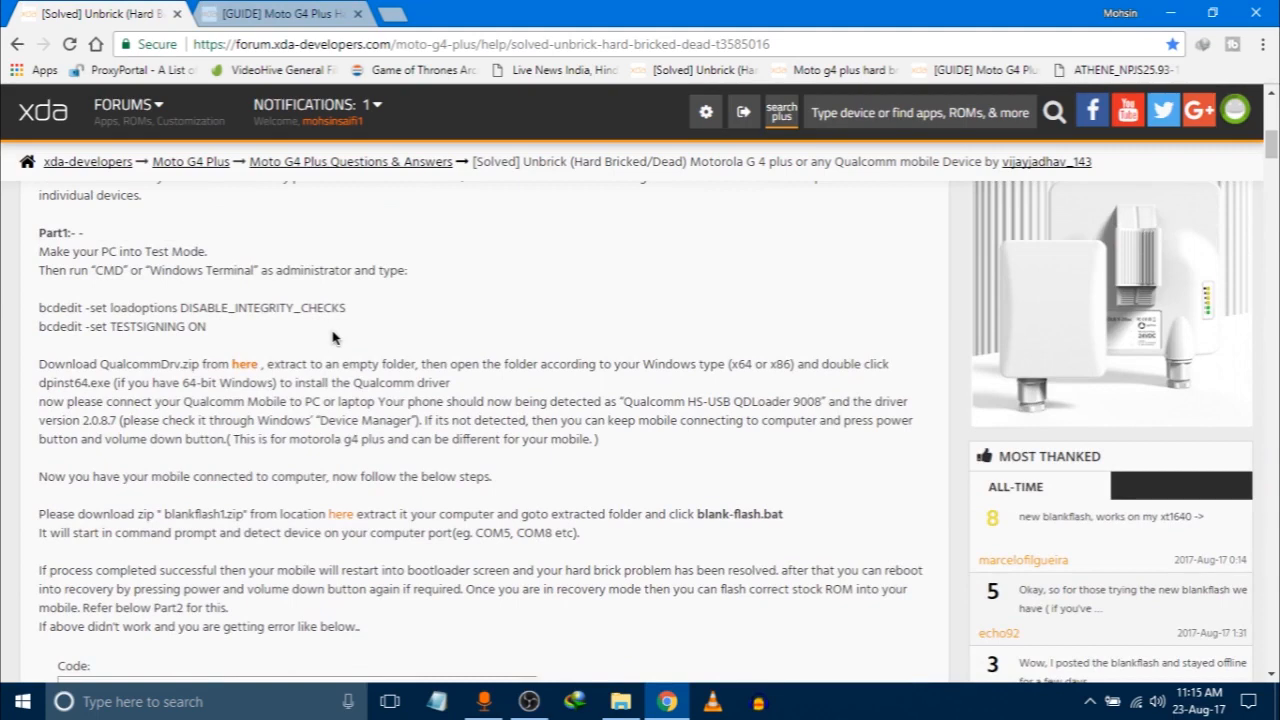
mouse_move(256, 364)
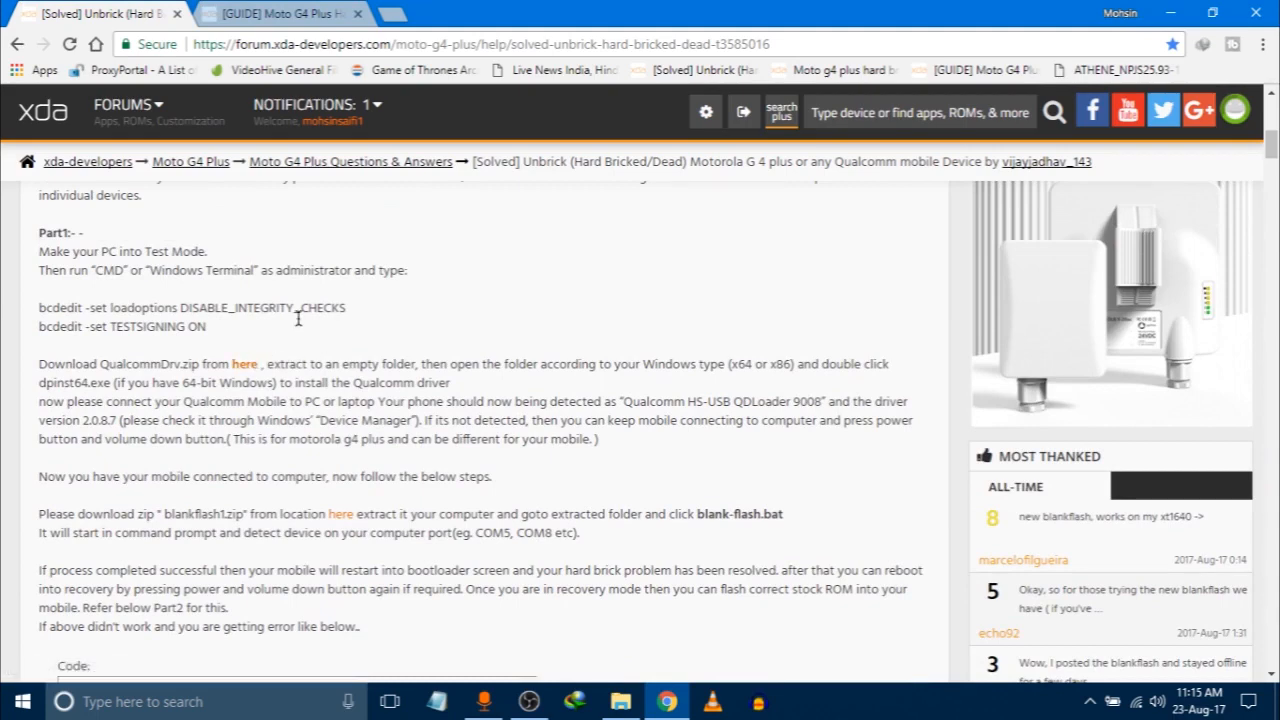
mouse_move(227, 225)
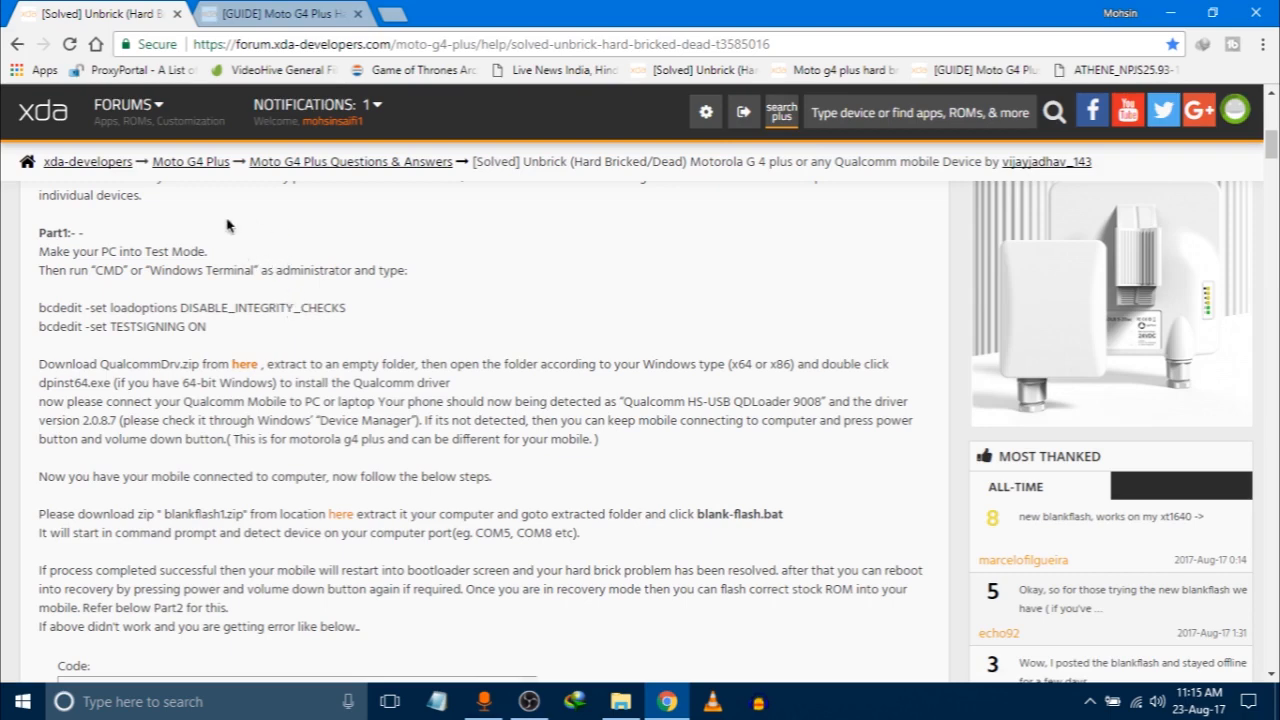
mouse_move(155, 108)
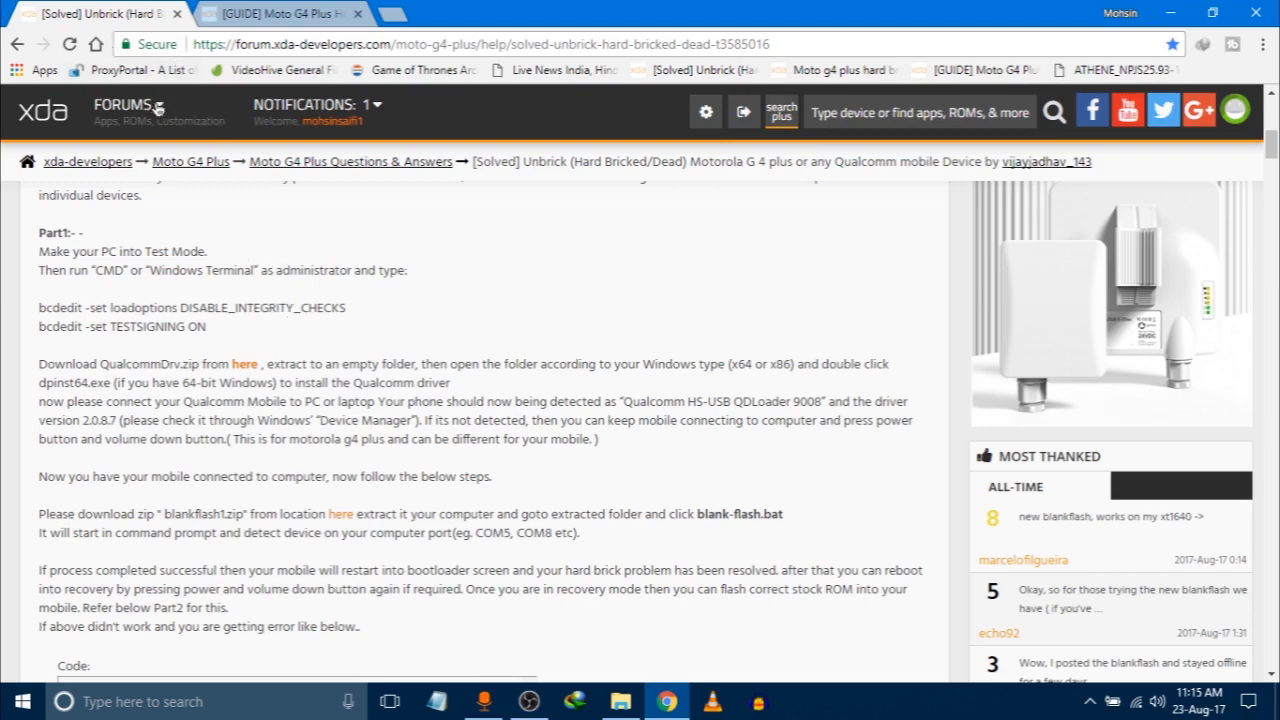
mouse_move(417, 332)
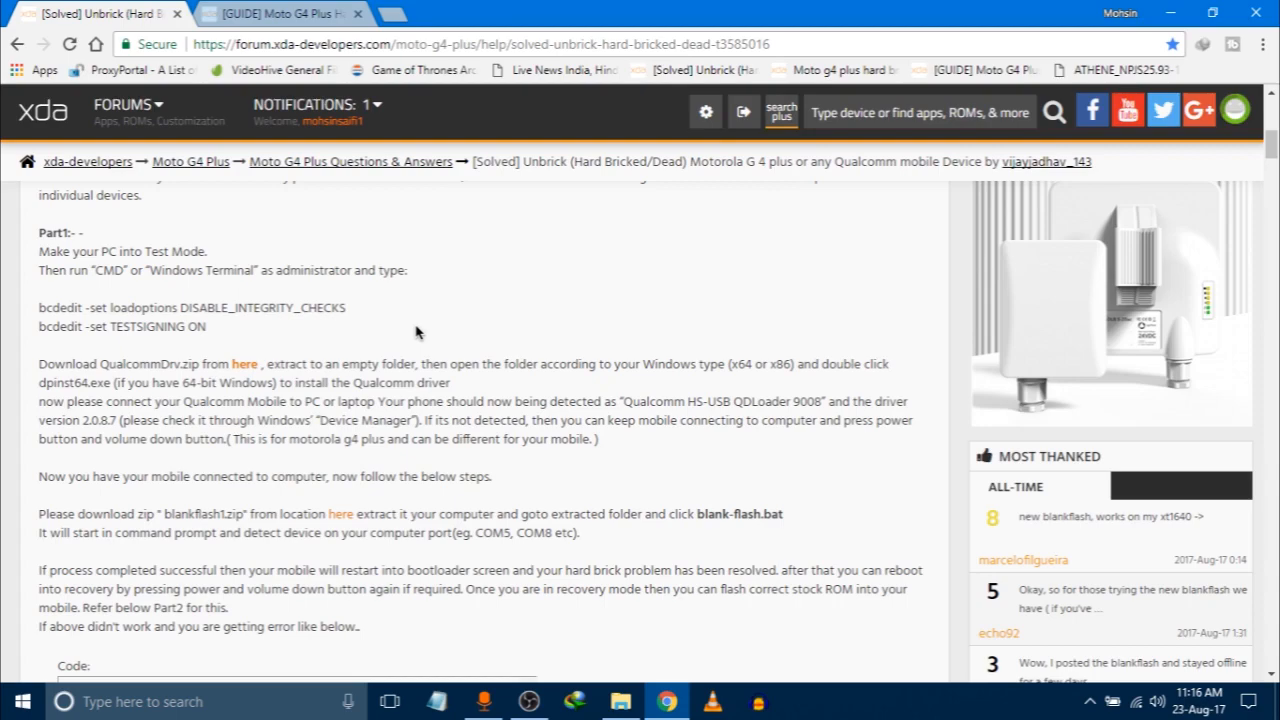
Scroll past Part 1 to the blankflash download steps and sample error log
scroll("up", 3)
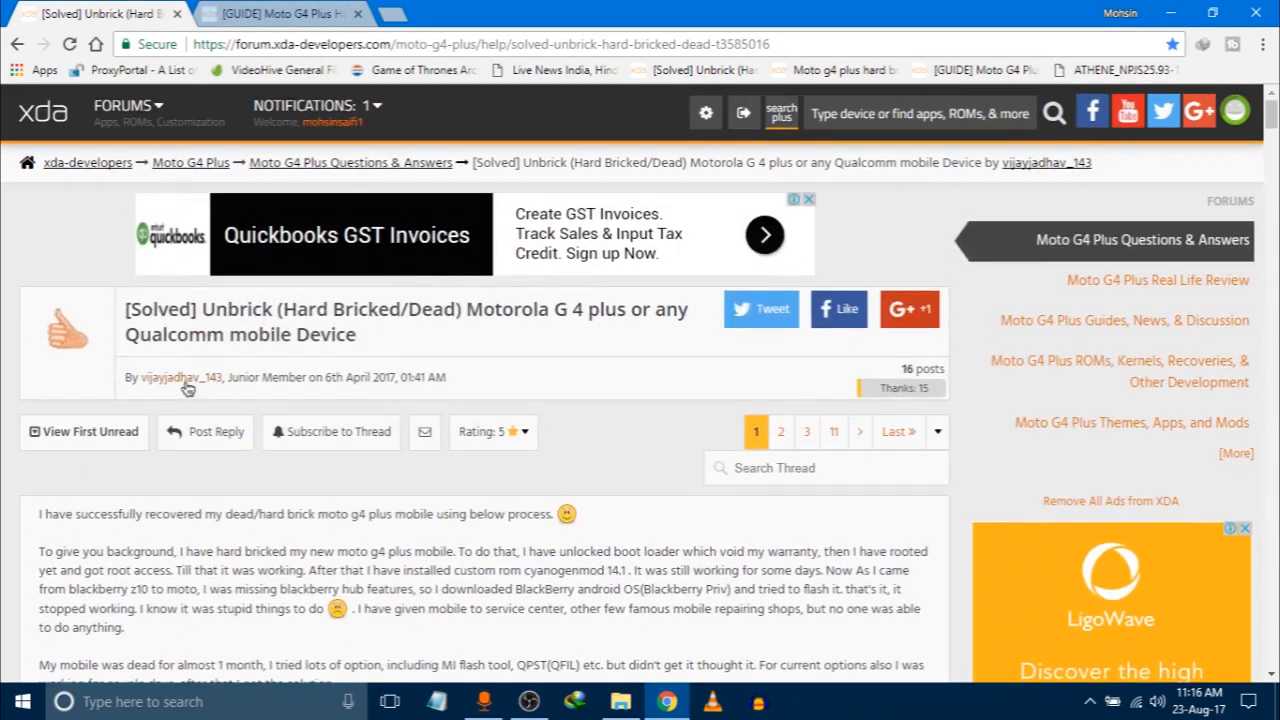
mouse_move(187, 383)
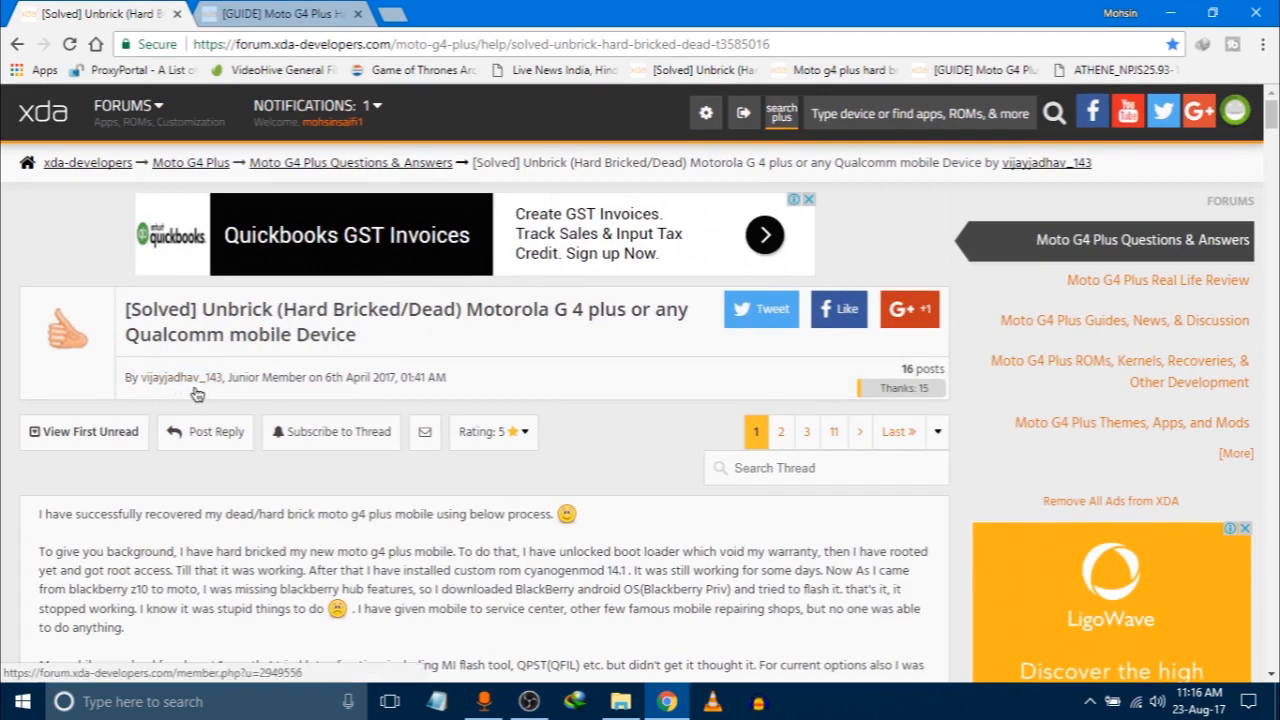
scroll("down", 3)
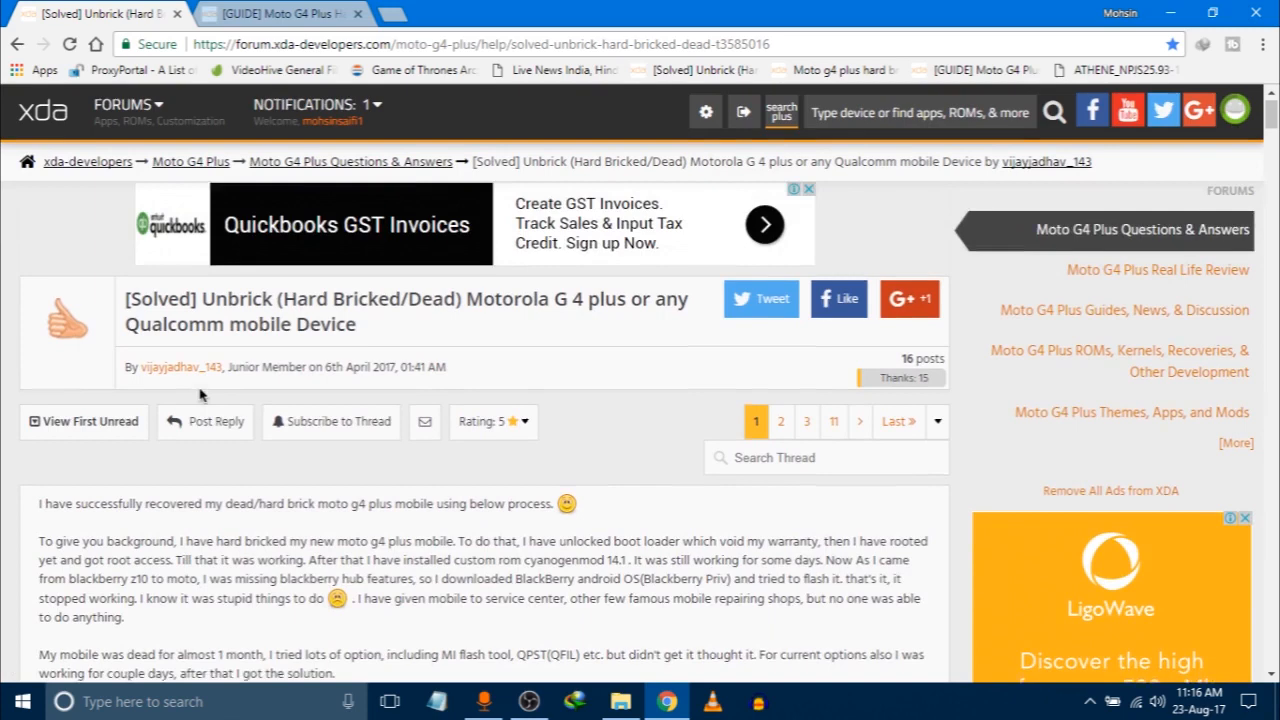
scroll("down", 3)
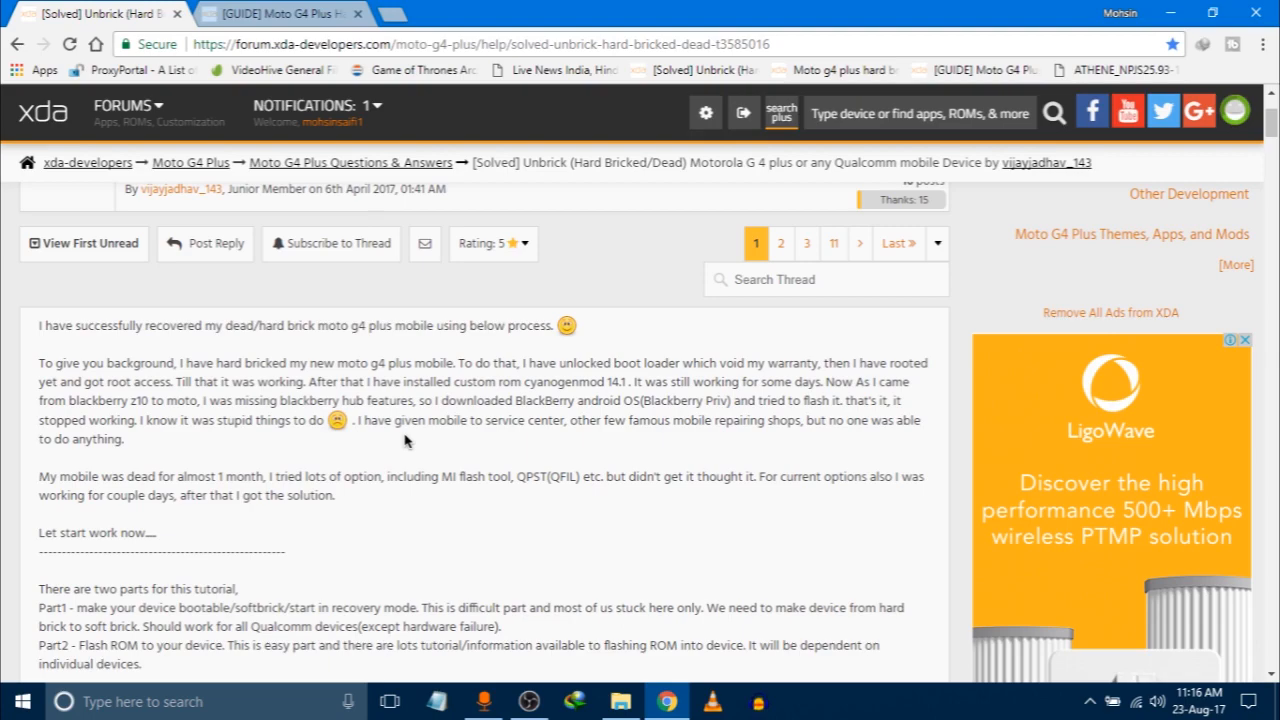
scroll("down", 3)
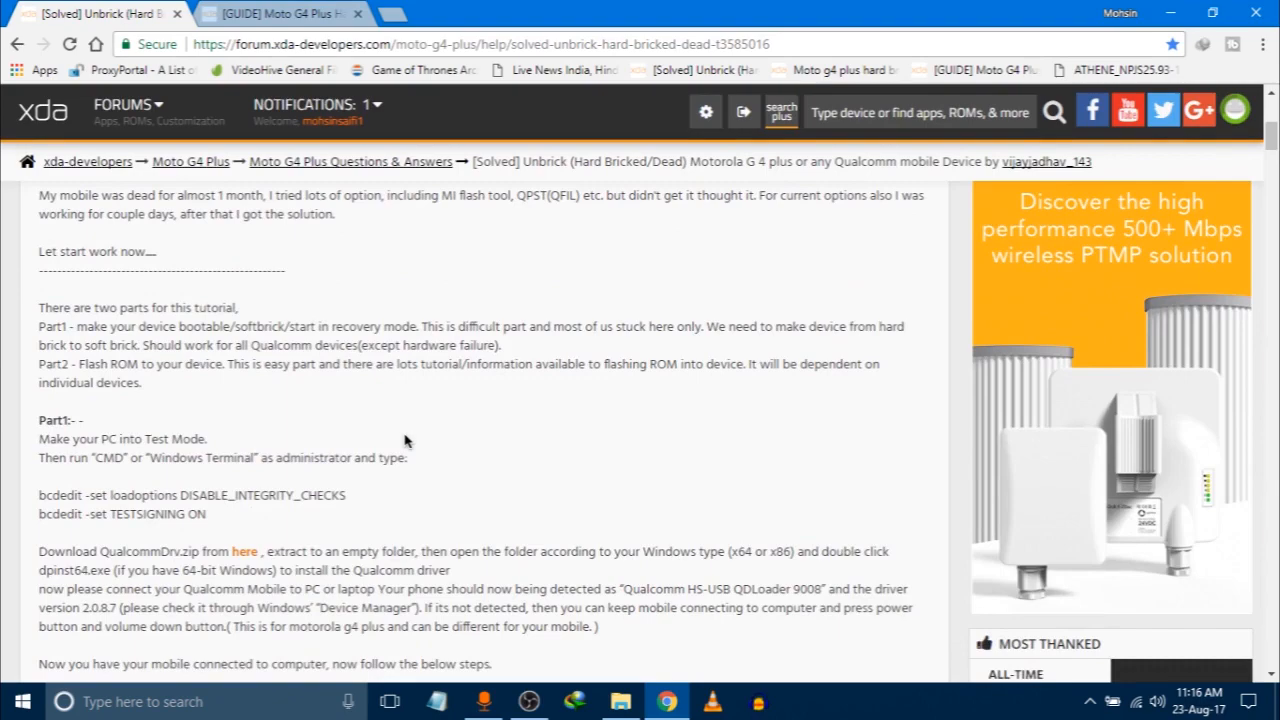
scroll("down", 3)
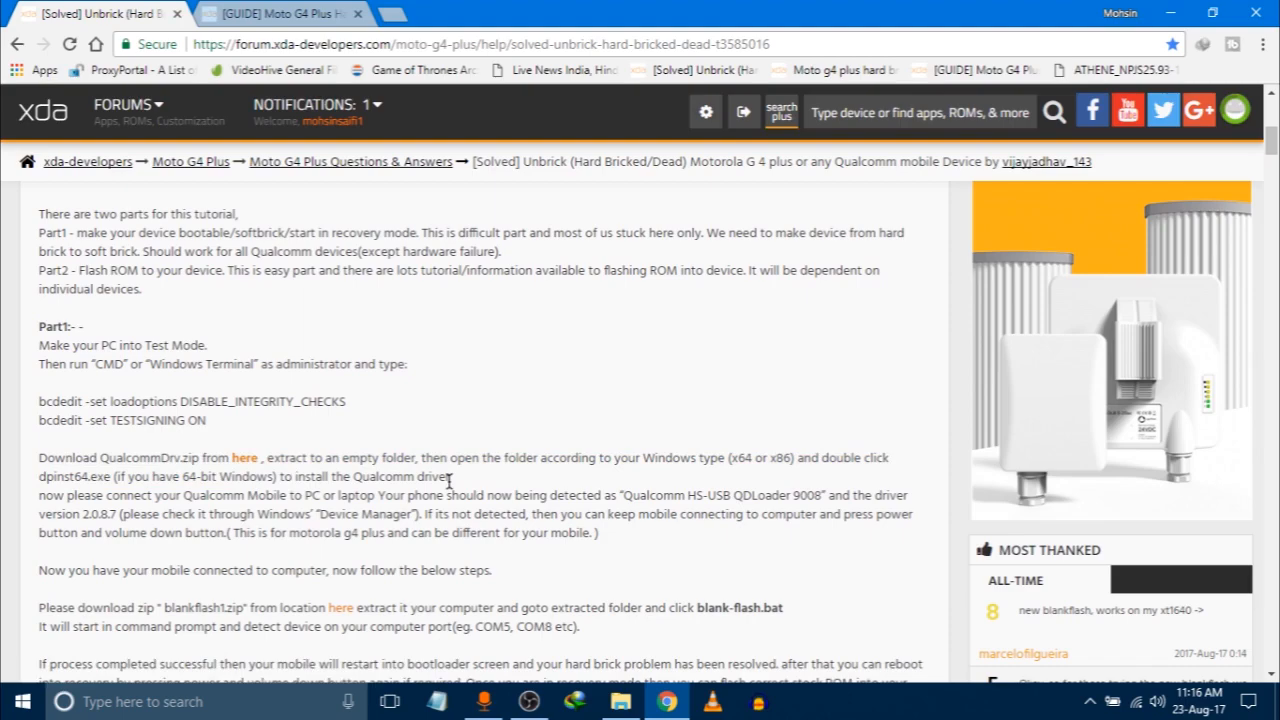
scroll("down", 3)
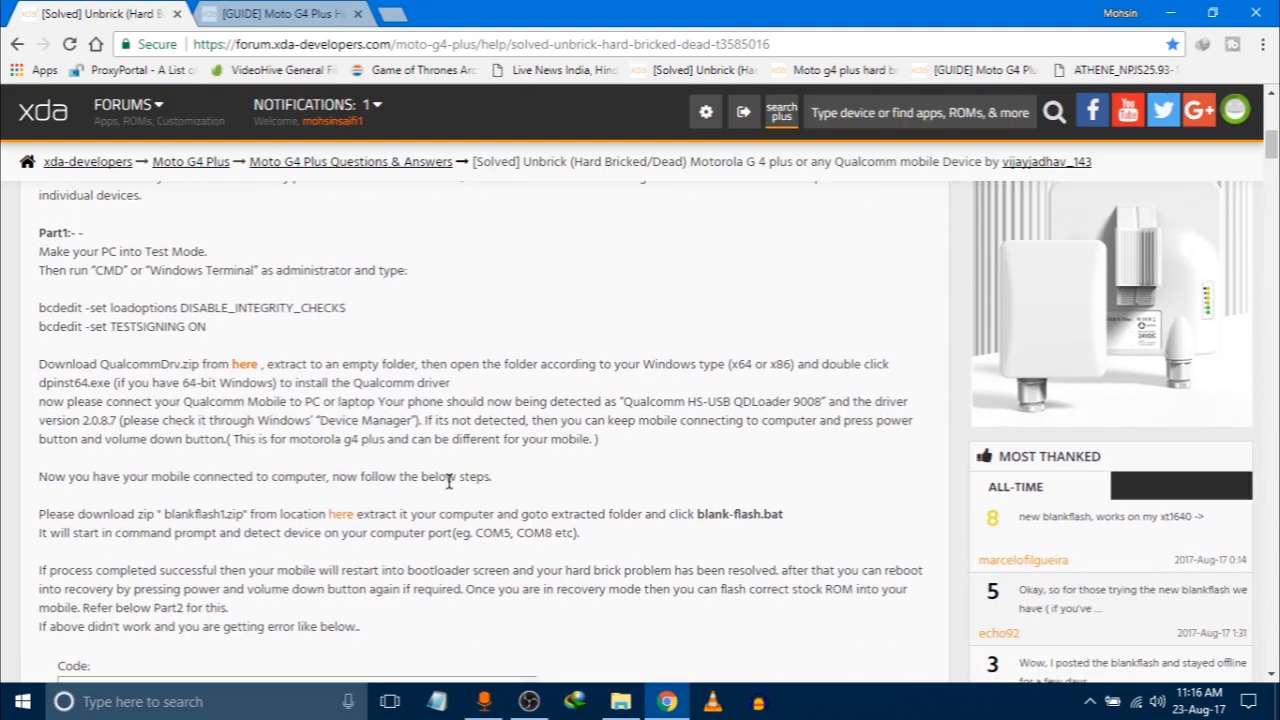
scroll("down", 3)
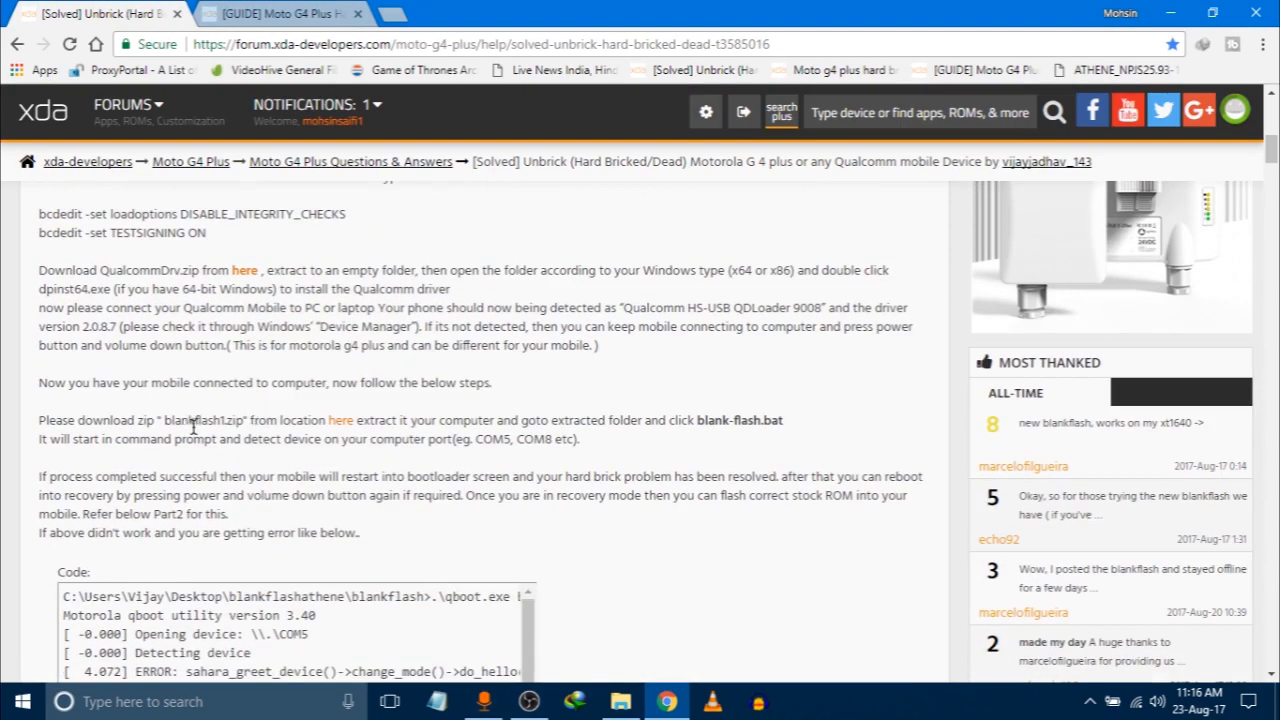
mouse_move(330, 378)
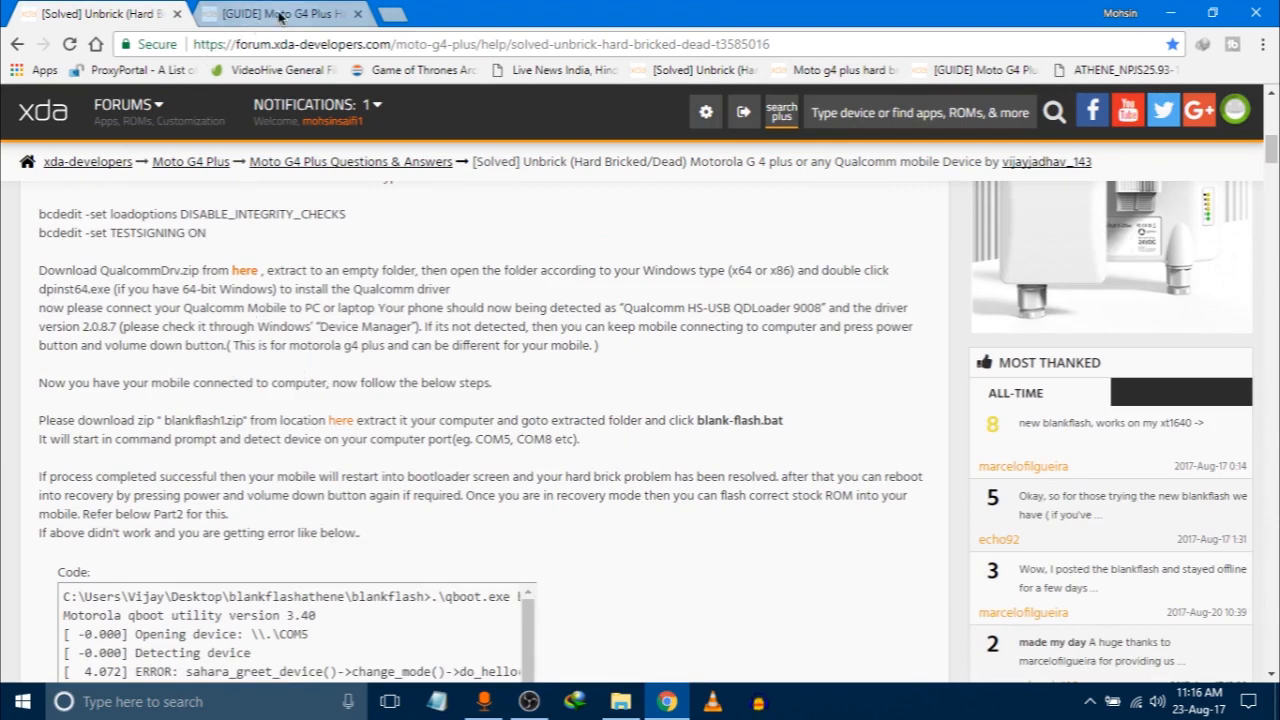
Read the HardBrick guide's bootloader/GPT step and highlight firmware version NPJS25.93-14-8
left_click(280, 13)
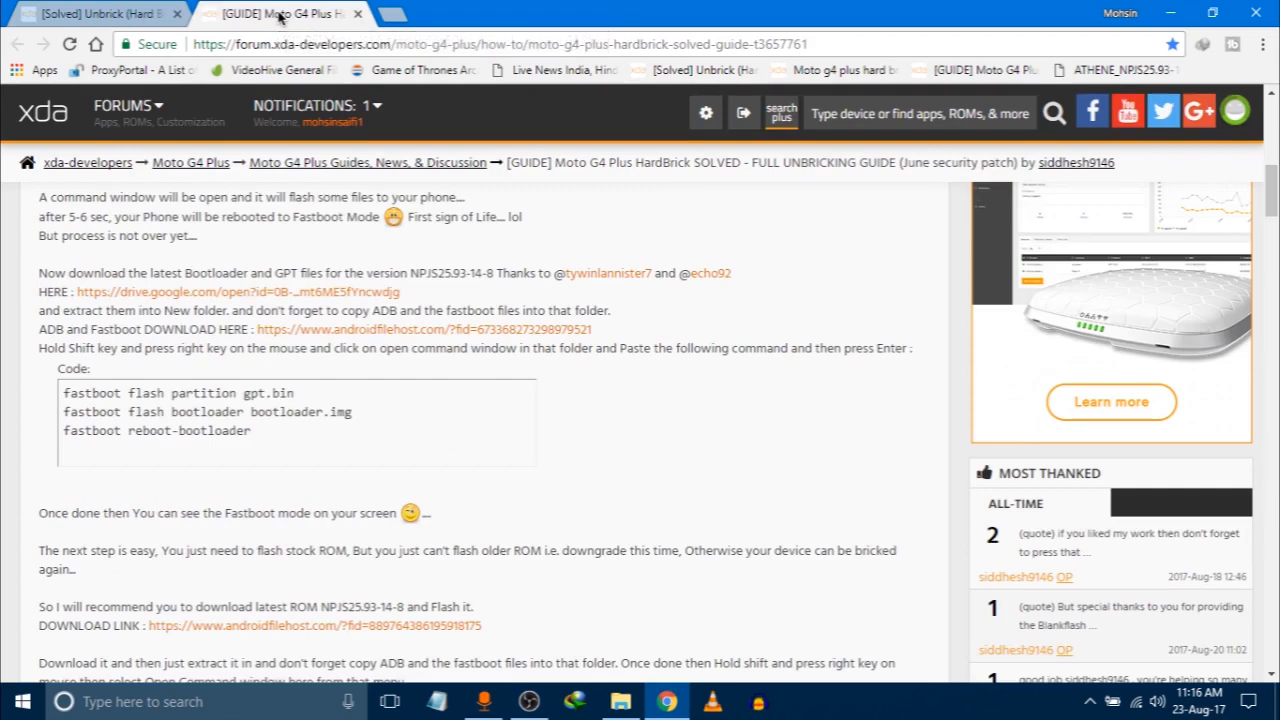
mouse_move(350, 214)
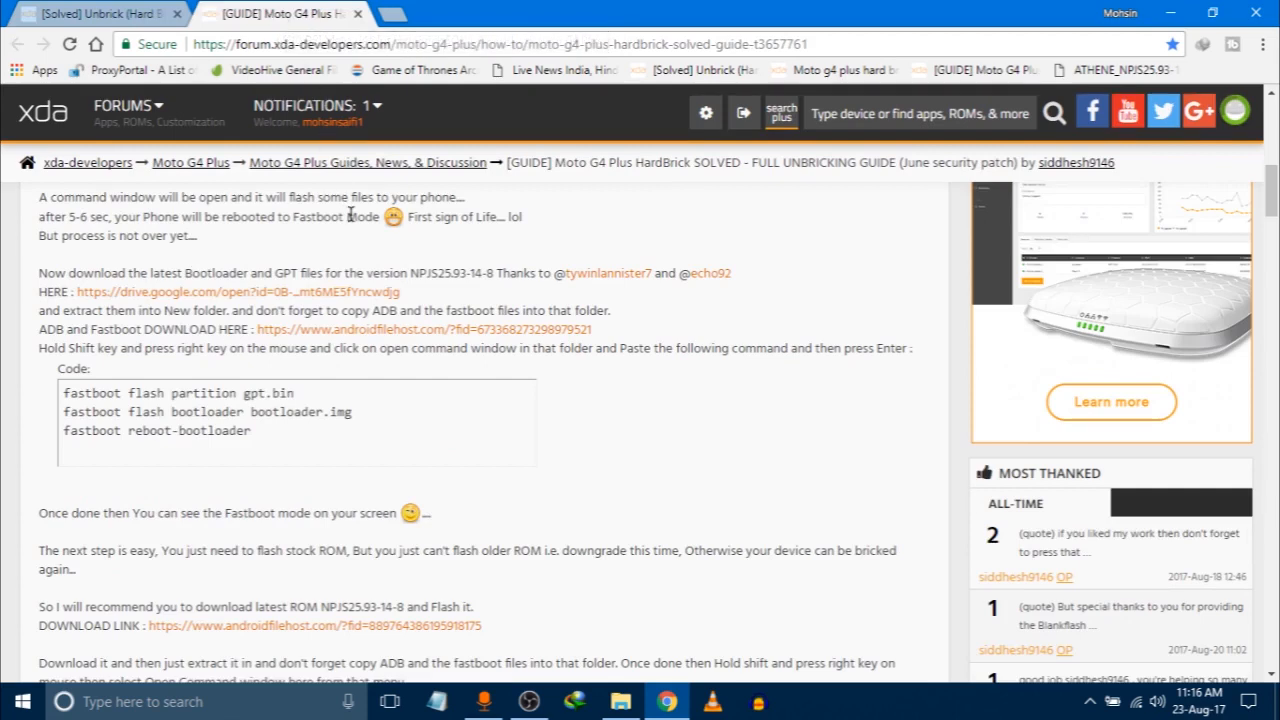
scroll("up", 3)
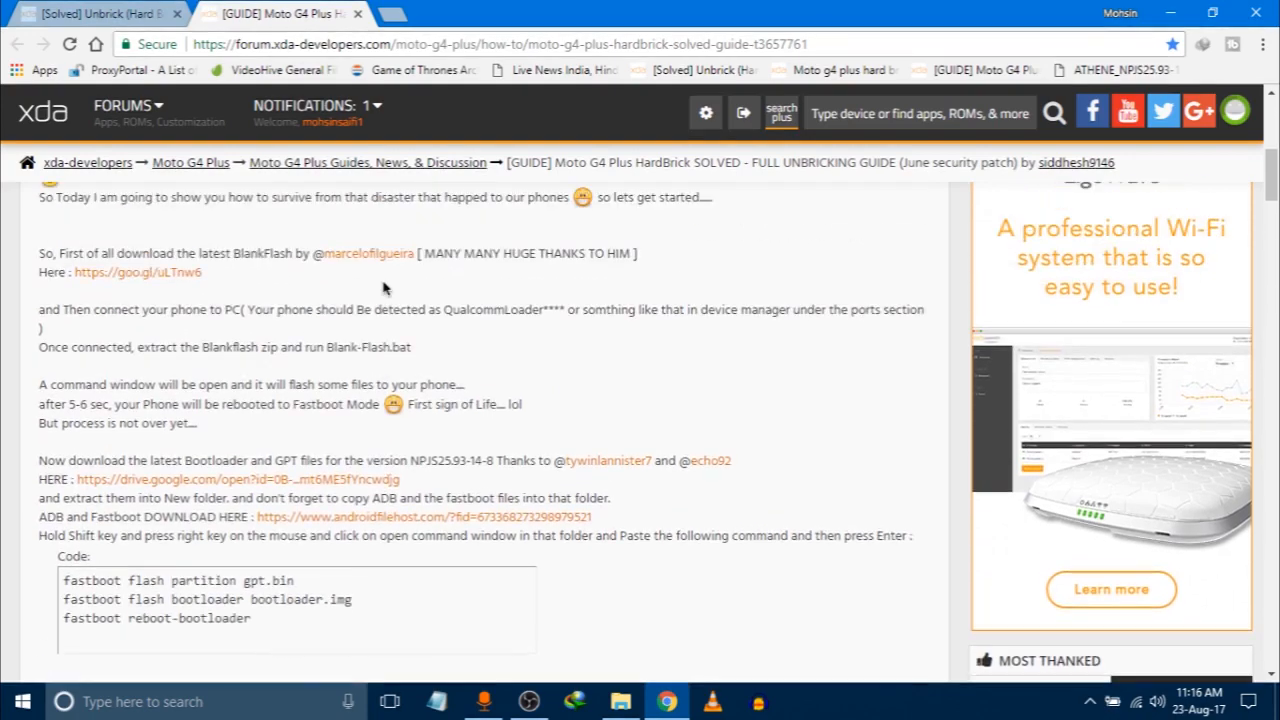
scroll("up", 3)
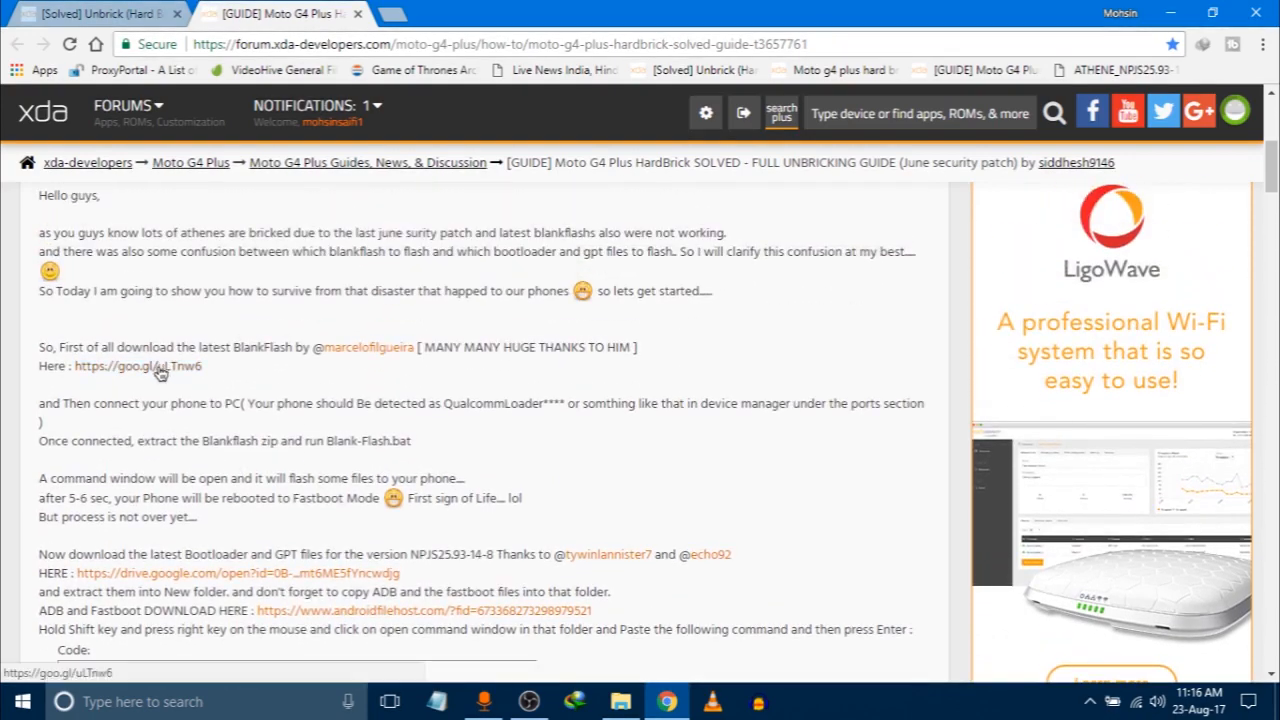
scroll("down", 3)
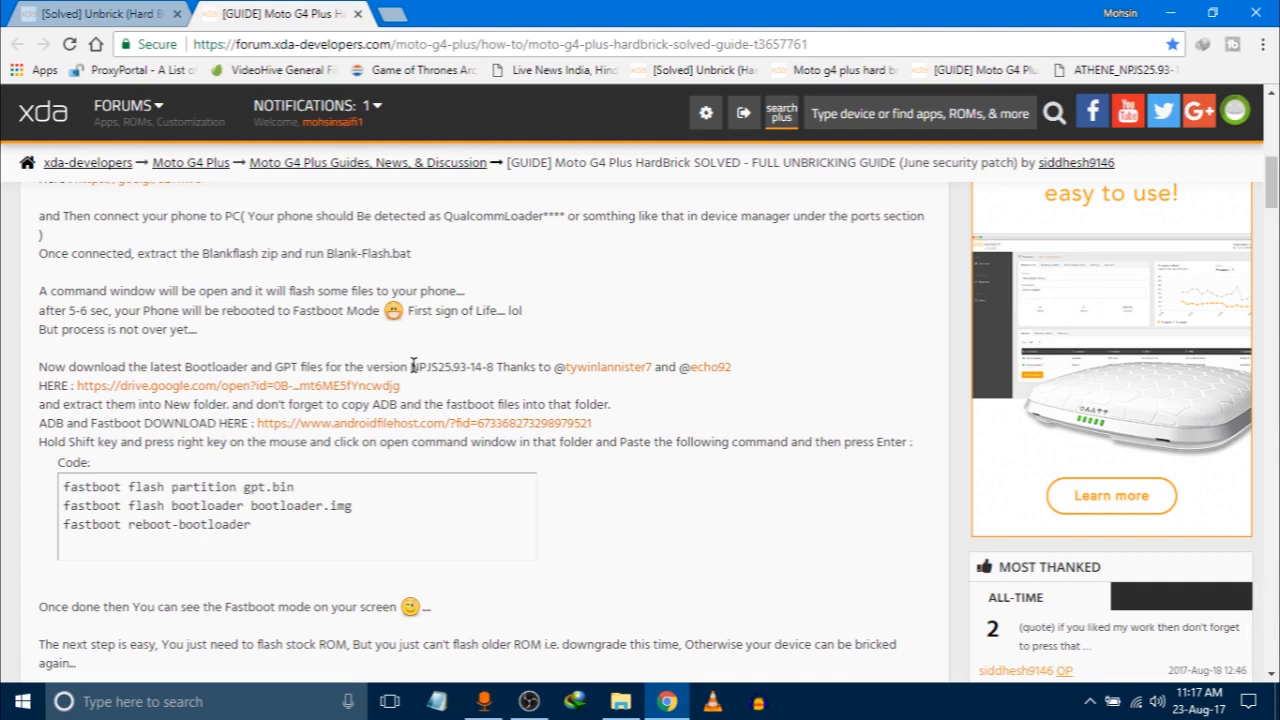
left_click_drag(412, 366, 492, 366)
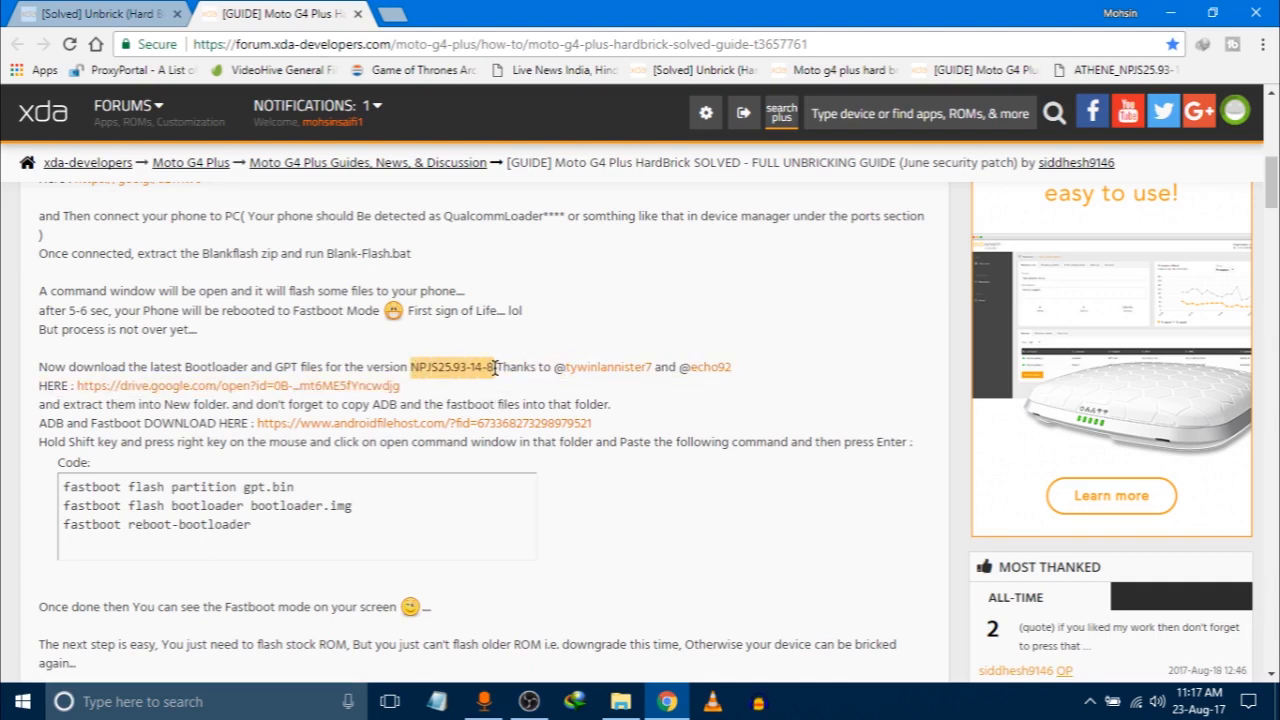
mouse_move(502, 398)
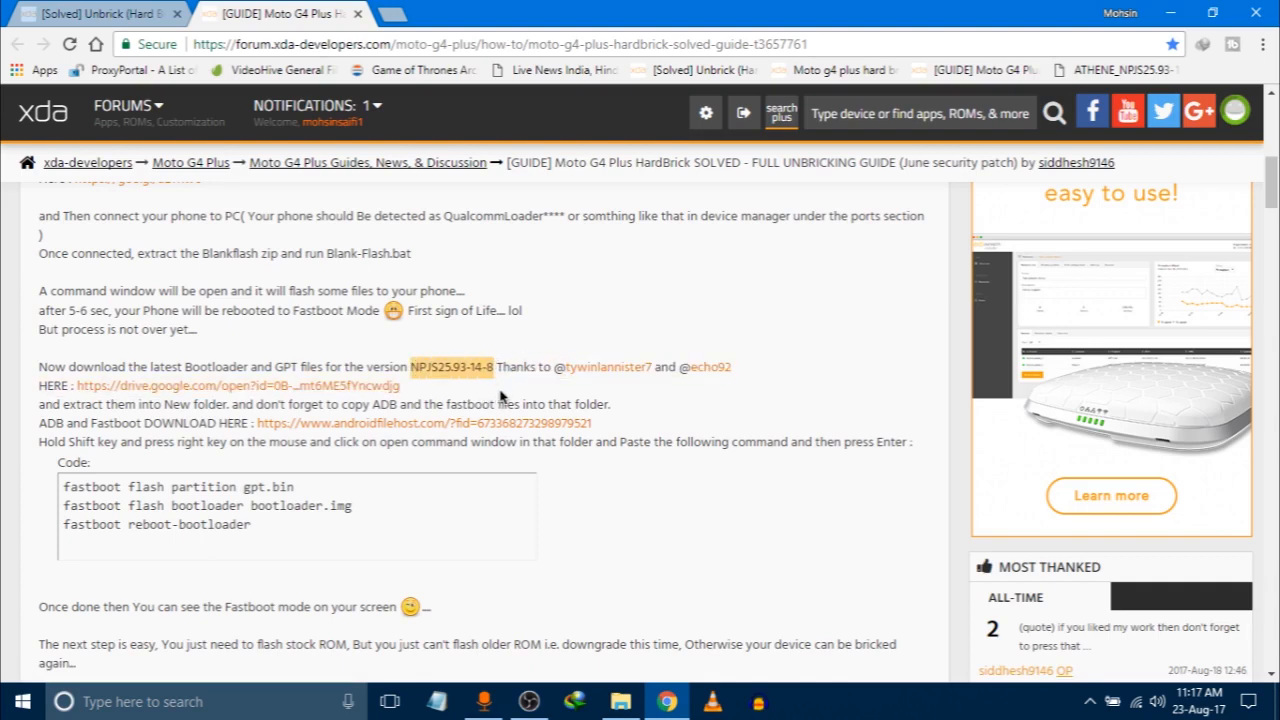
mouse_move(383, 333)
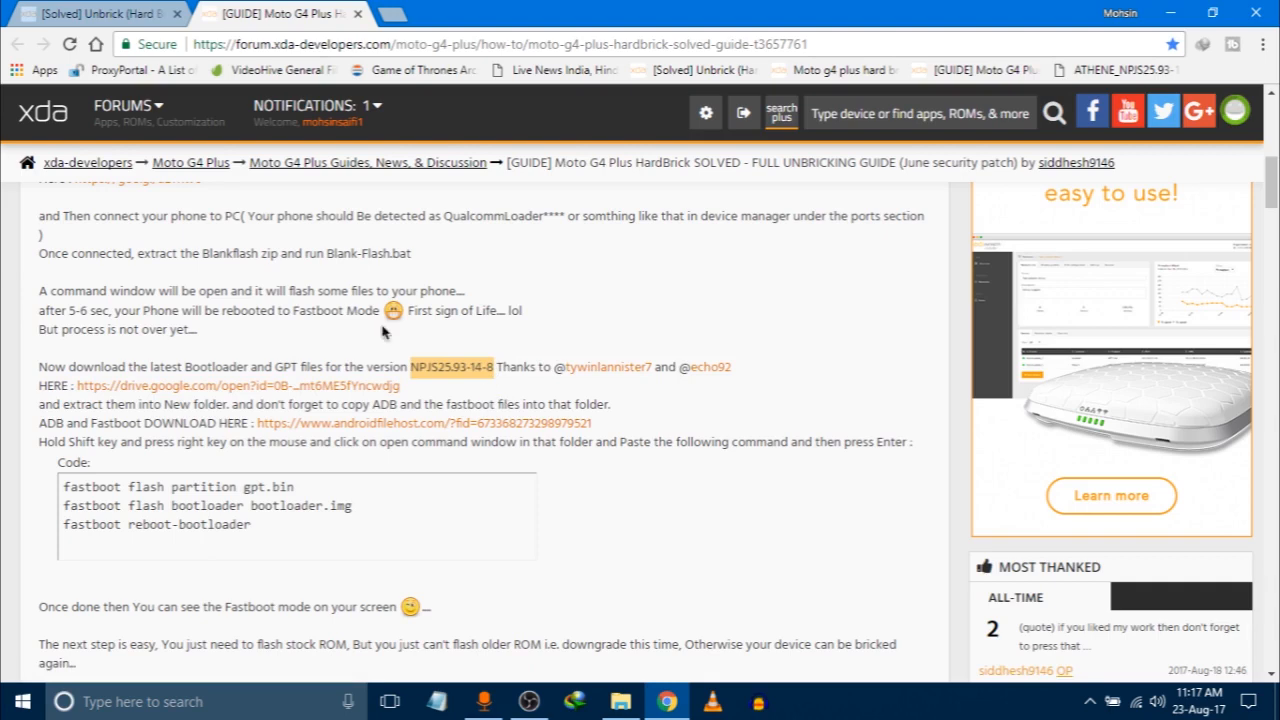
mouse_move(262, 365)
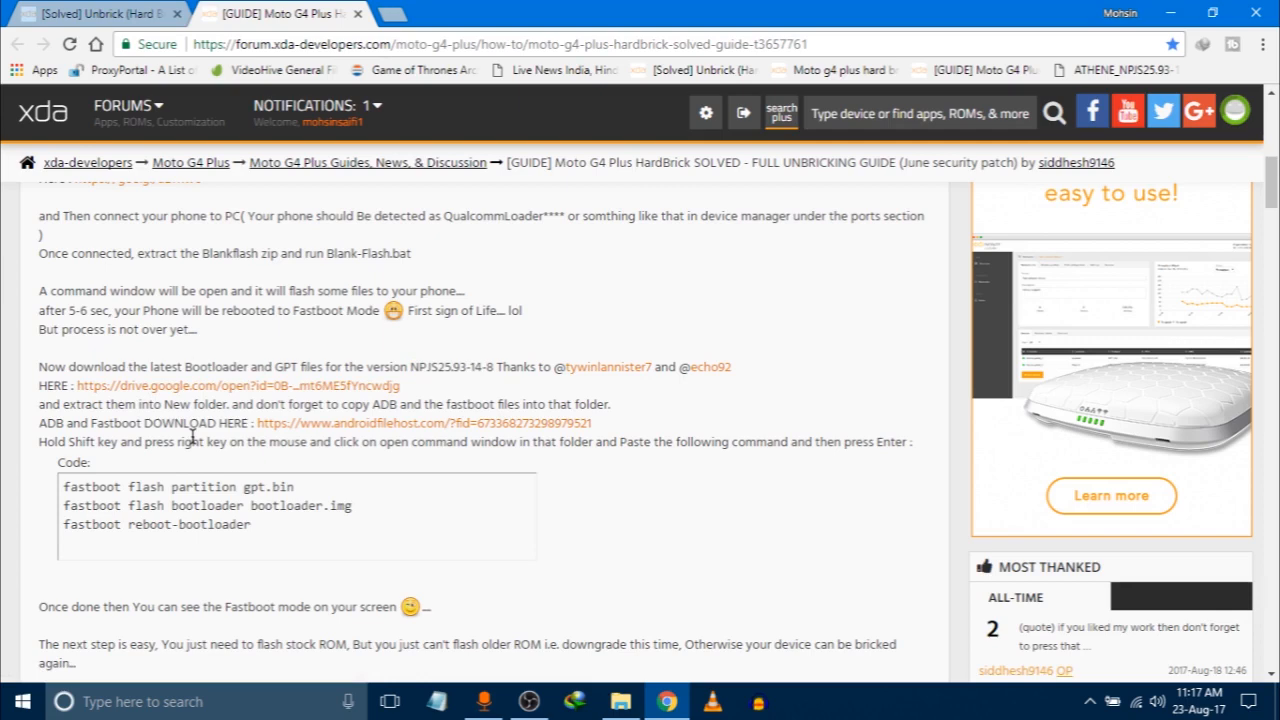
mouse_move(330, 440)
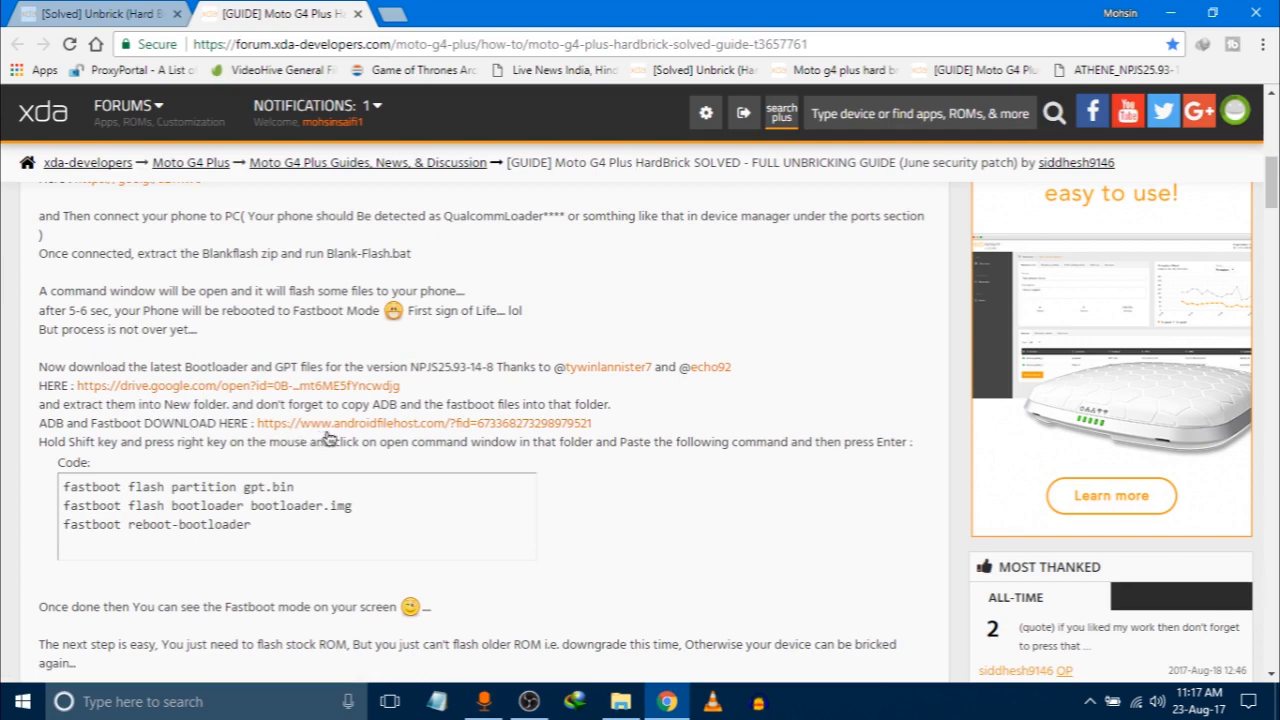
mouse_move(330, 423)
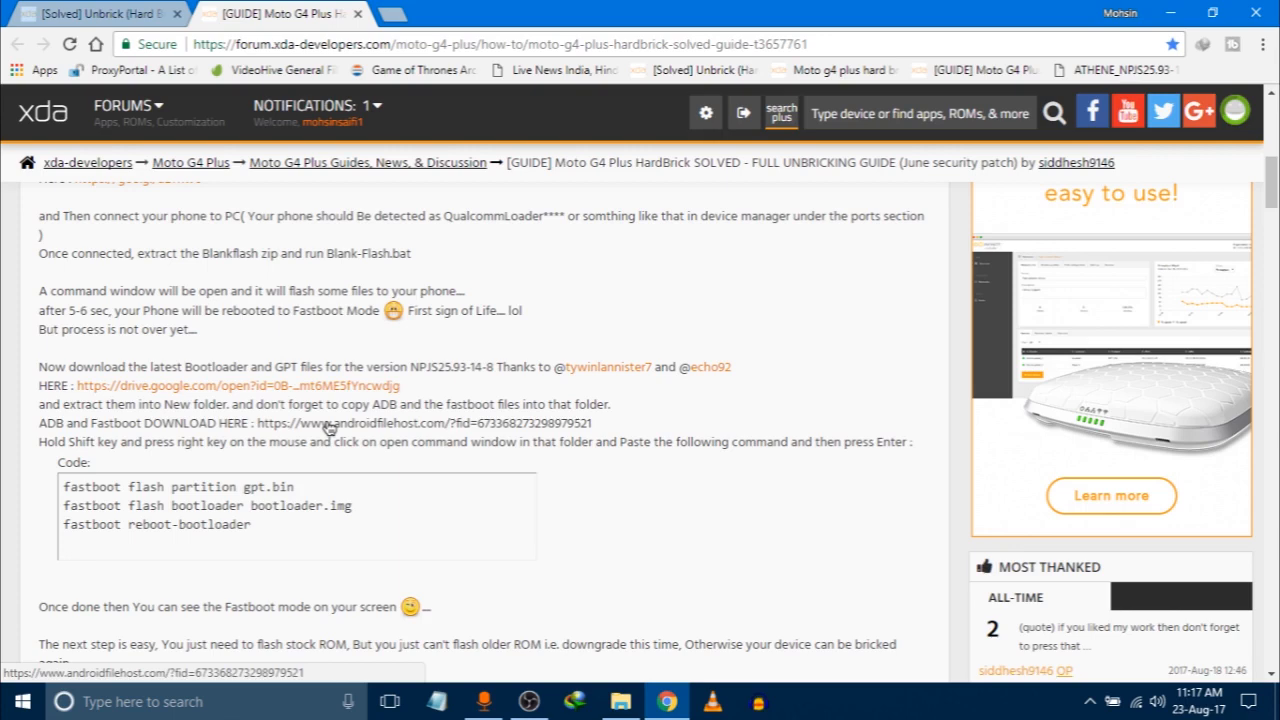
mouse_move(333, 430)
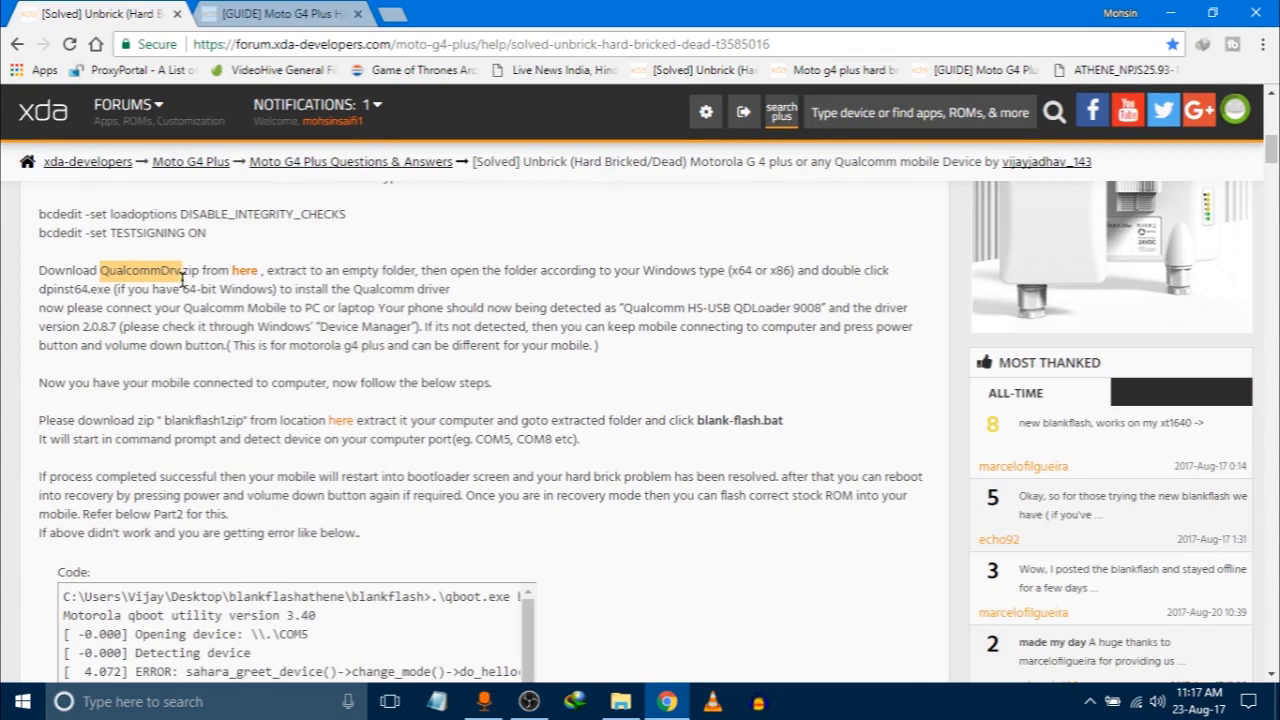
double_click(135, 270)
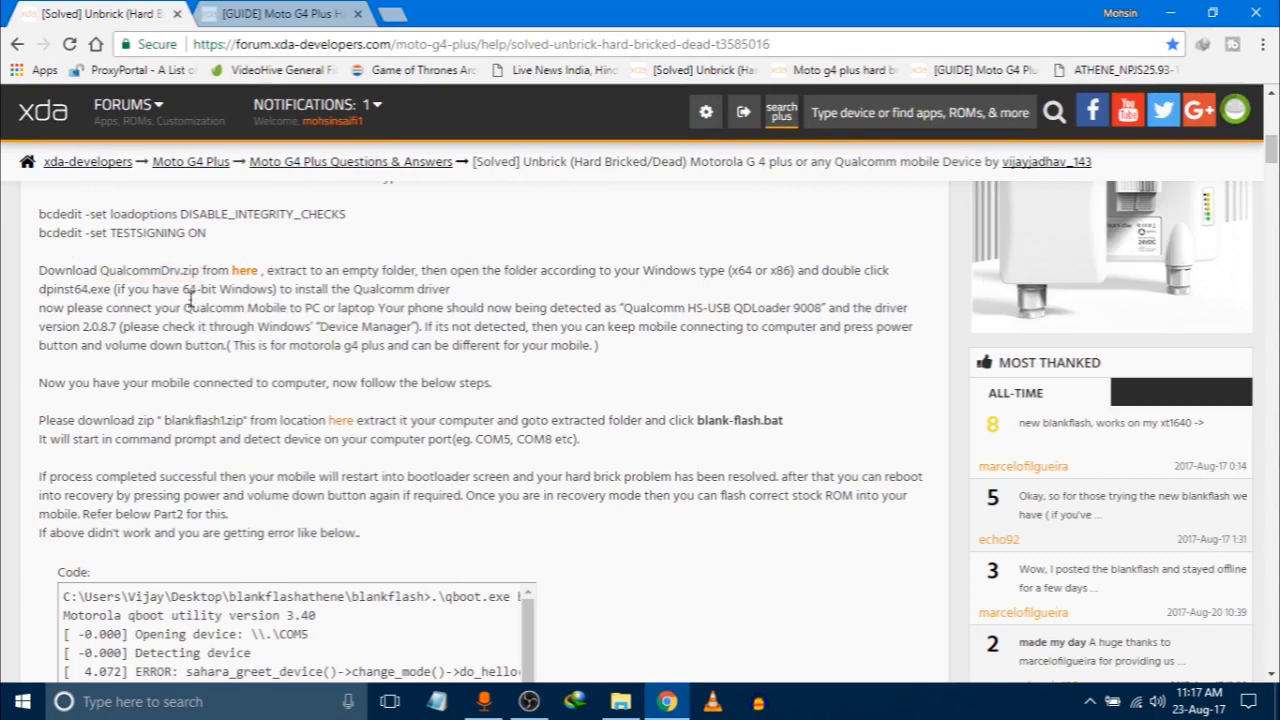
mouse_move(342, 365)
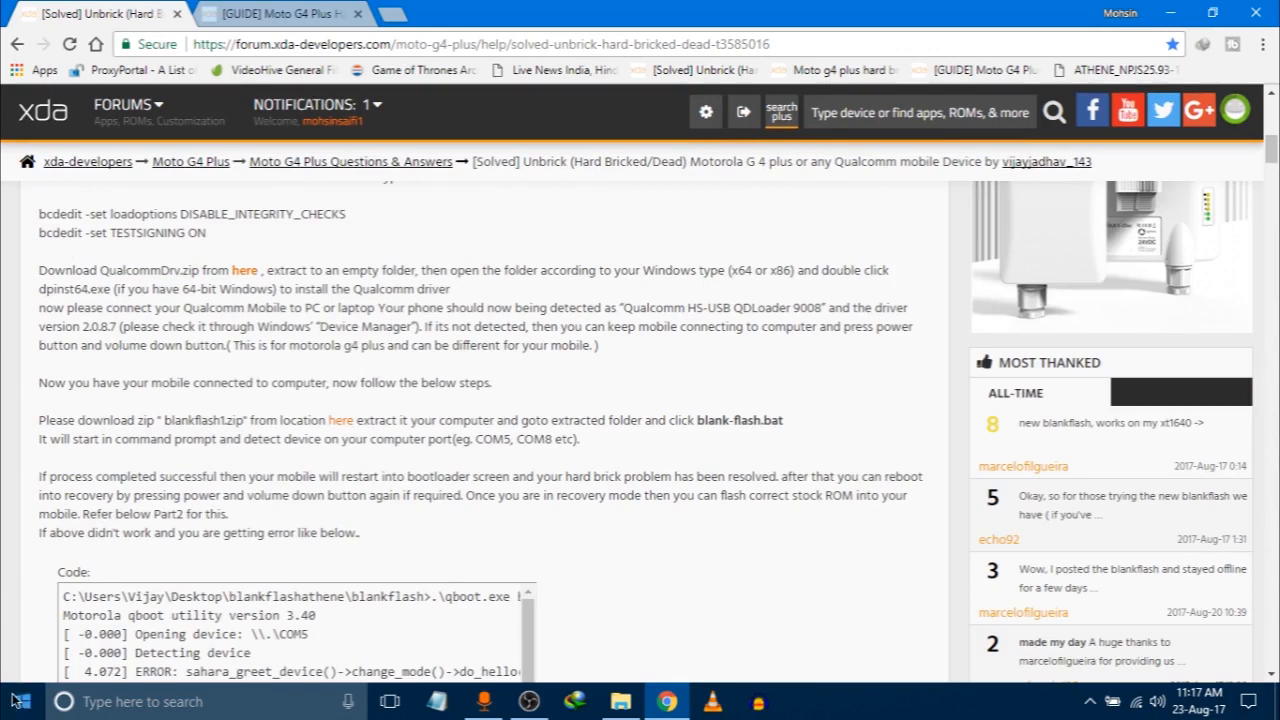
Launch Windows PowerShell (Admin) from the Start button's context menu
right_click(15, 700)
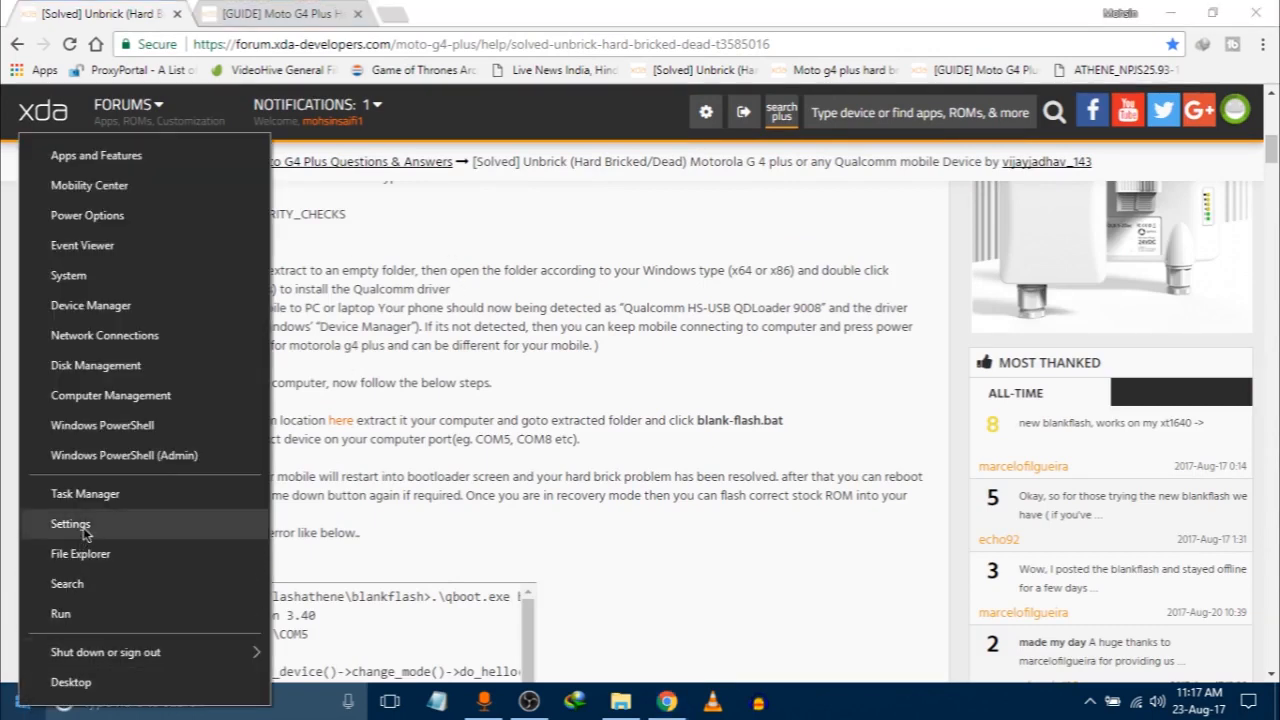
mouse_move(124, 455)
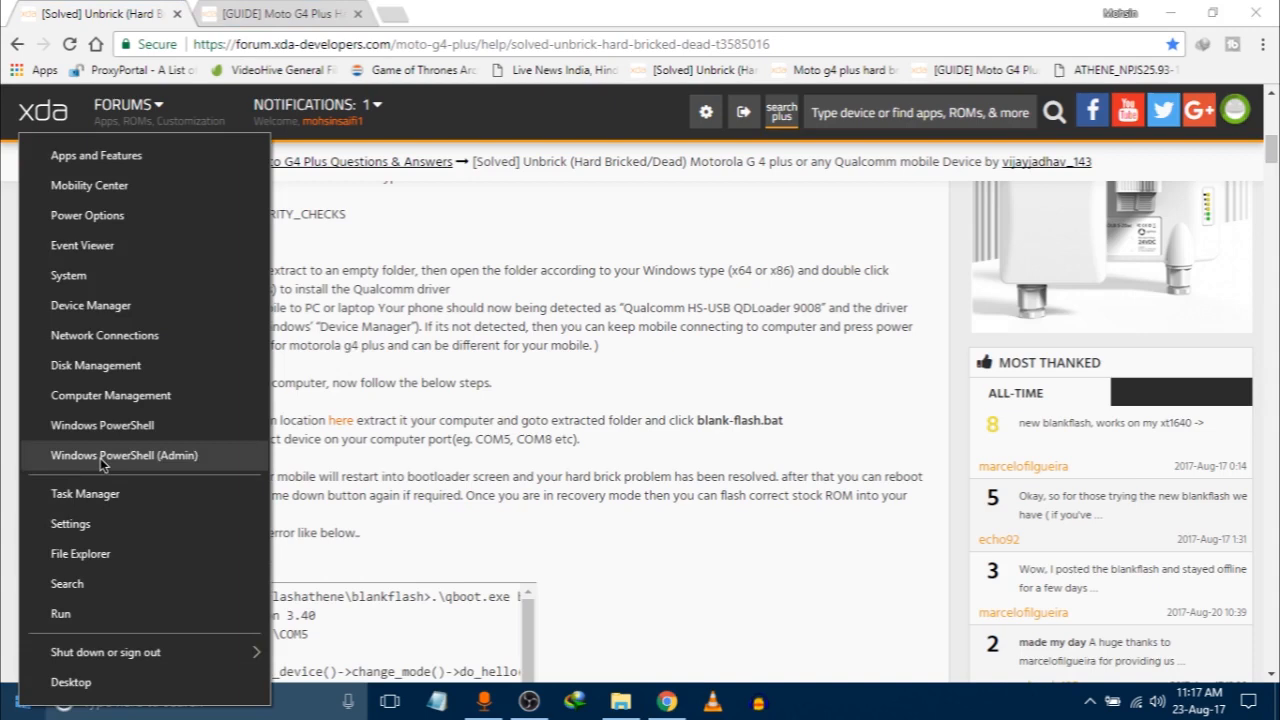
mouse_move(106, 462)
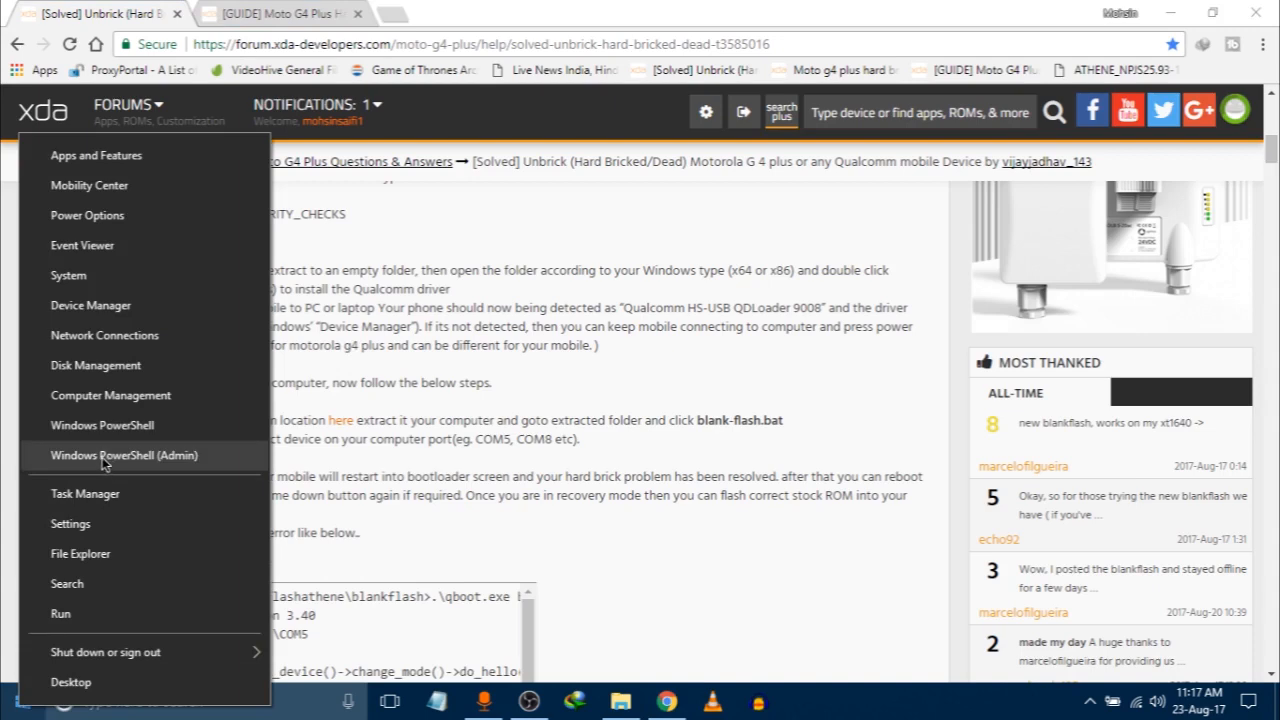
left_click(124, 455)
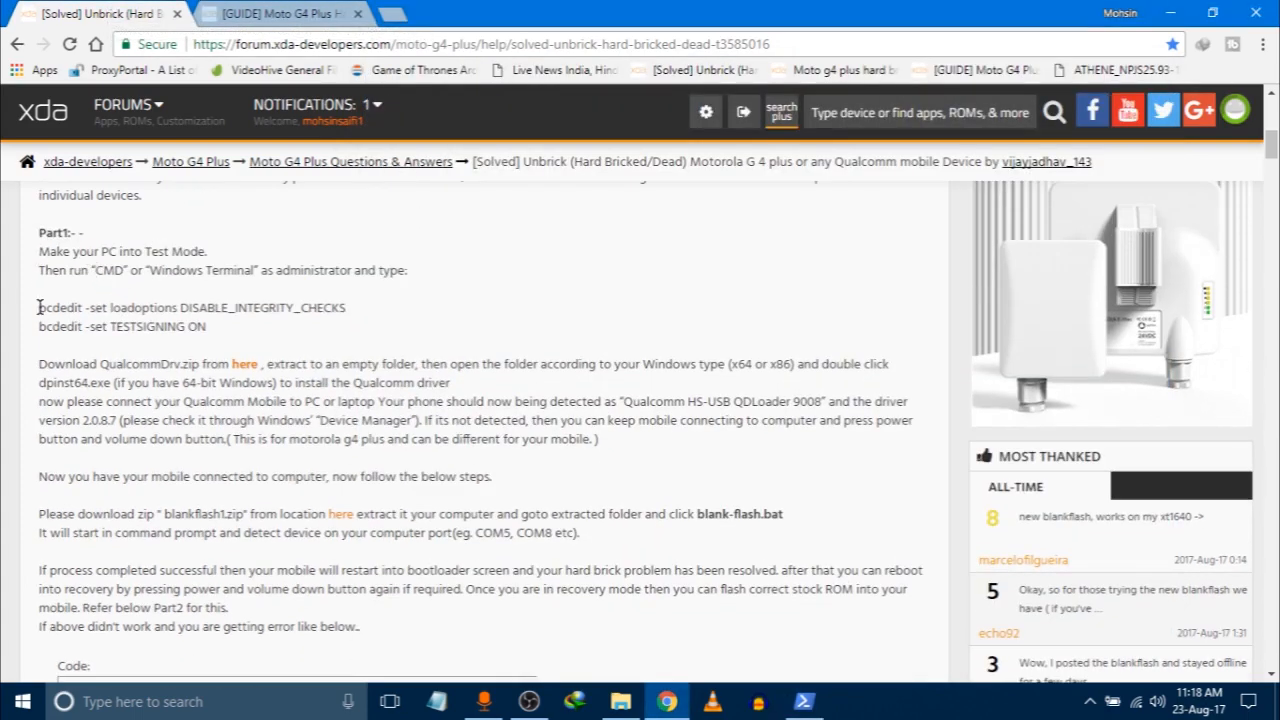
Select the two bcdedit command lines and switch to the admin PowerShell window
left_click_drag(38, 307, 204, 326)
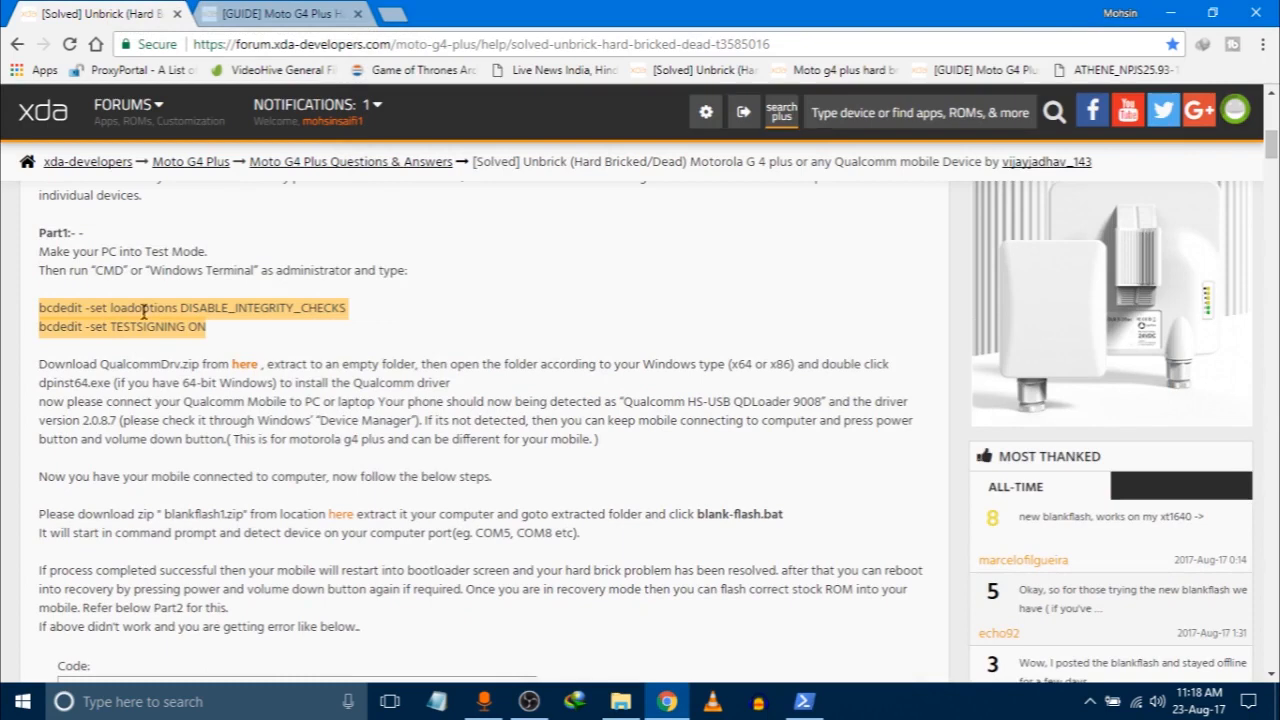
mouse_move(640, 687)
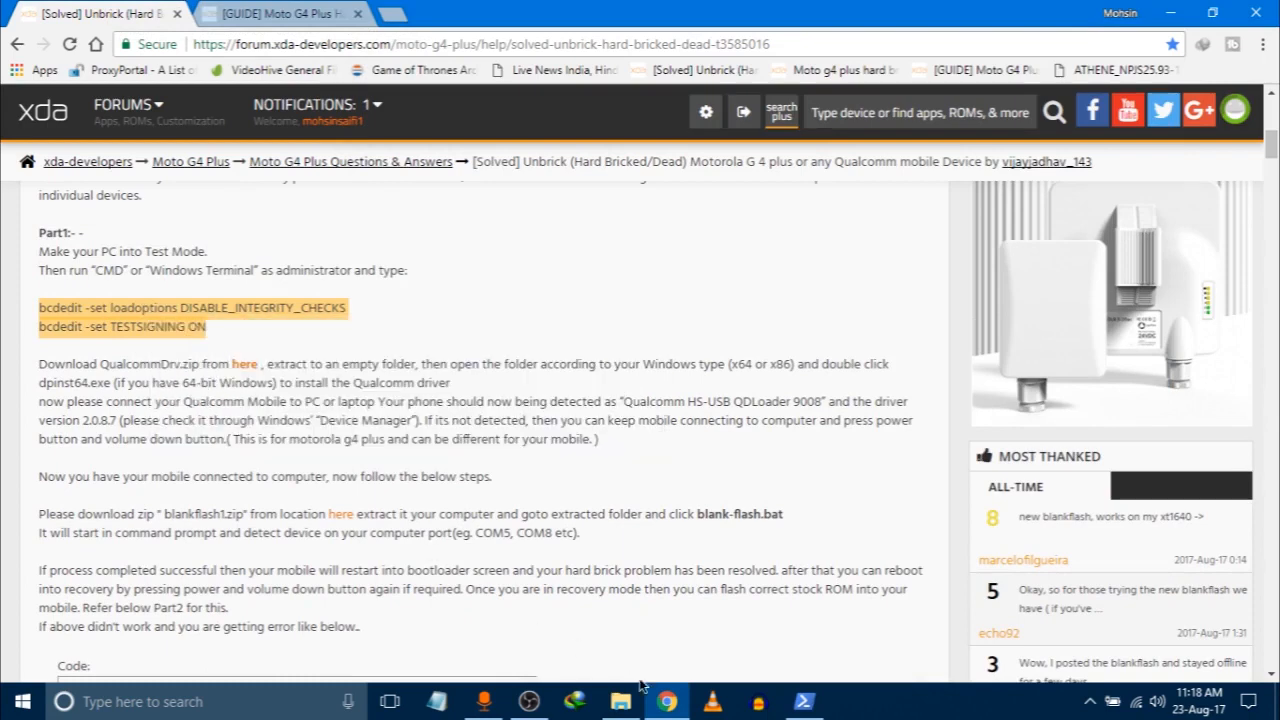
left_click(804, 701)
type("bcdedit -set TESTSIGNING ON")
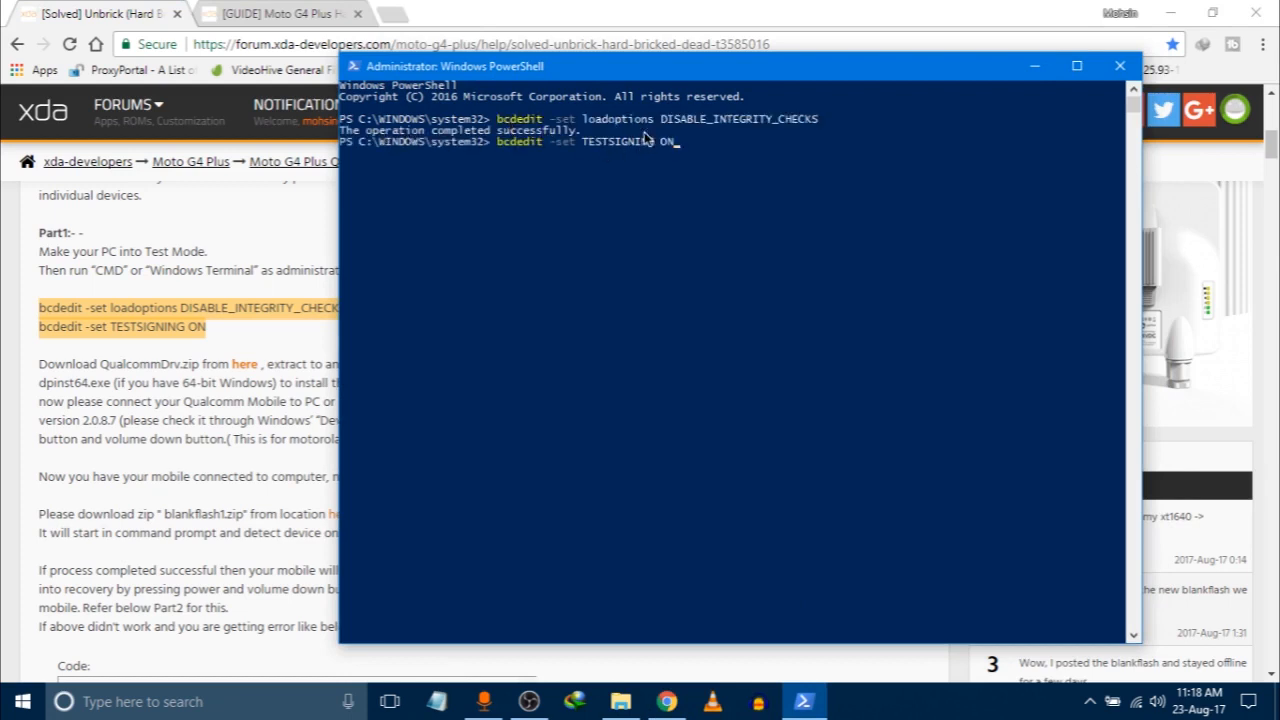
mouse_move(678, 153)
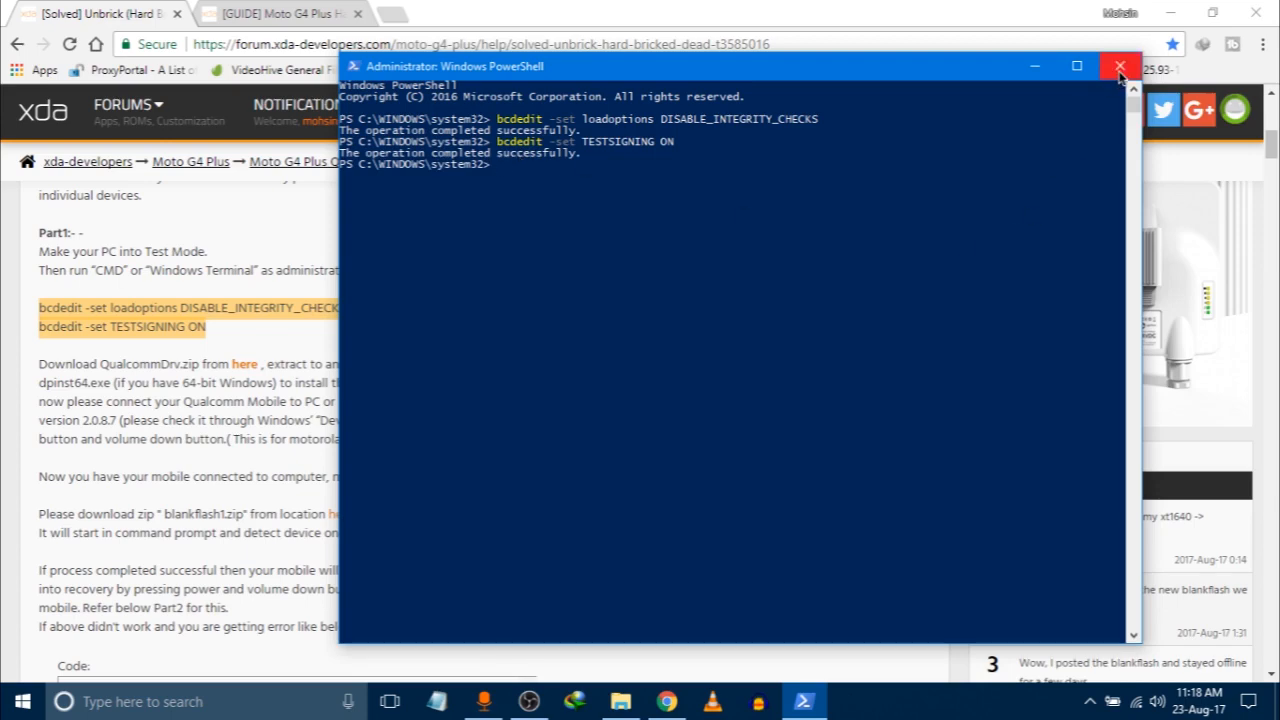
Close the admin PowerShell window after both bcdedit commands succeed
left_click(1119, 66)
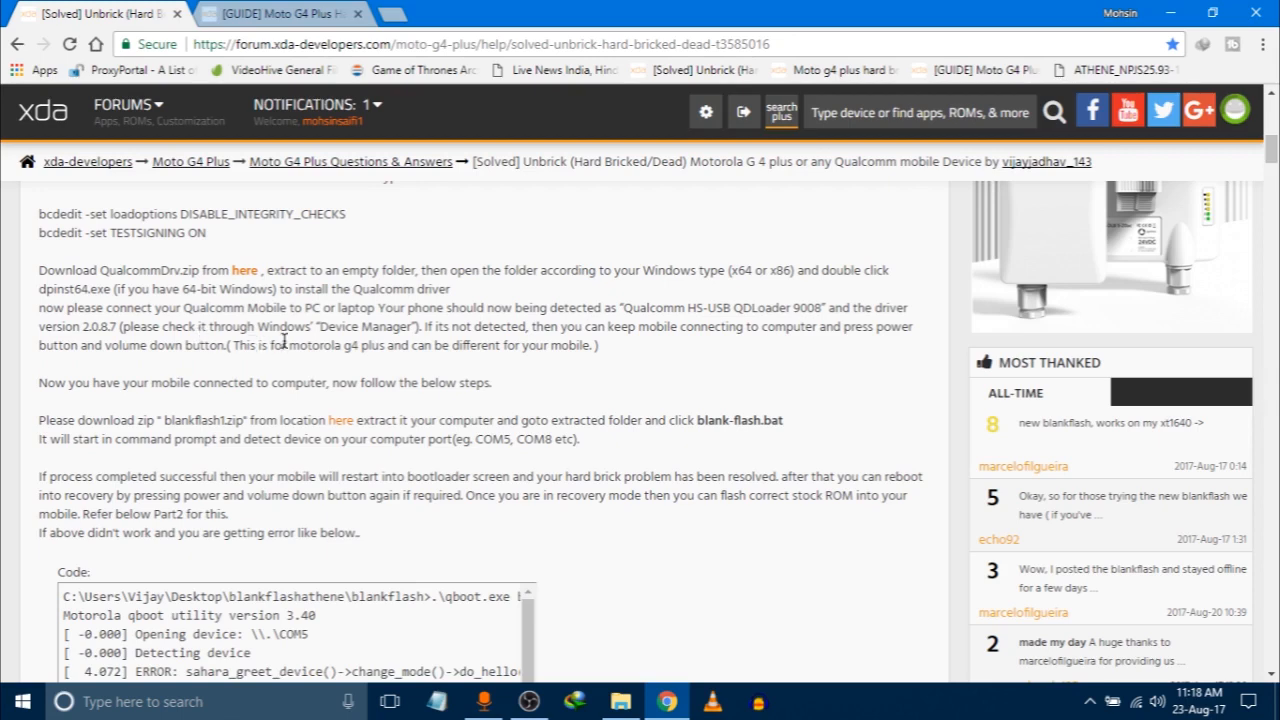
Highlight the device name 'Qualcomm HS-USB QDLoader 9008' in the driver step
left_click_drag(625, 307, 795, 307)
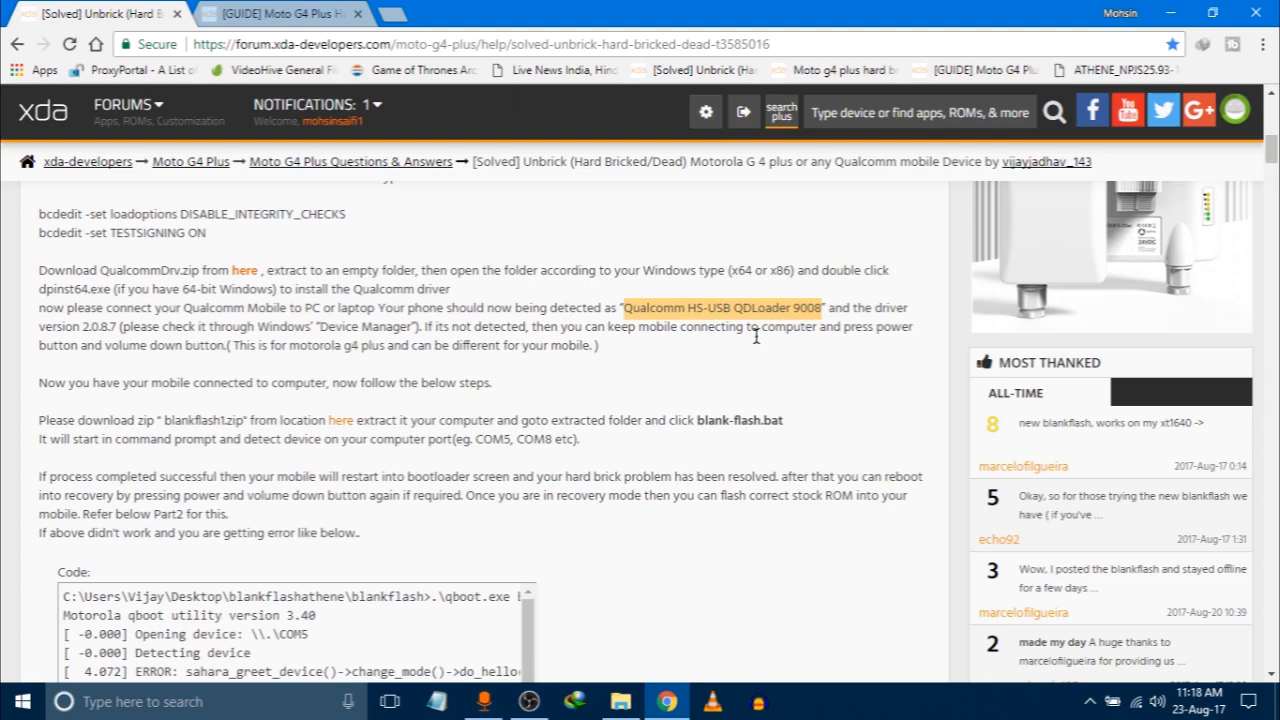
mouse_move(752, 417)
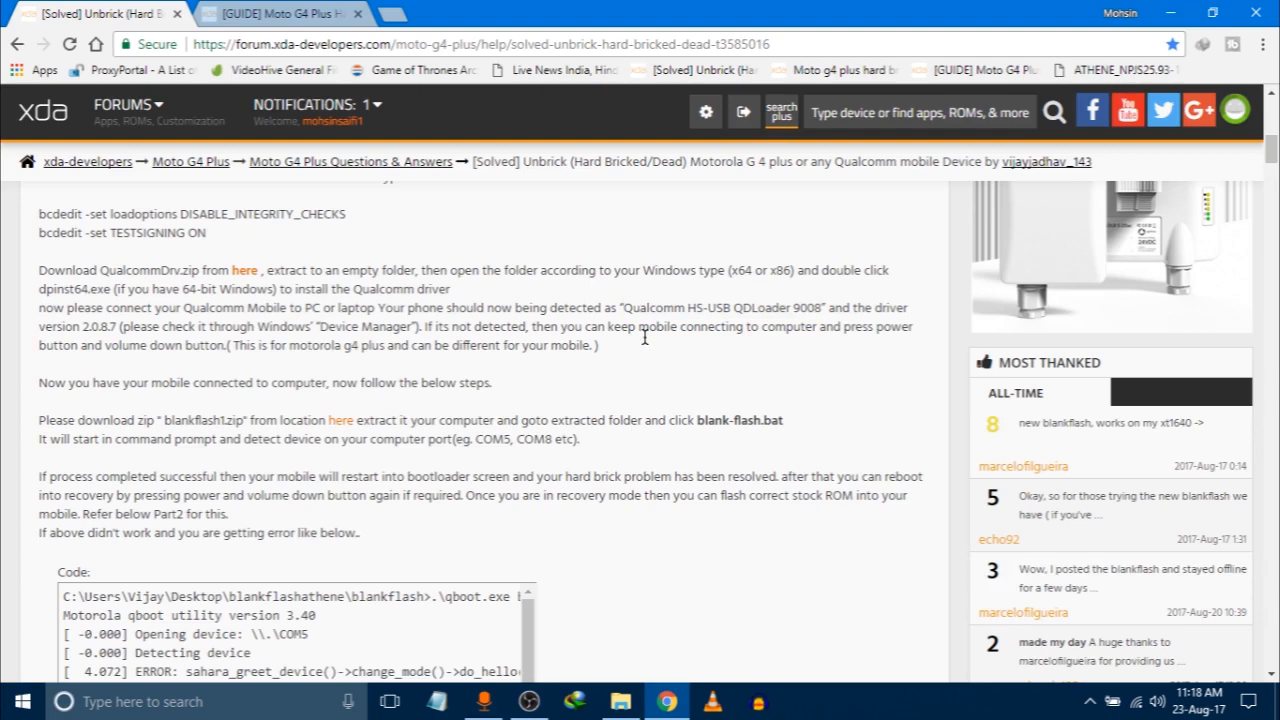
mouse_move(707, 338)
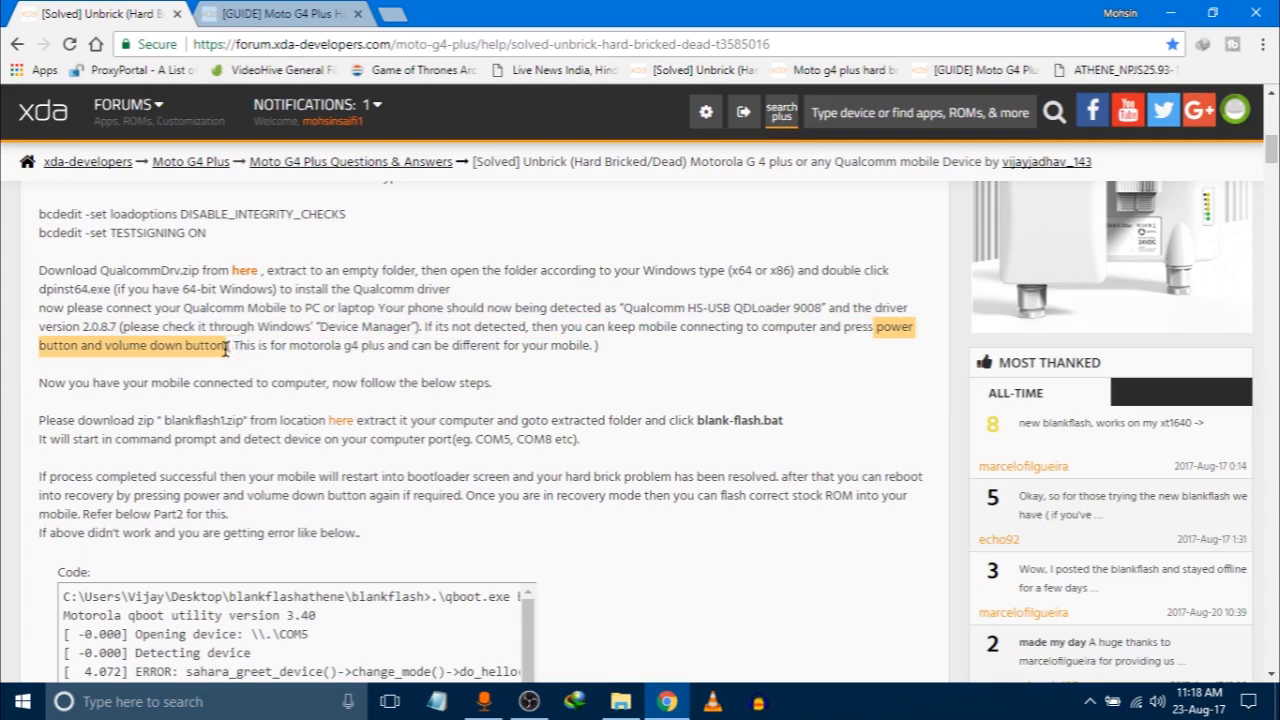
mouse_move(299, 382)
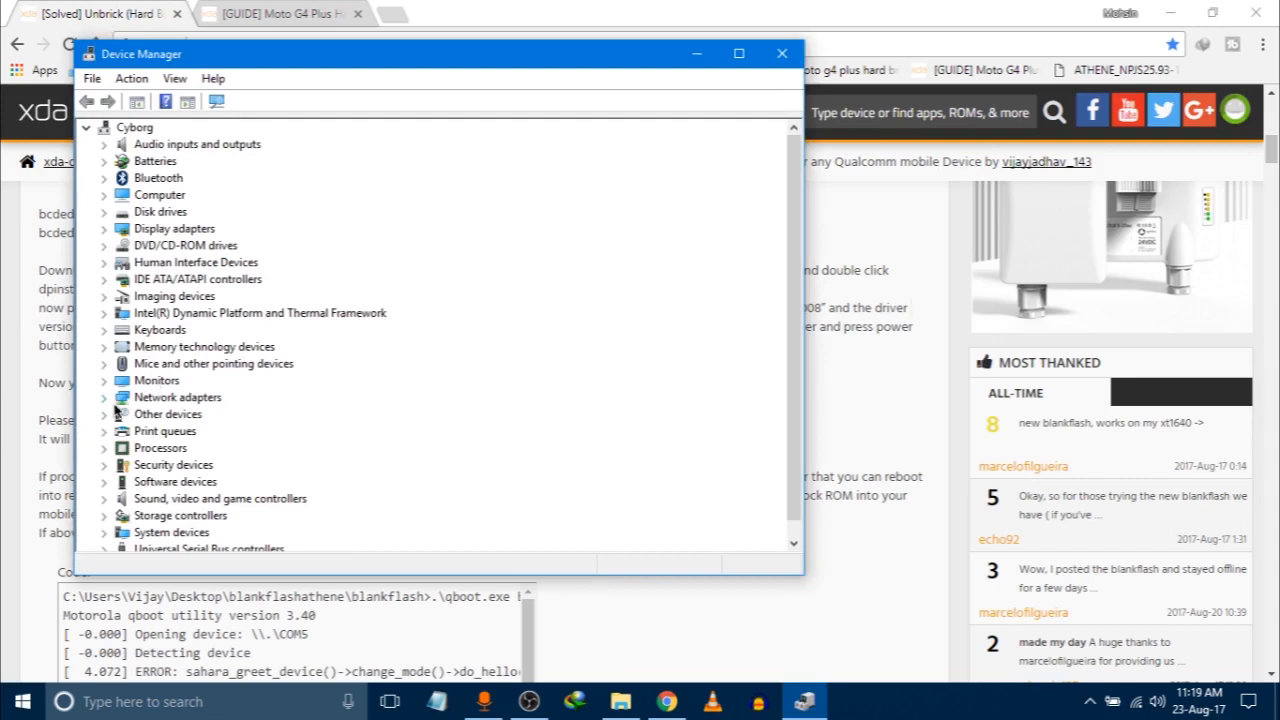
mouse_move(110, 381)
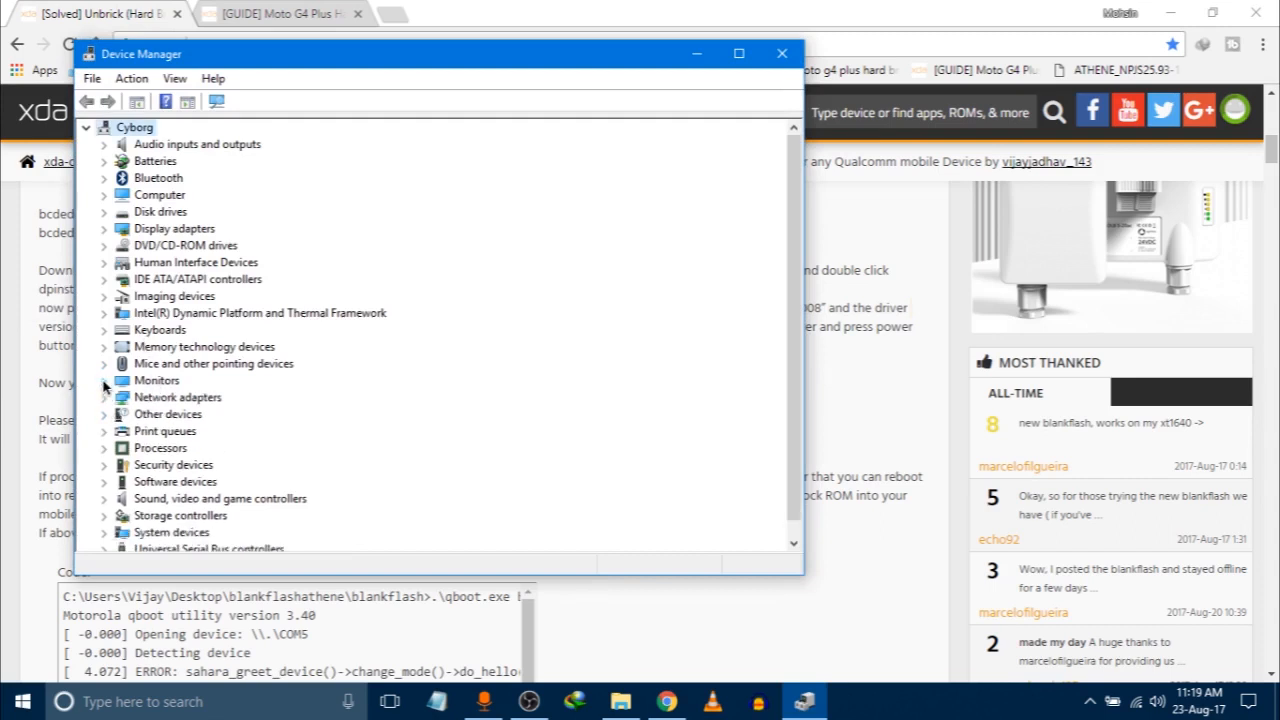
mouse_move(180, 400)
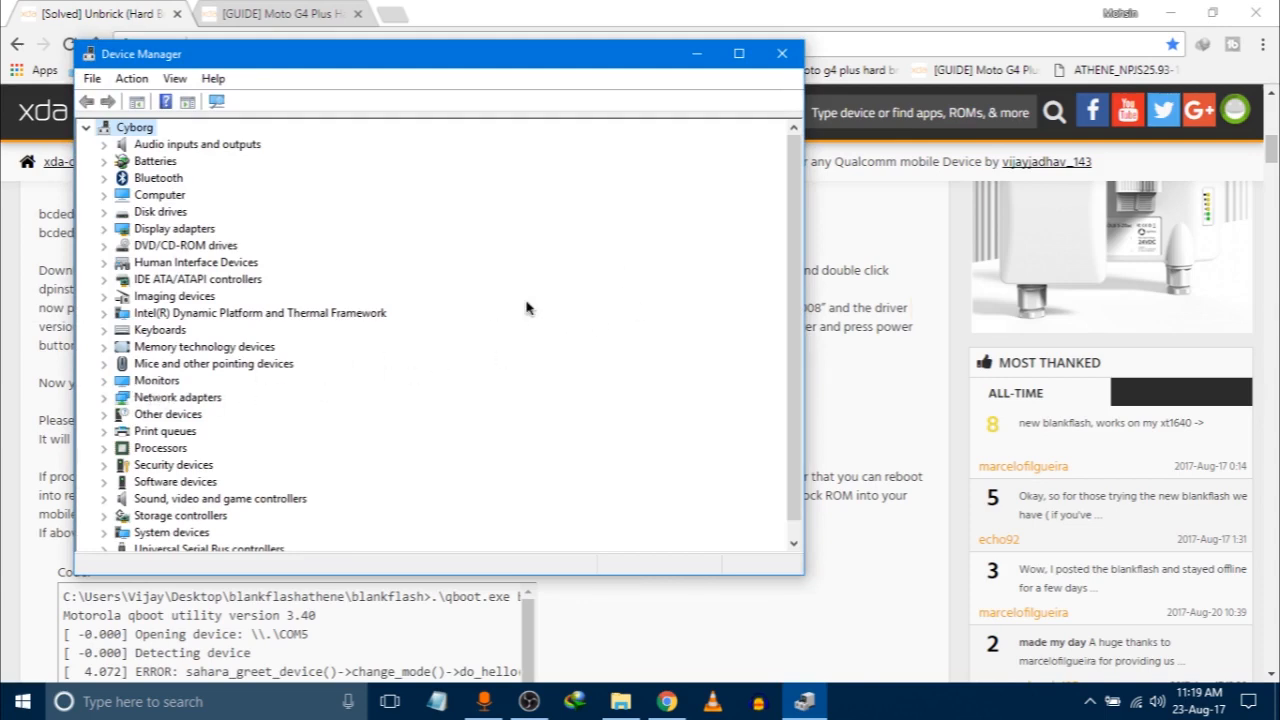
Close Device Manager, scroll the thread, and bring up the Hard Brick folder
left_click(781, 53)
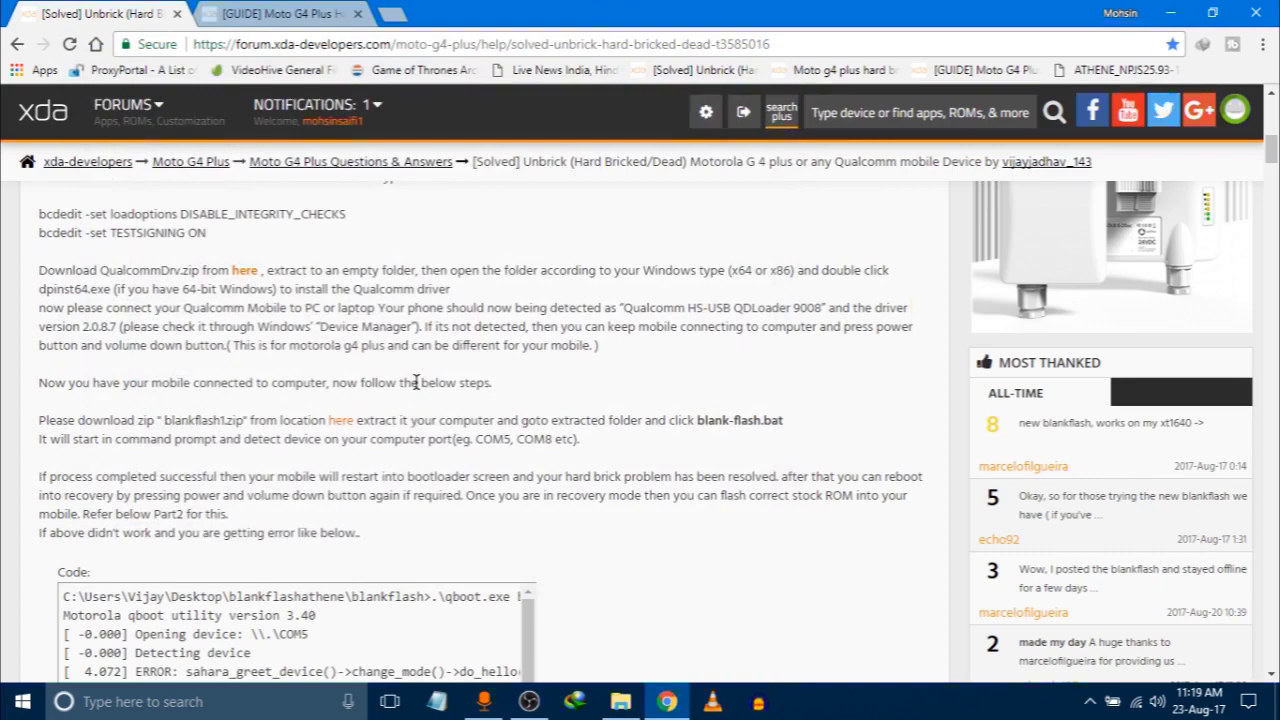
scroll("down", 3)
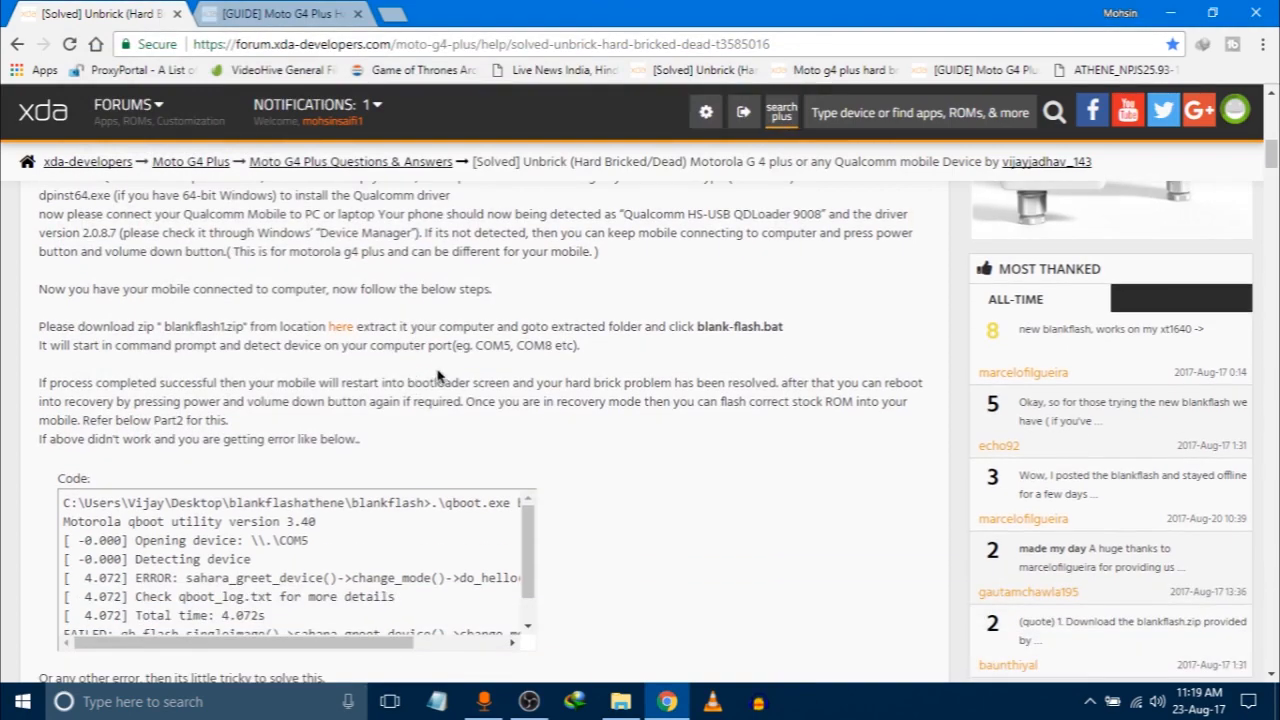
scroll("down", 3)
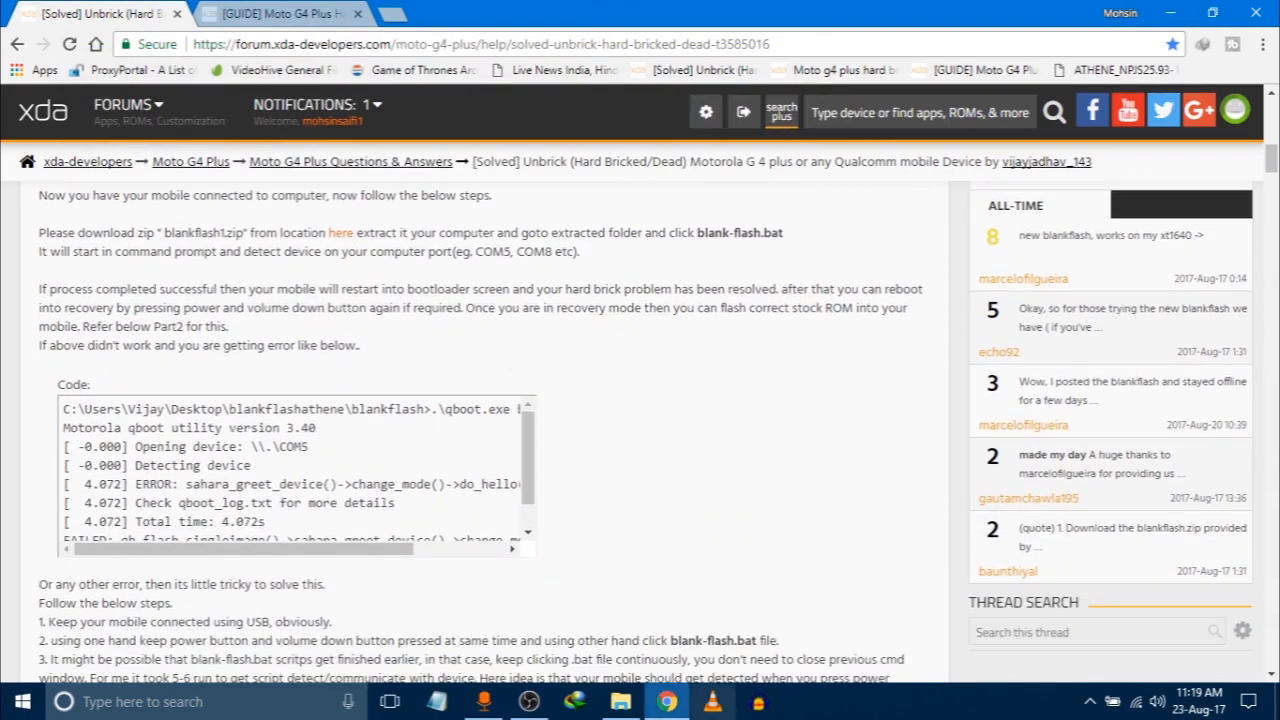
left_click(620, 701)
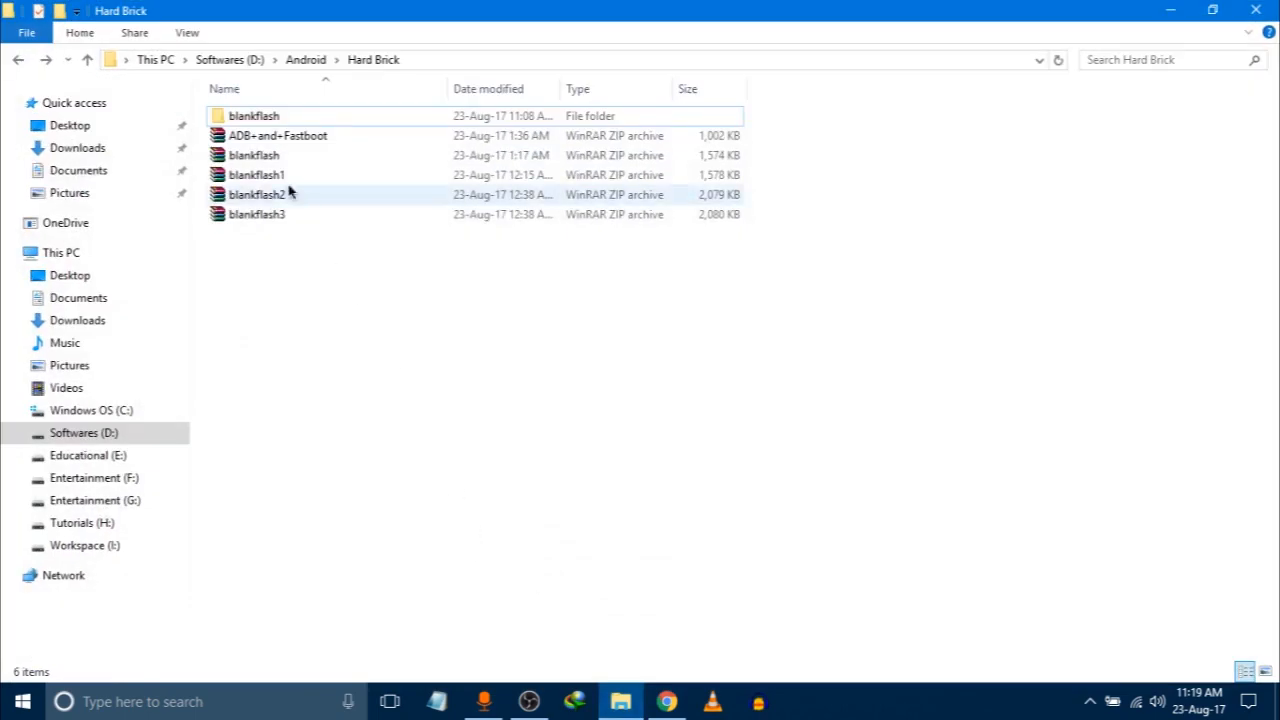
Open the blankflash folder and then its inner blankflash folder
double_click(254, 115)
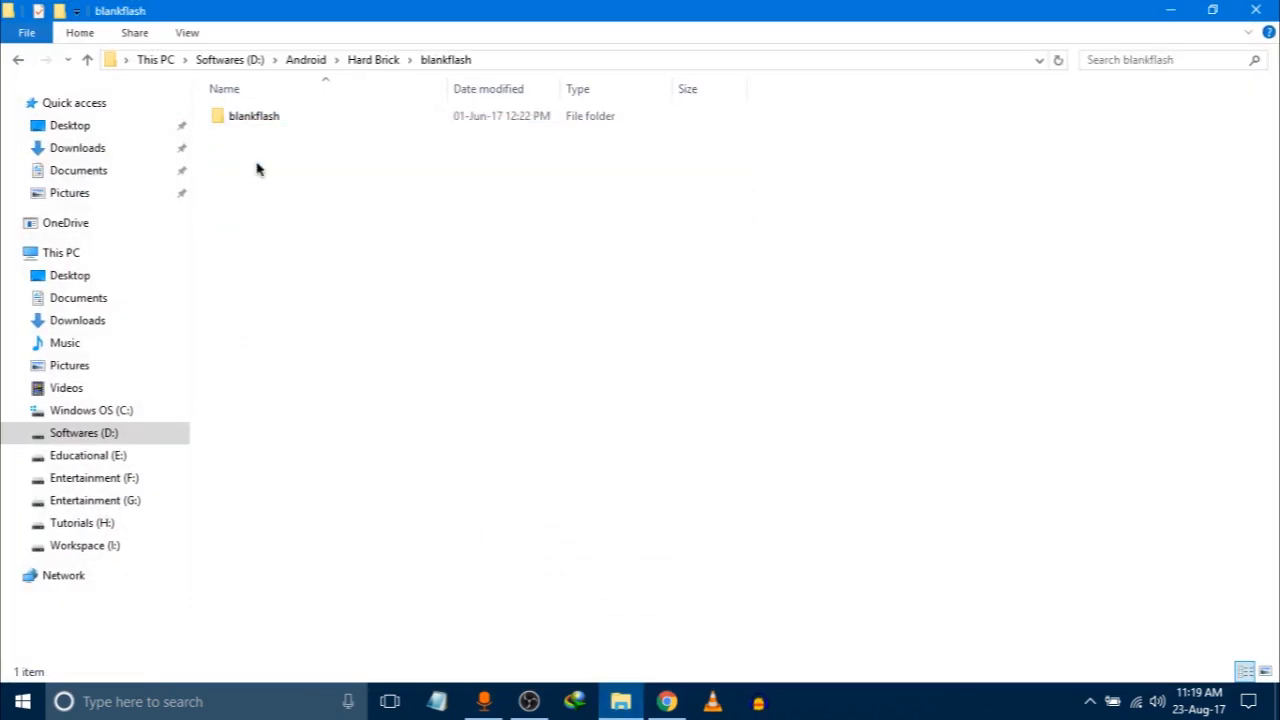
double_click(254, 115)
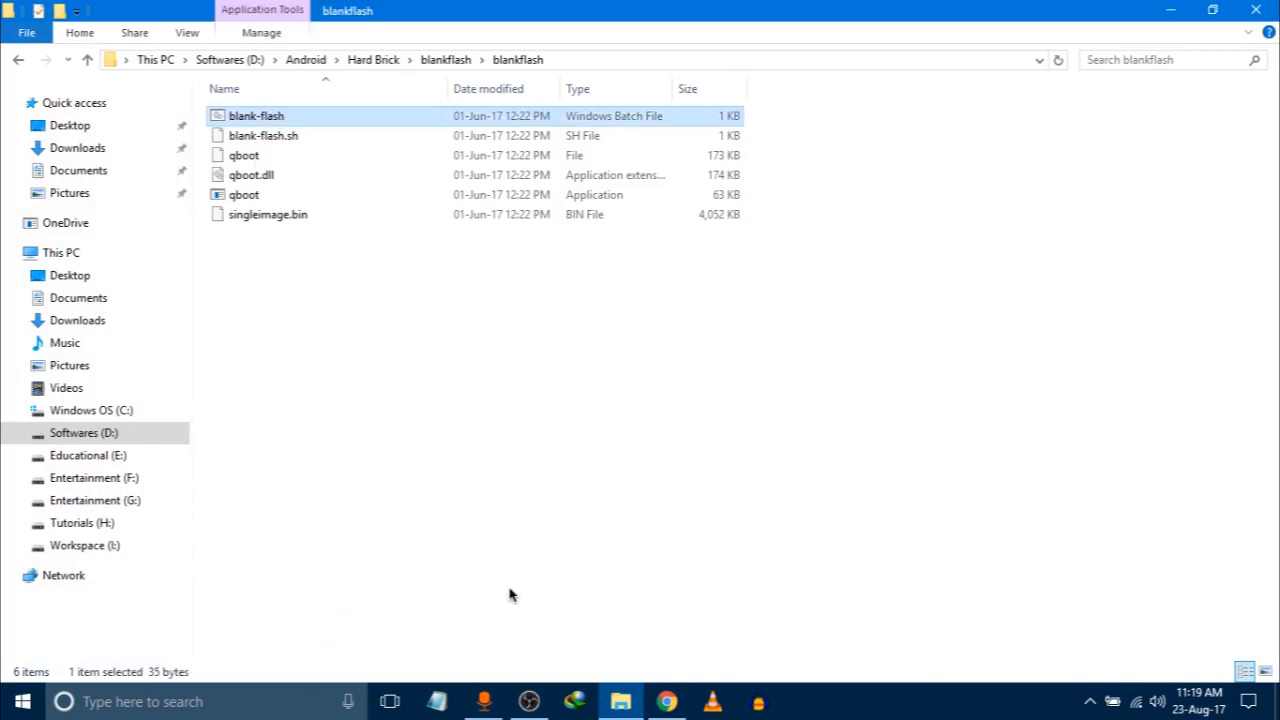
mouse_move(660, 645)
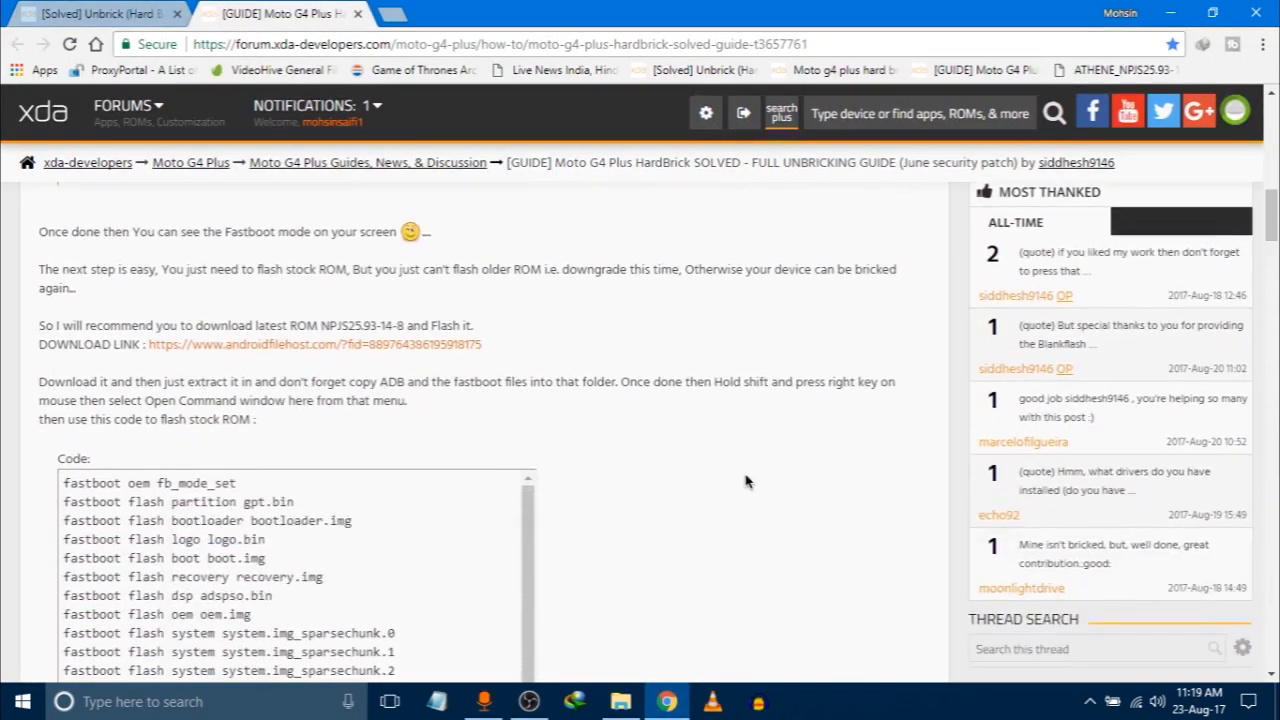
Review the qboot success log, then navigate File Explorer back up to the Android folder
scroll("down", 3)
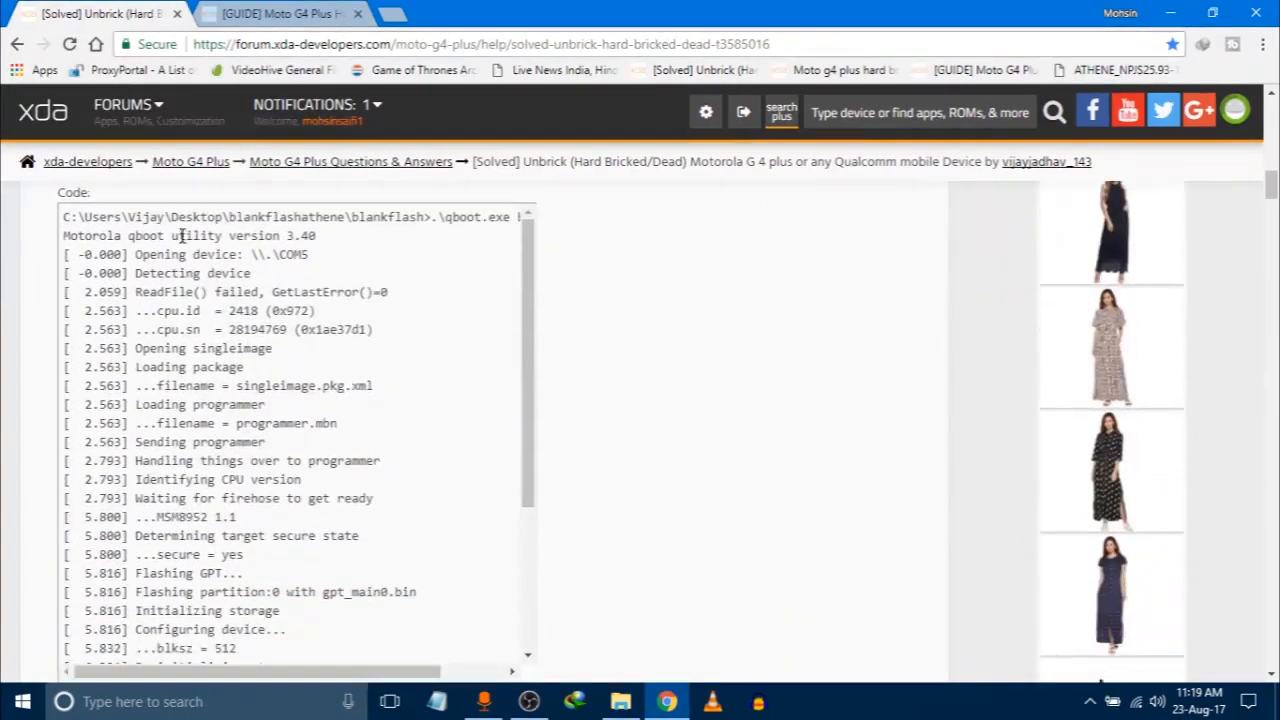
scroll("down", 3)
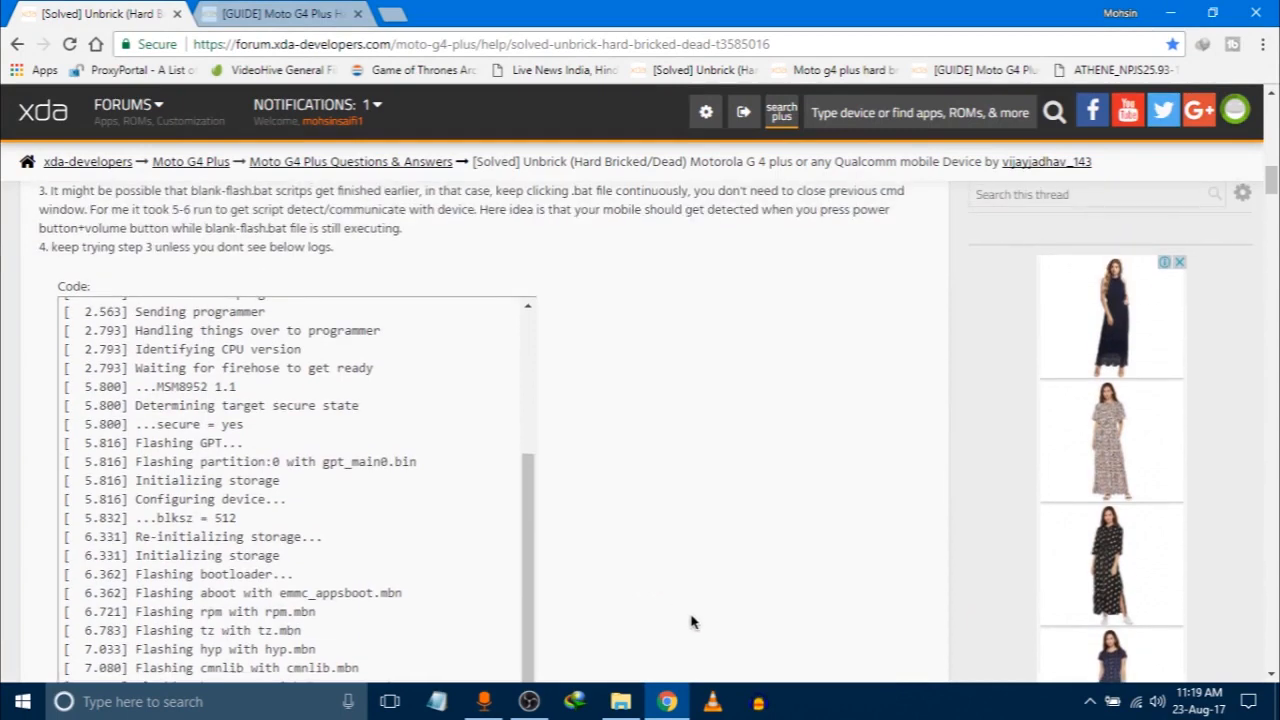
mouse_move(280, 13)
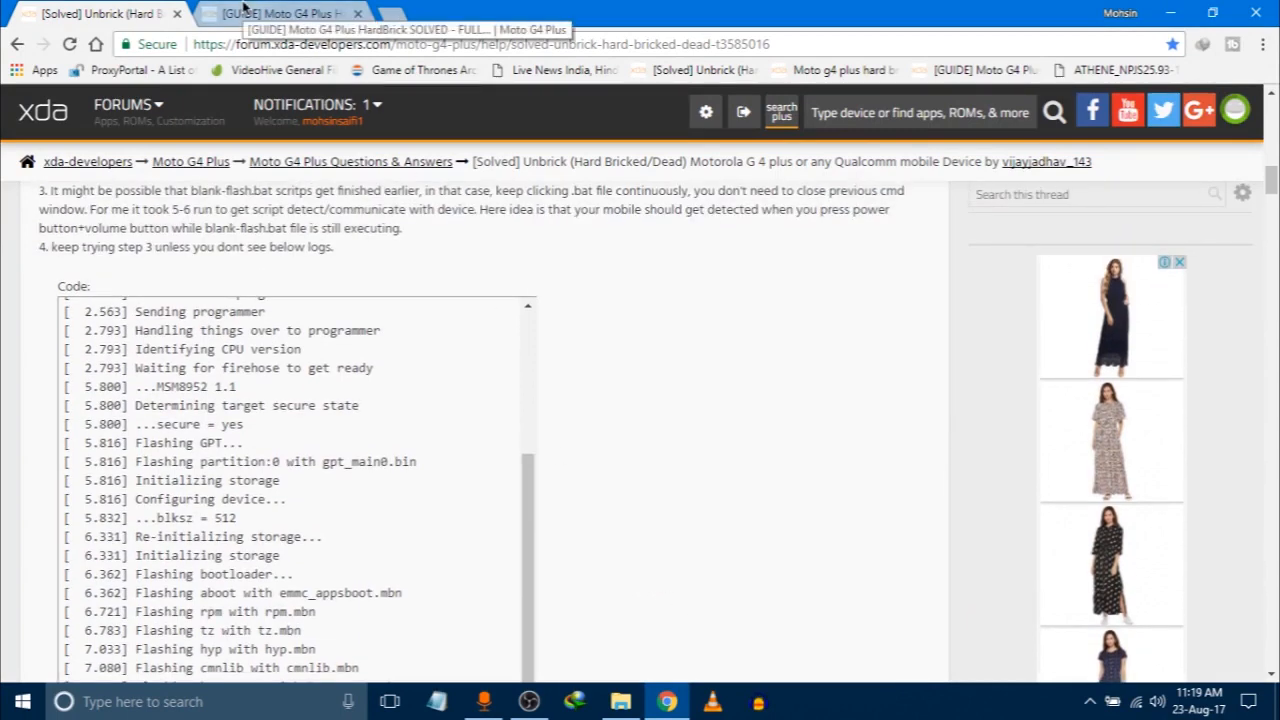
left_click(280, 13)
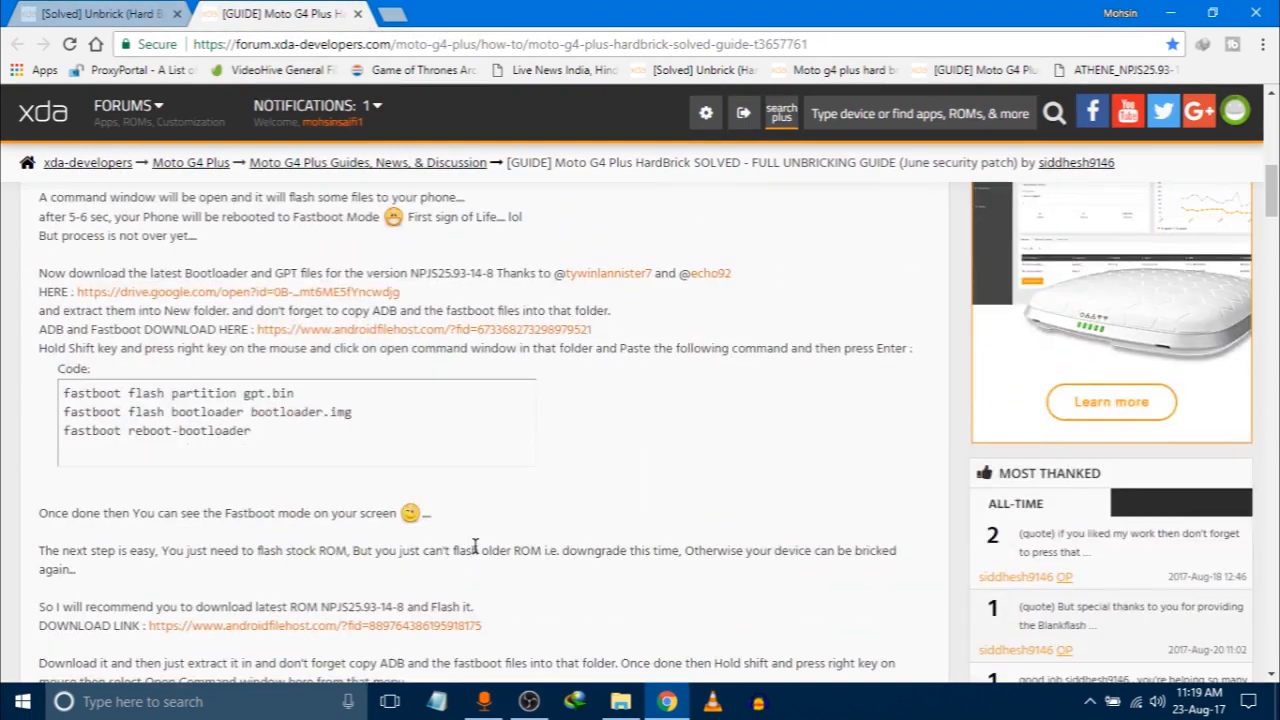
mouse_move(190, 278)
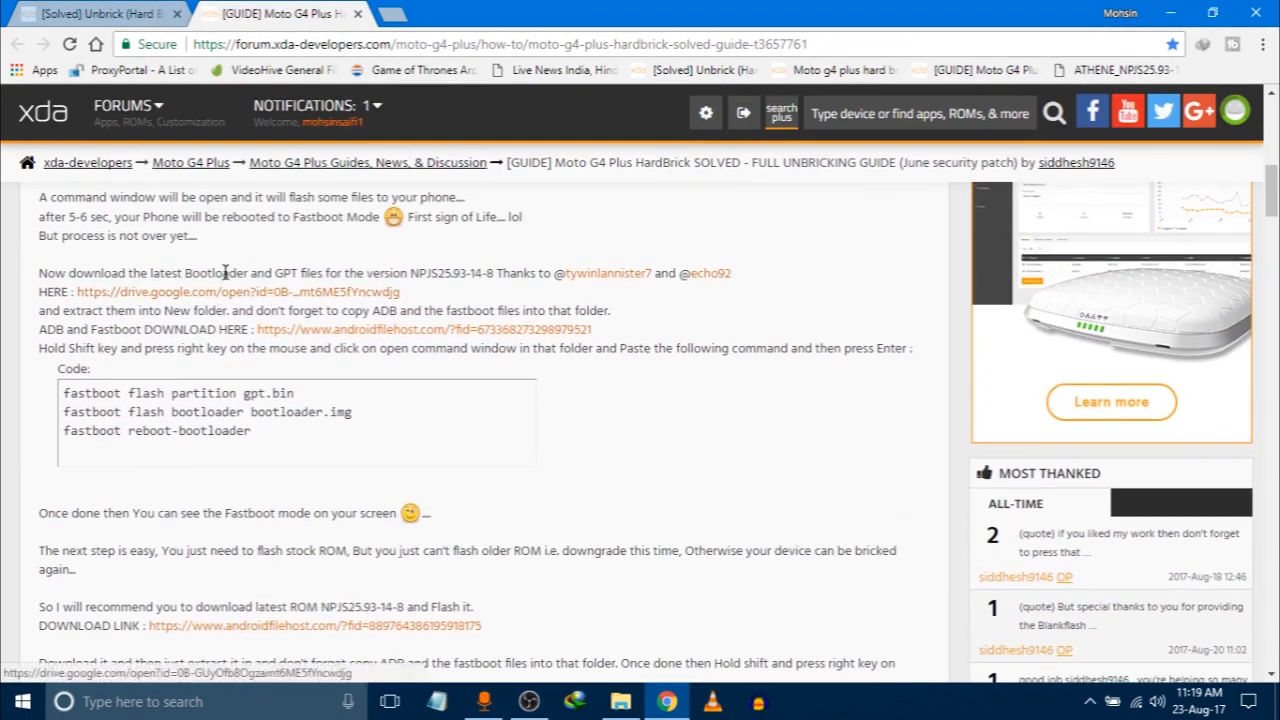
left_click(620, 701)
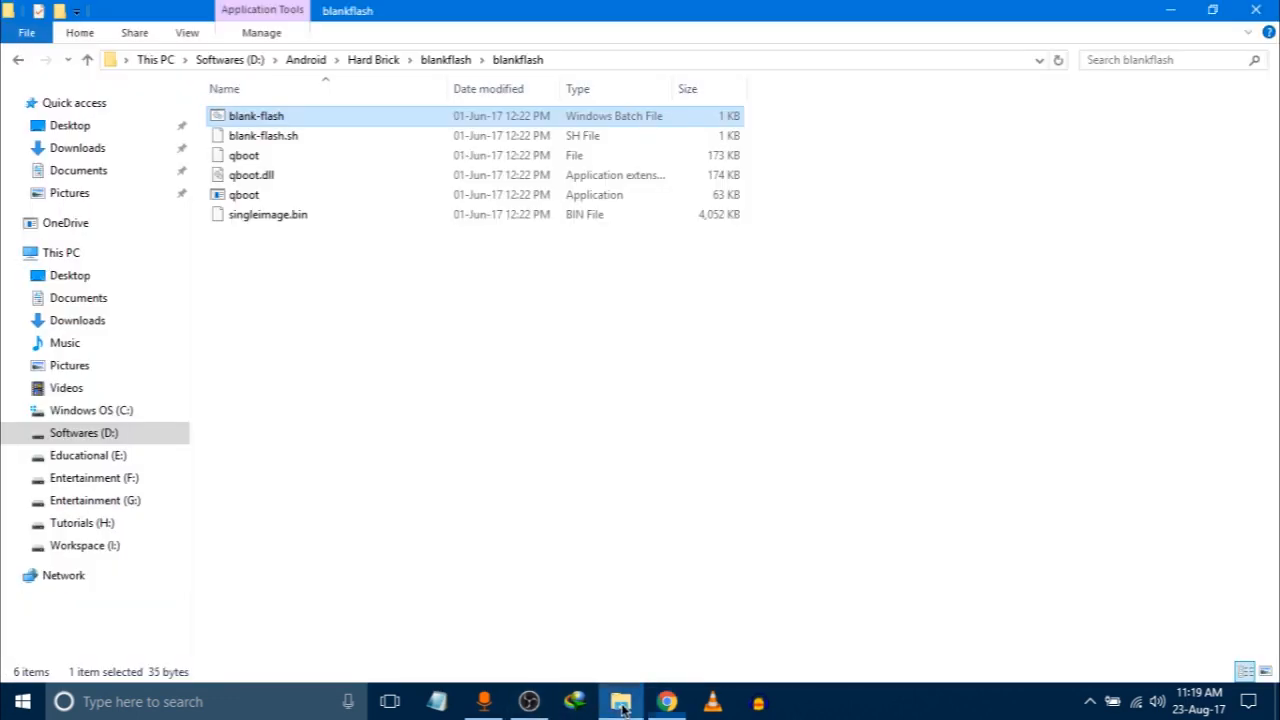
left_click(18, 60)
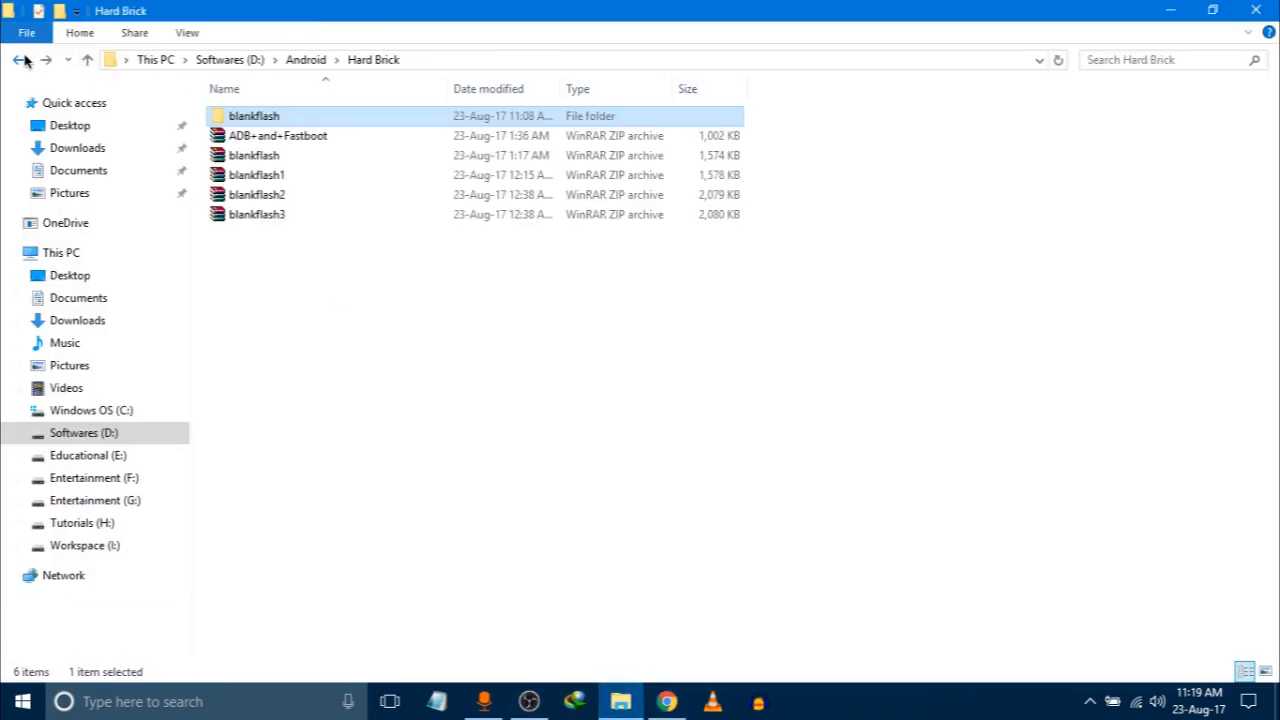
left_click(18, 59)
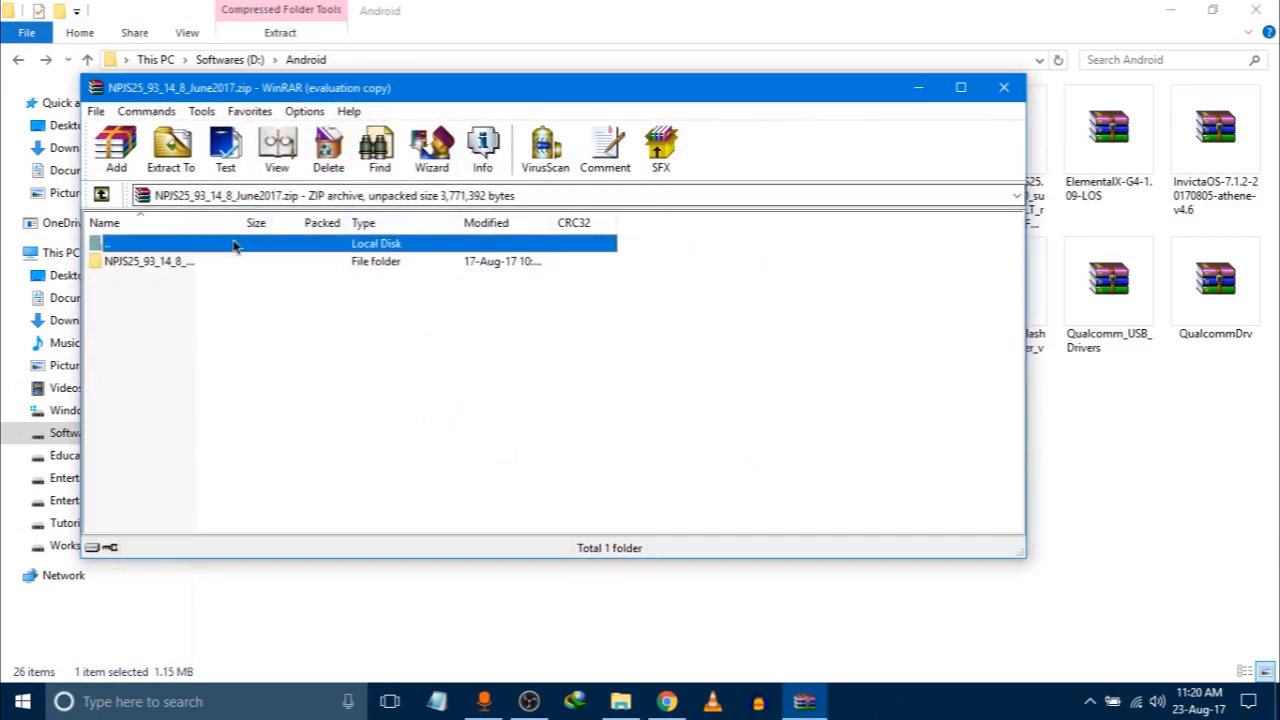
View bootloader.img and gpt.bin inside the archive's NPJS folder, then close WinRAR
double_click(148, 261)
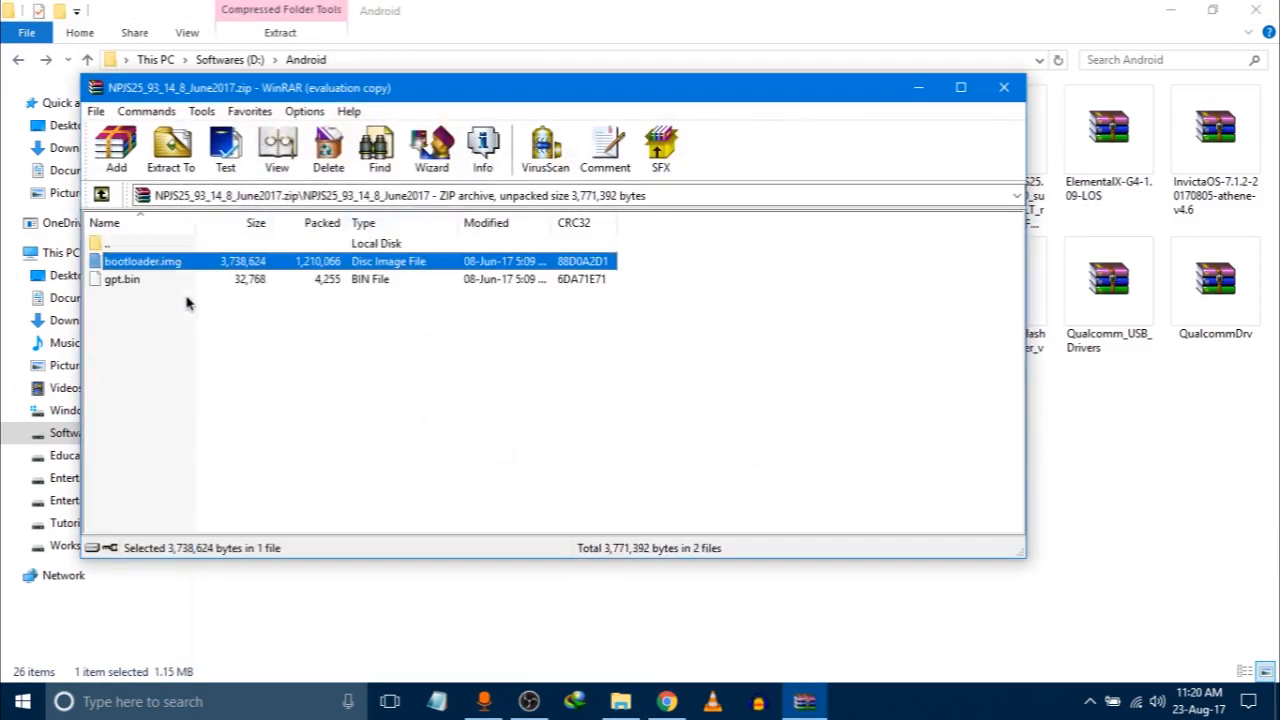
left_click(1003, 87)
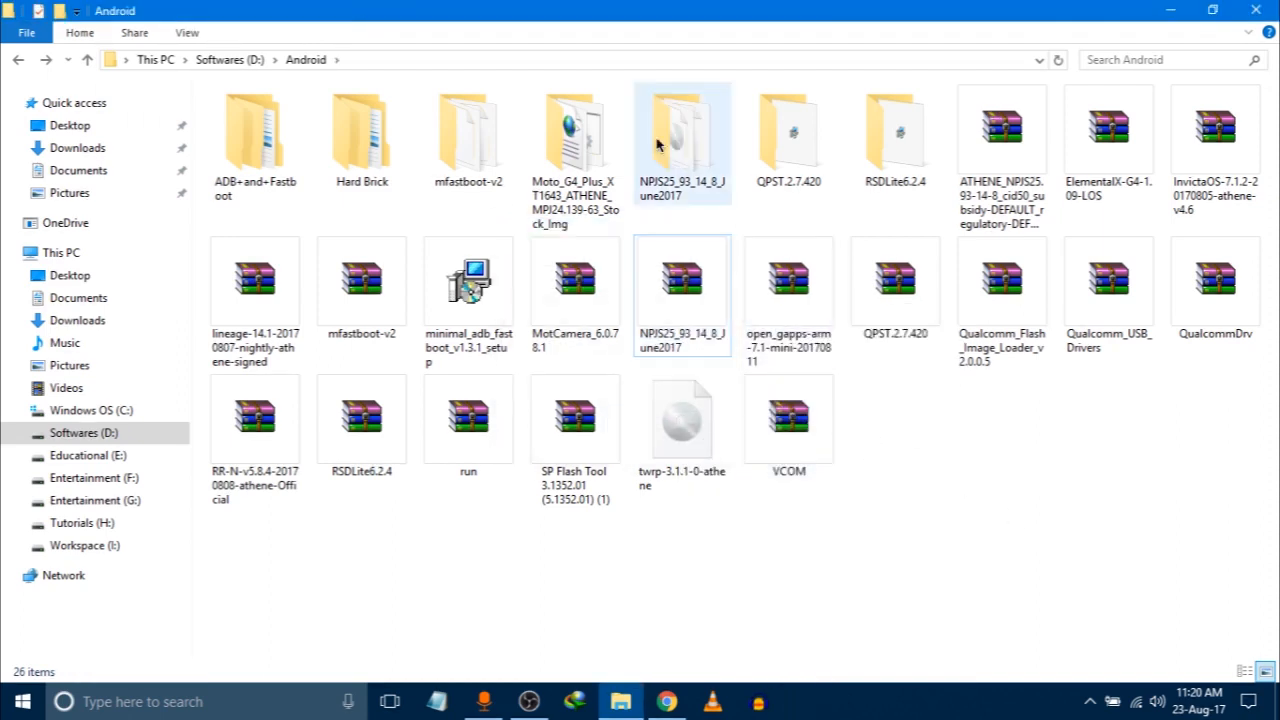
Copy bootloader and gpt.bin from NPJS25_93_14_8_June2017 into ADB and Fastboot, replacing existing files
double_click(682, 135)
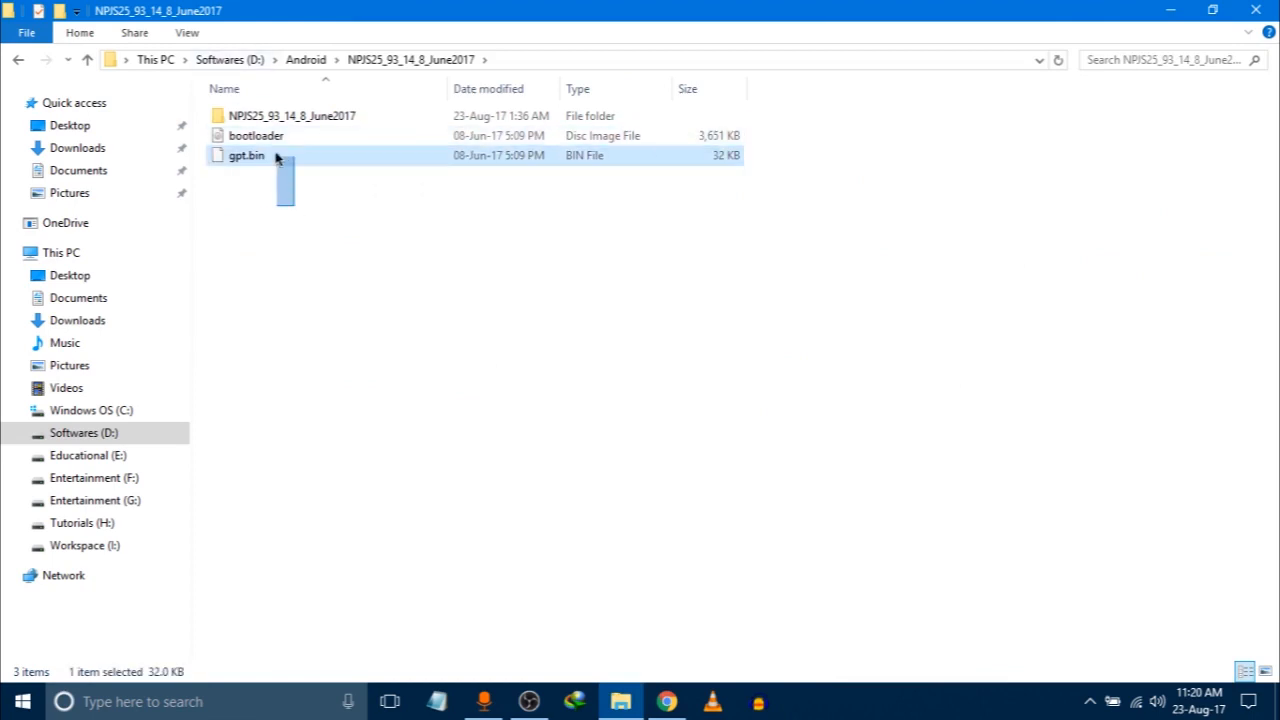
right_click(255, 135)
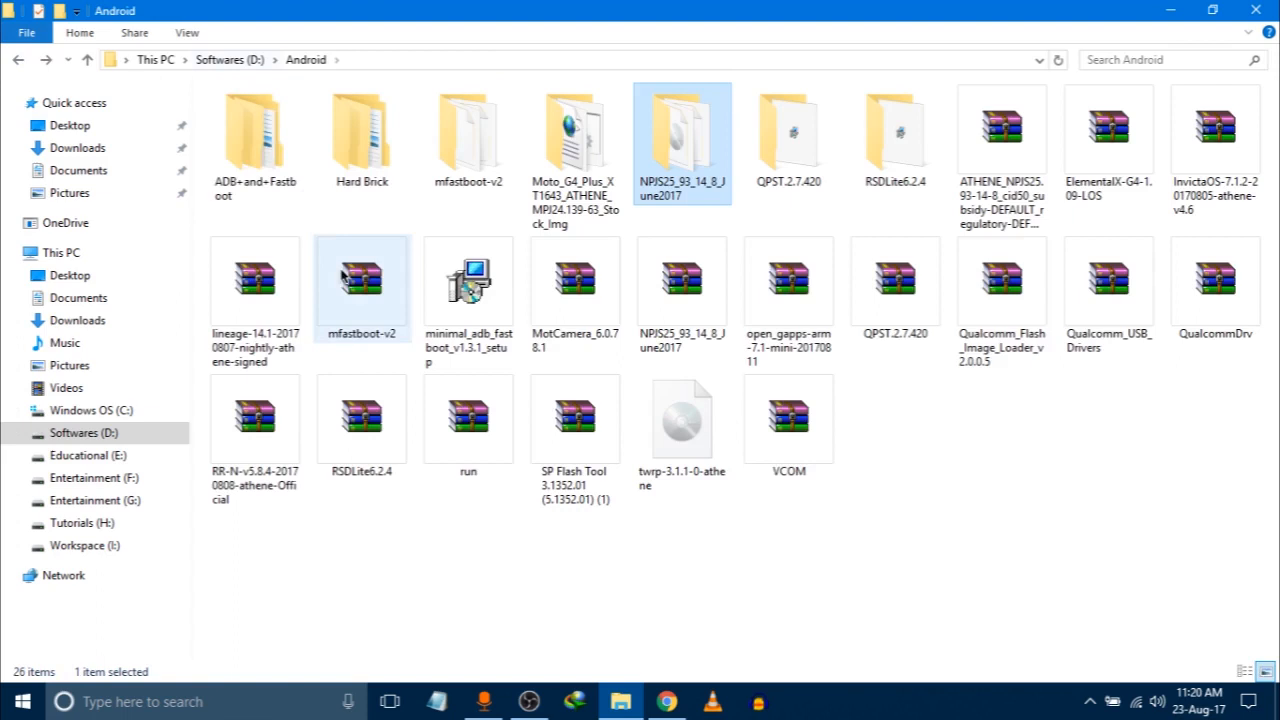
double_click(255, 130)
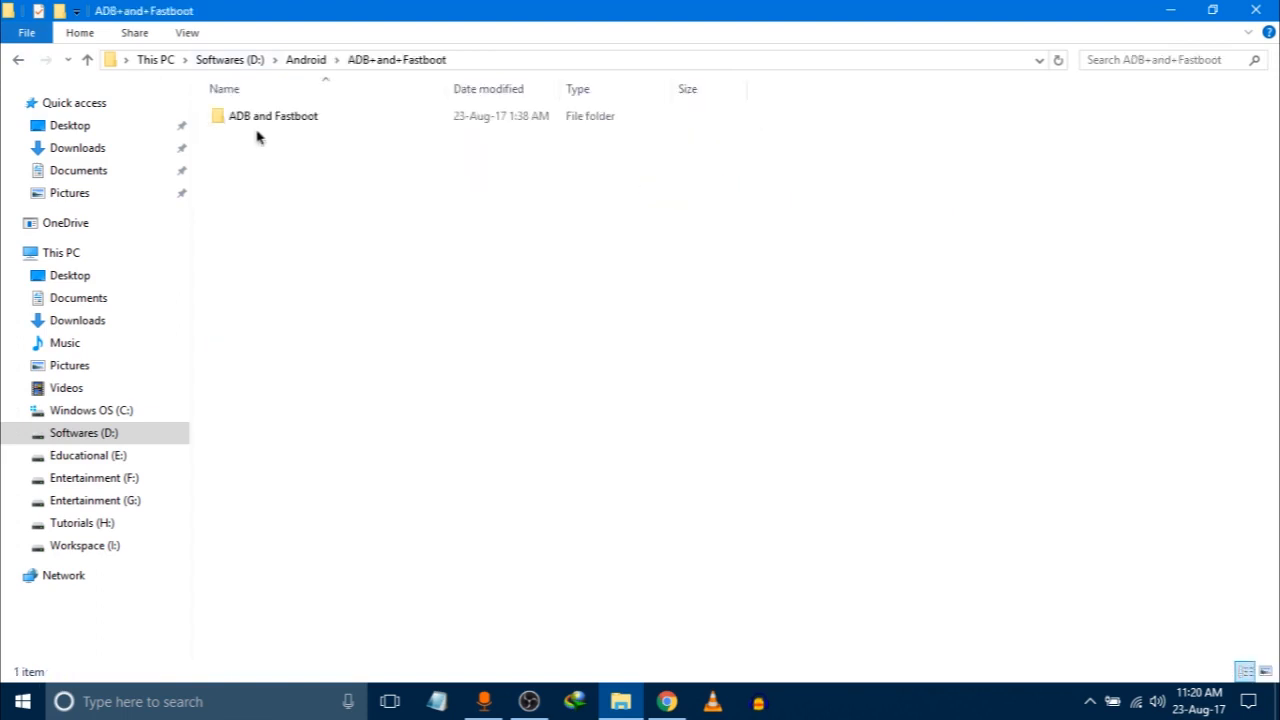
double_click(272, 115)
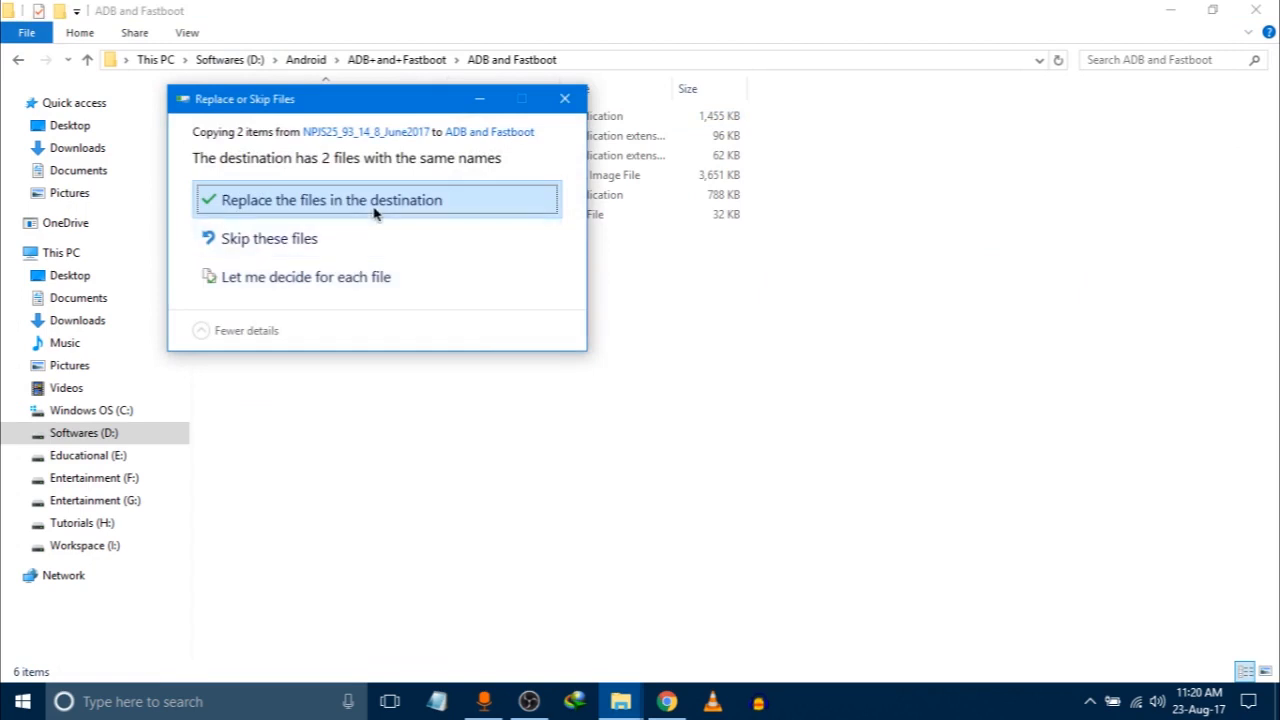
left_click(329, 199)
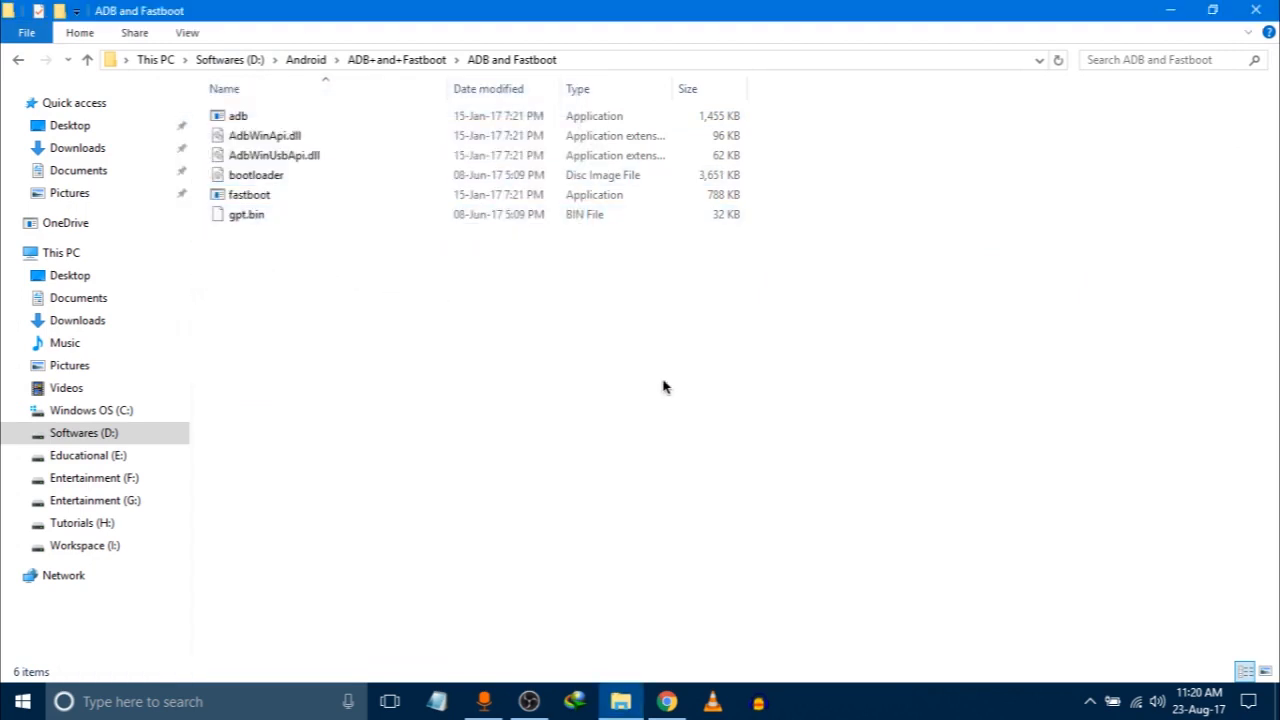
mouse_move(800, 462)
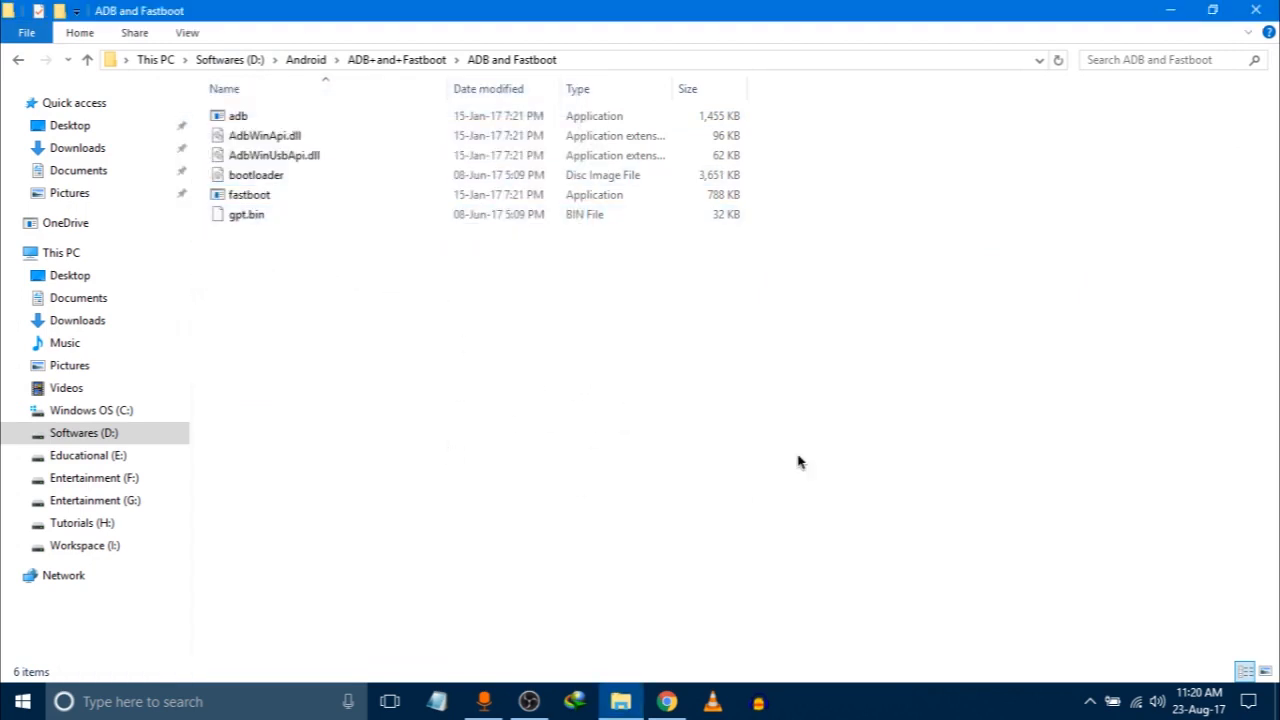
Copy the guide's three fastboot commands for GPT, bootloader and bootloader reboot
left_click(666, 701)
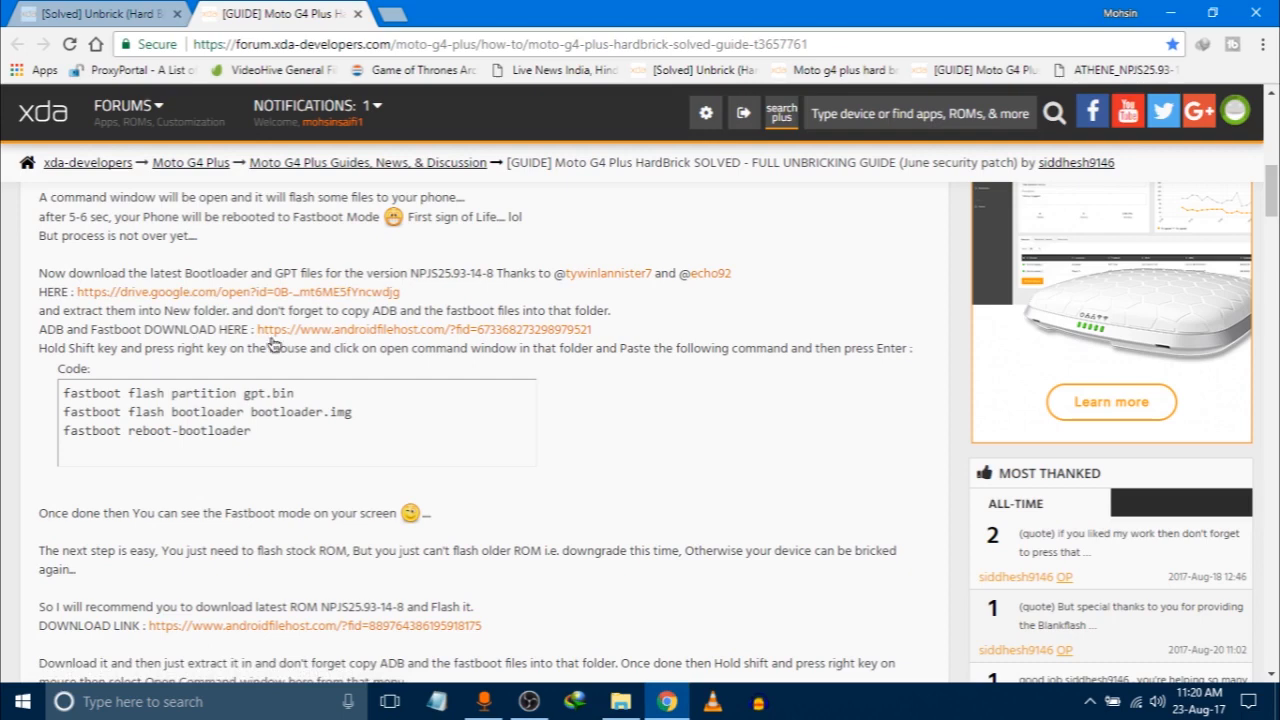
mouse_move(282, 355)
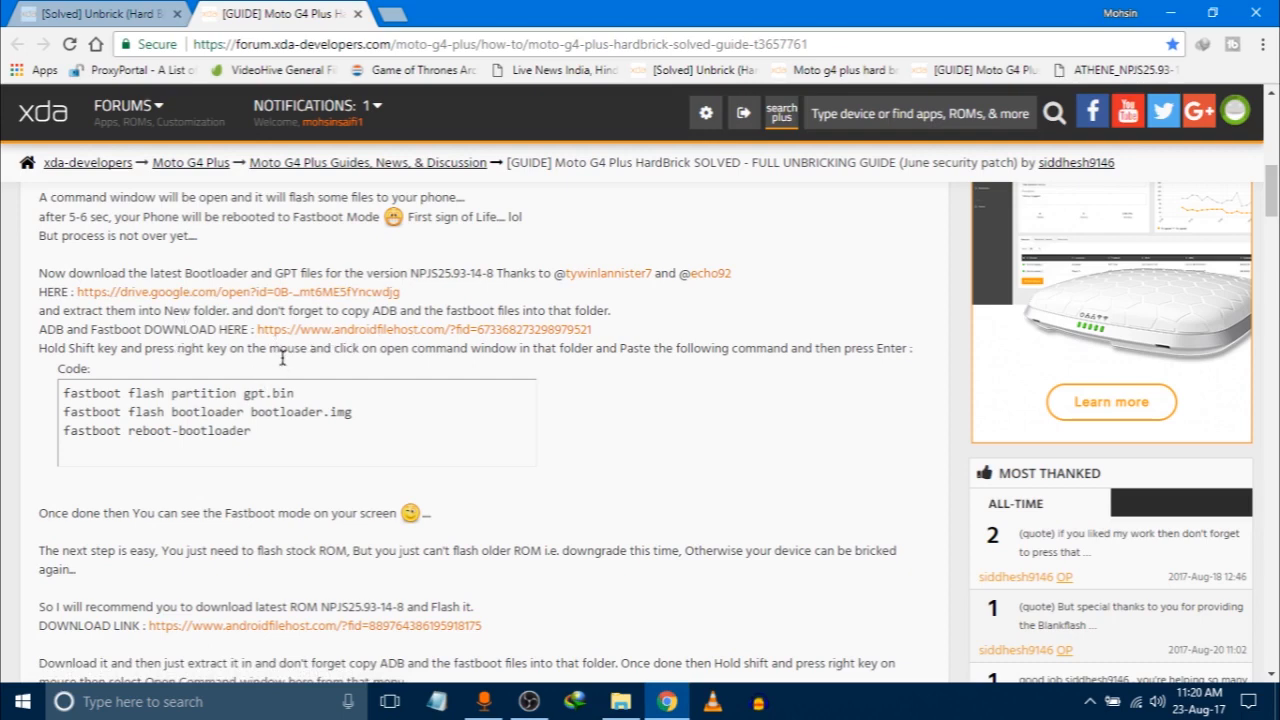
scroll("down", 3)
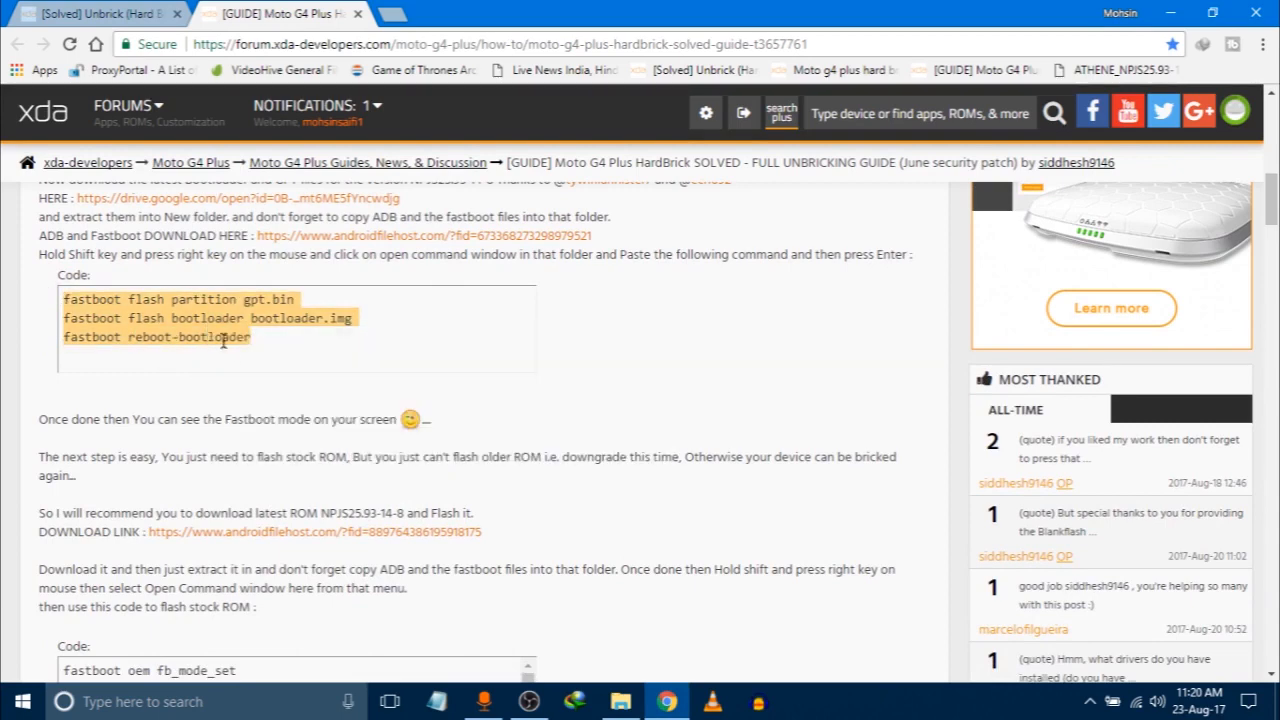
left_click(620, 701)
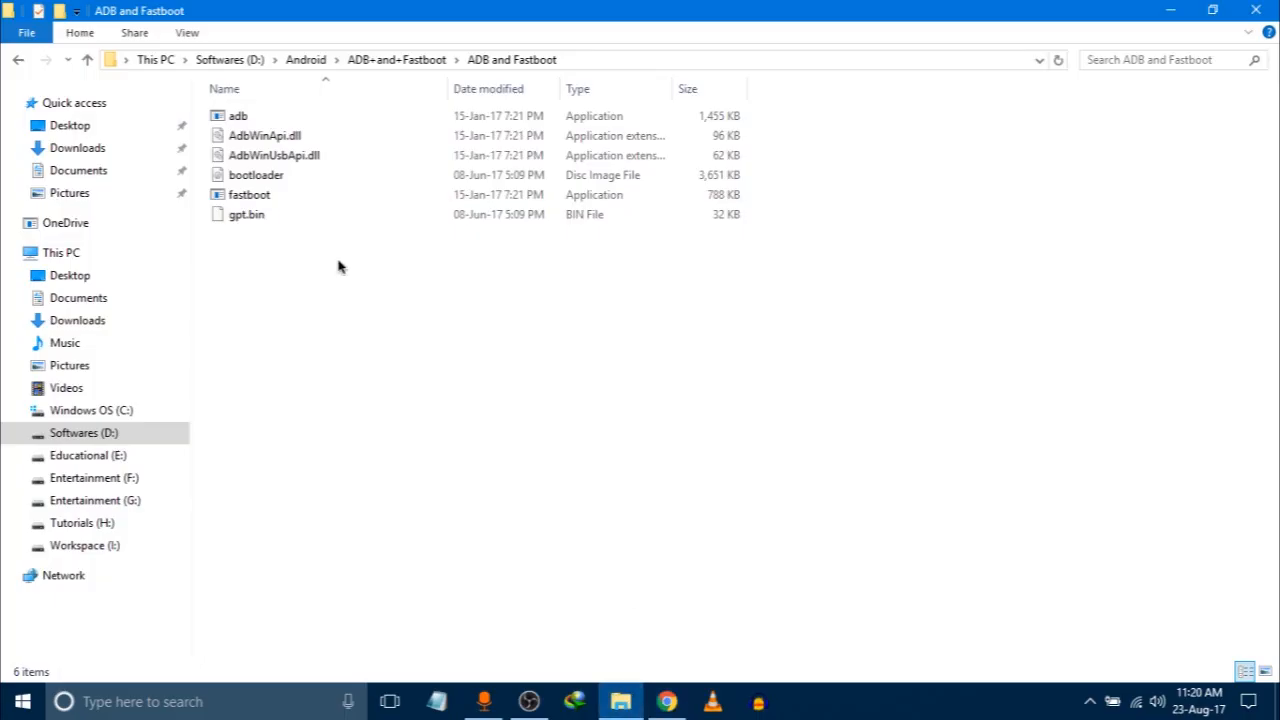
mouse_move(349, 318)
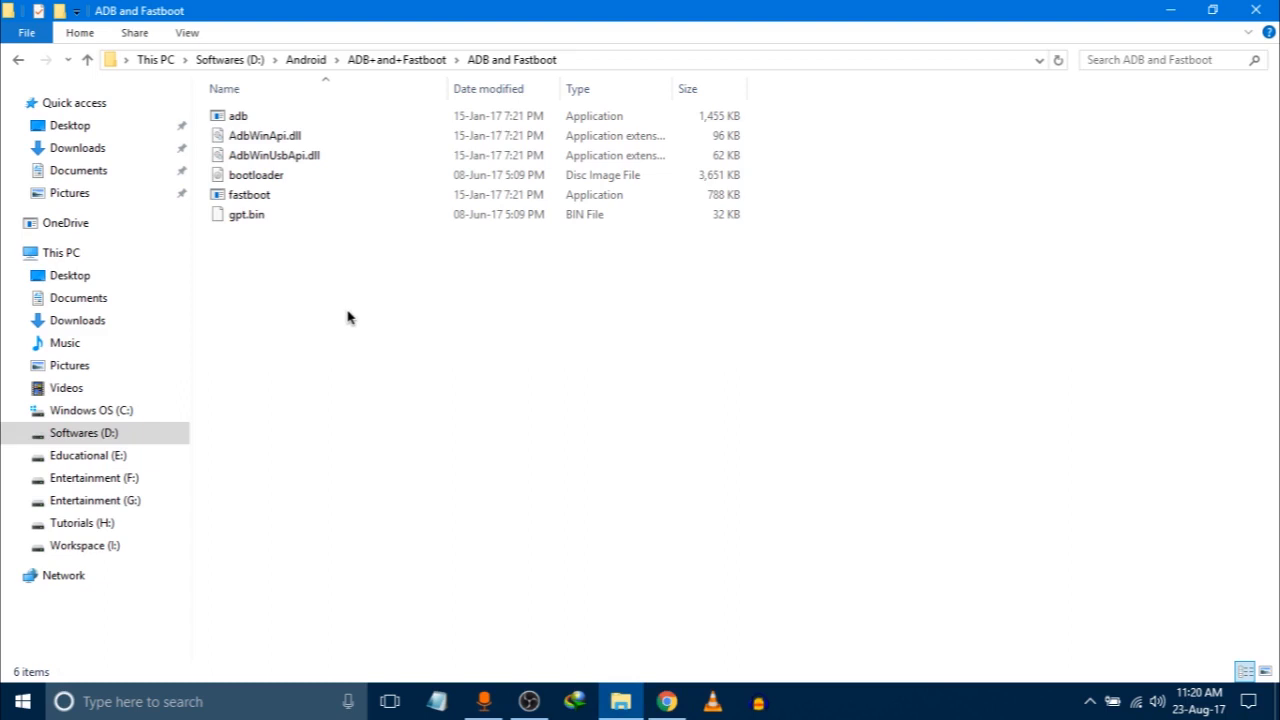
Paste the gpt.bin flash commands into a command window in ADB and Fastboot, then close it
right_click(350, 318)
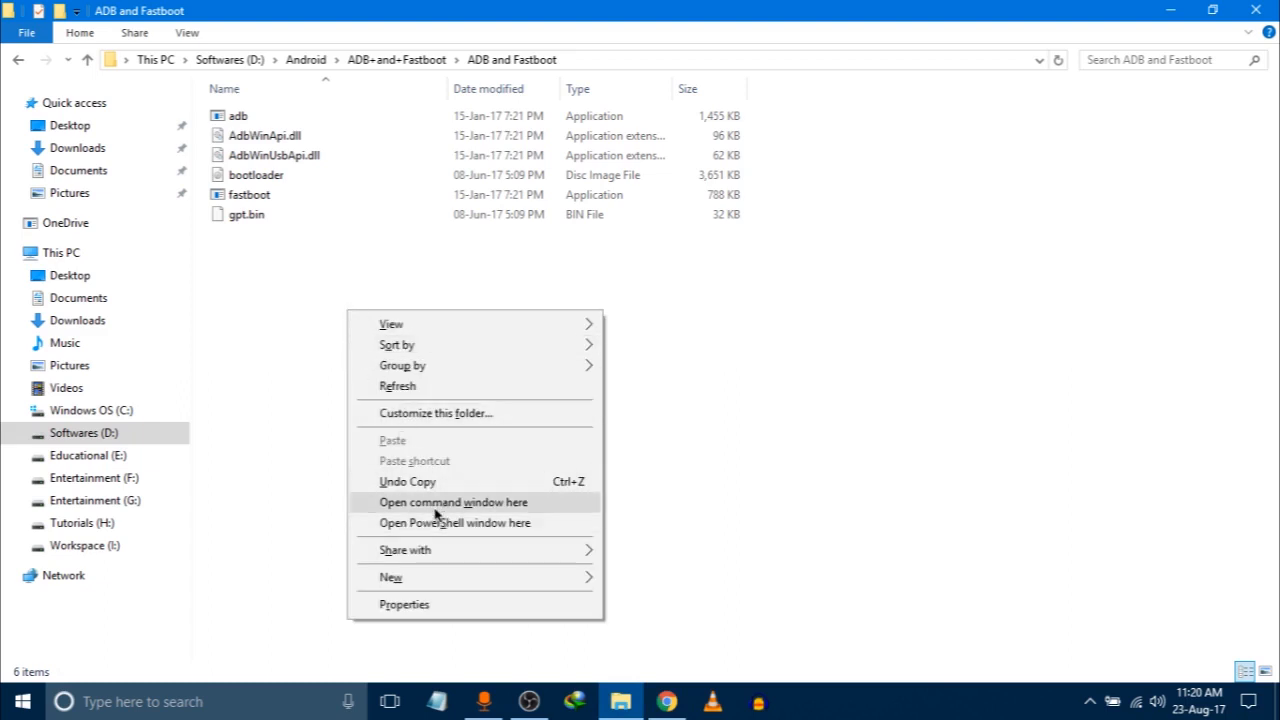
left_click(453, 502)
type("fastboot flash partition gpt.bin")
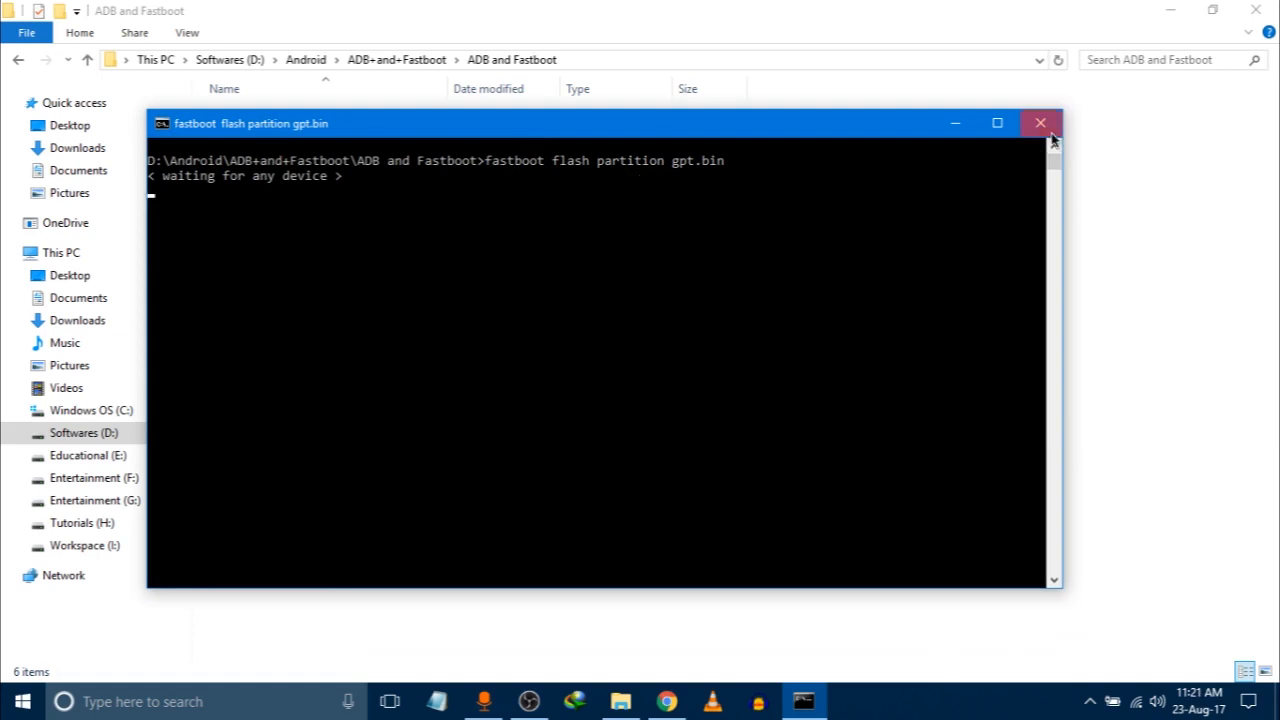
left_click(1040, 123)
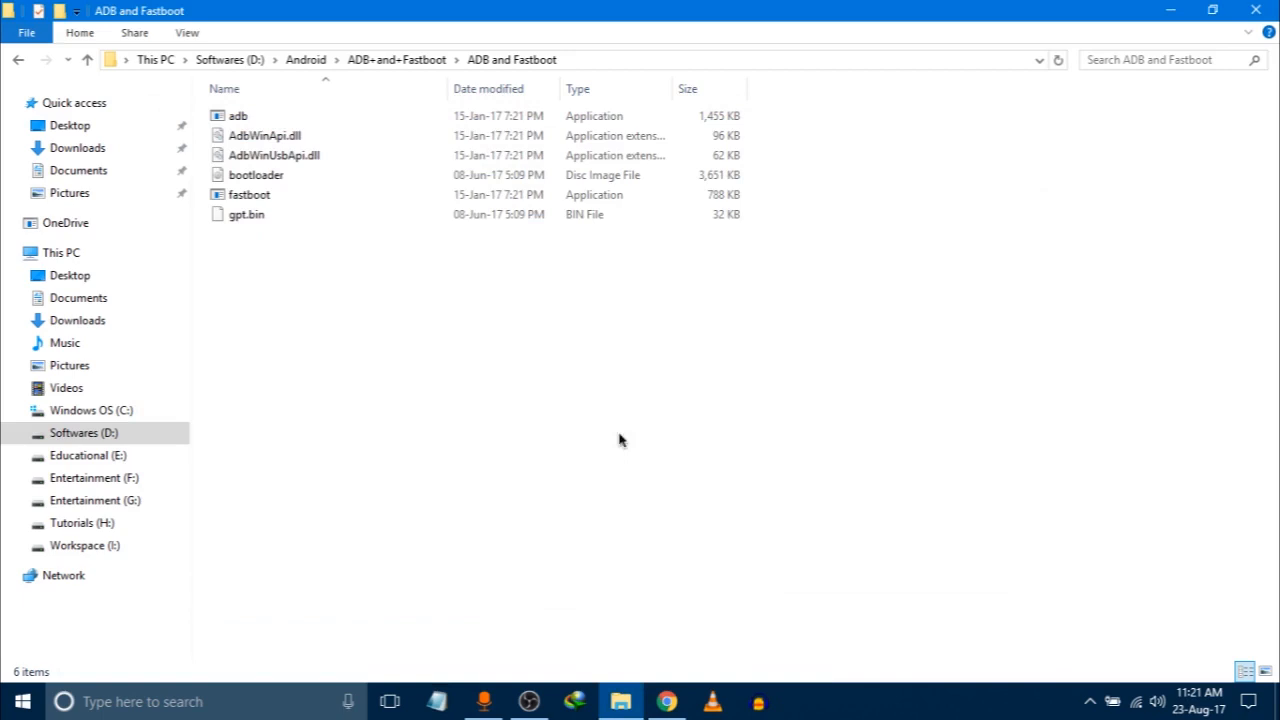
left_click(666, 701)
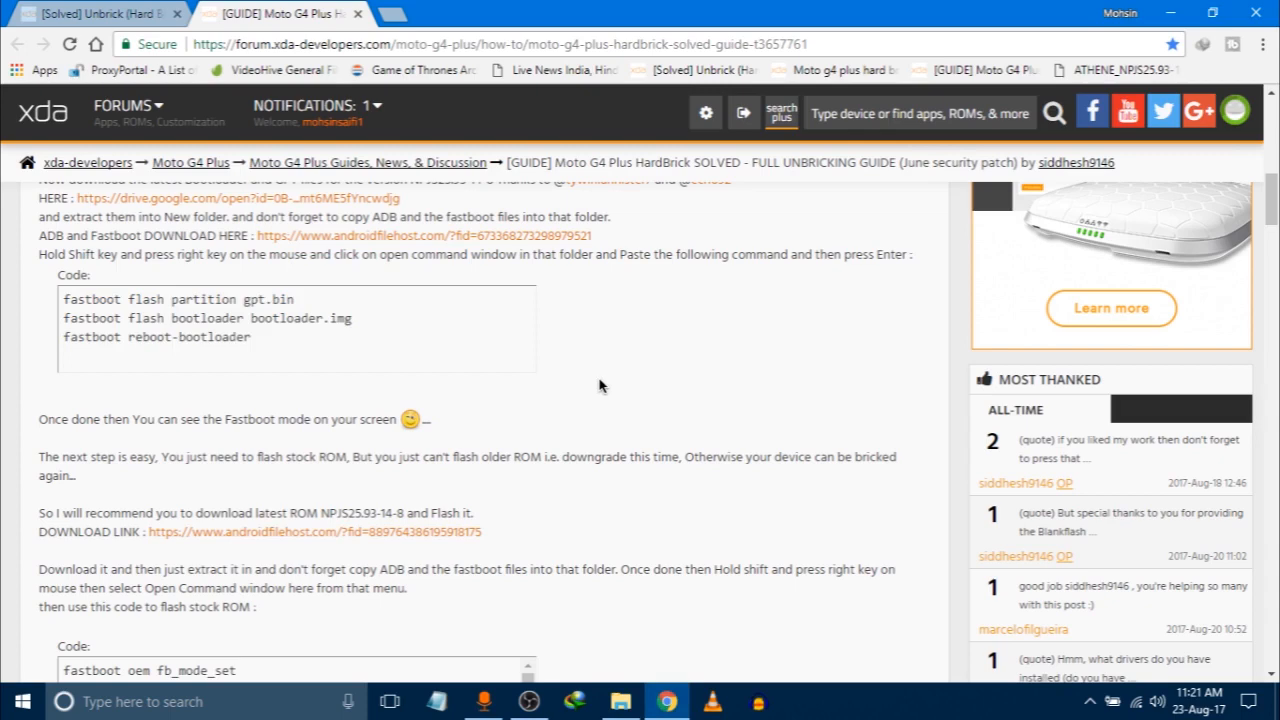
Open the androidfilehost download page for the NPJS25.93-14-8 ATHENE stock ROM
scroll("down", 3)
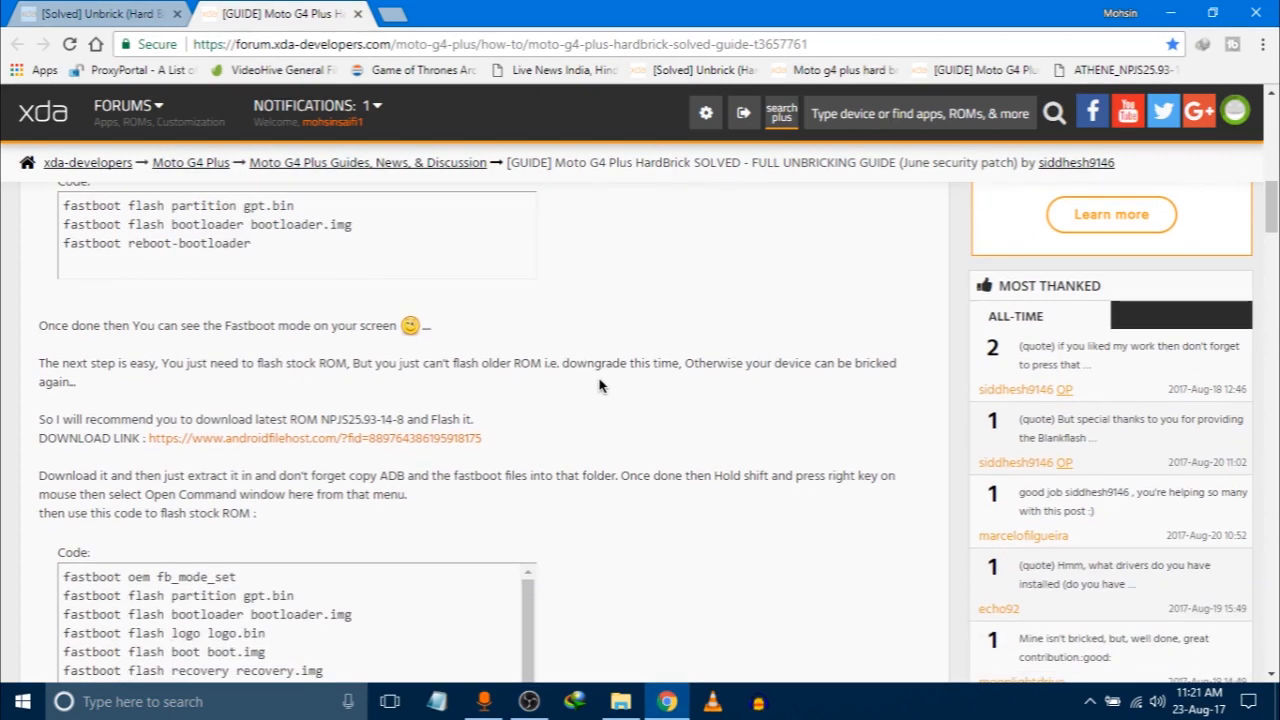
scroll("down", 3)
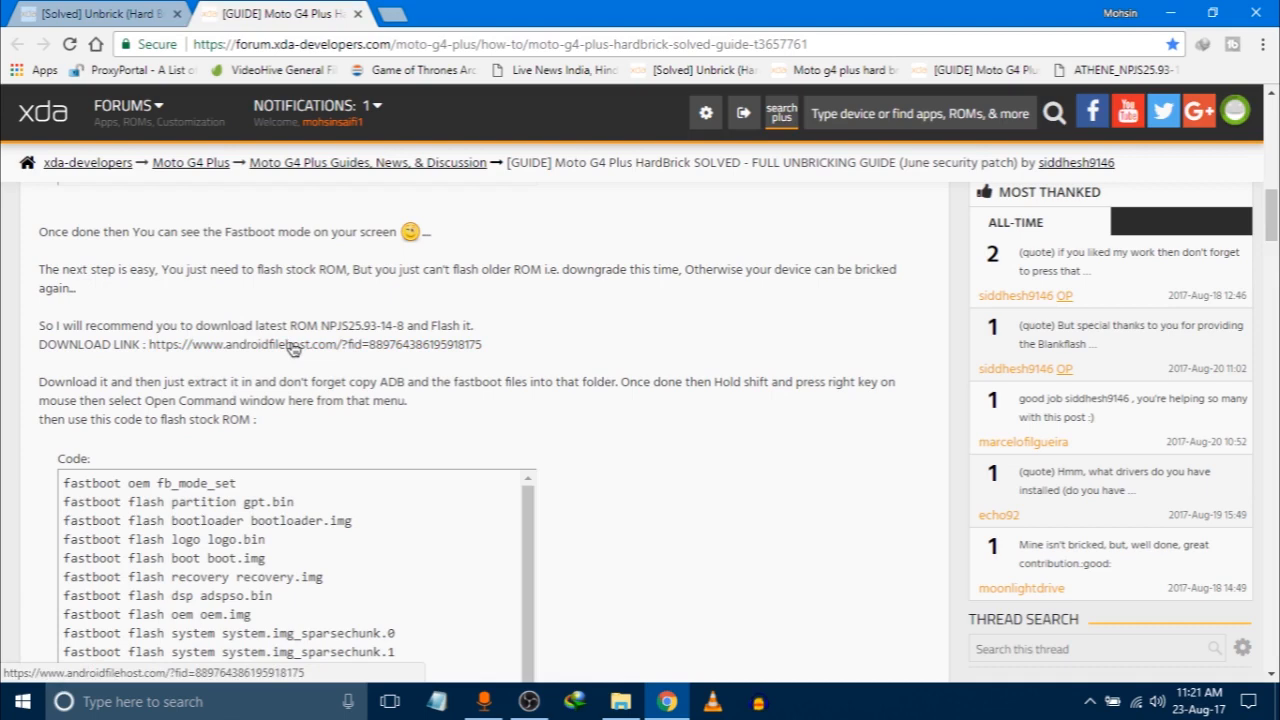
left_click(262, 344)
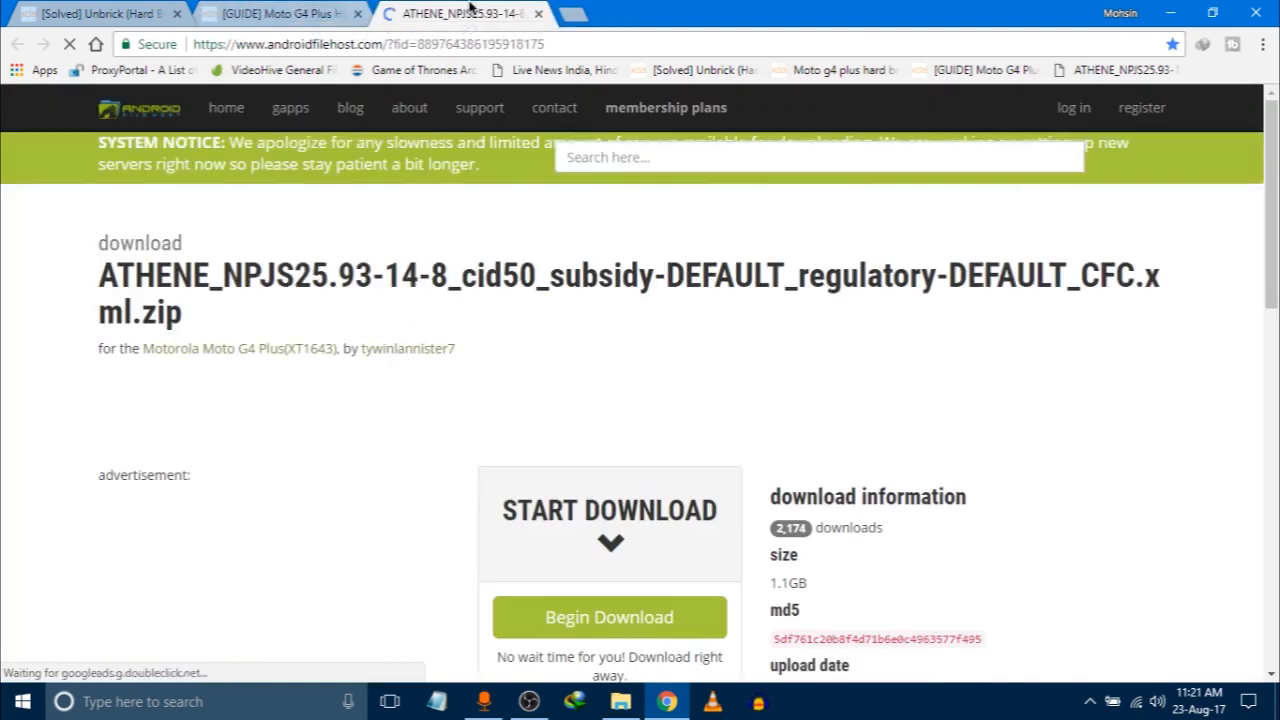
scroll("down", 3)
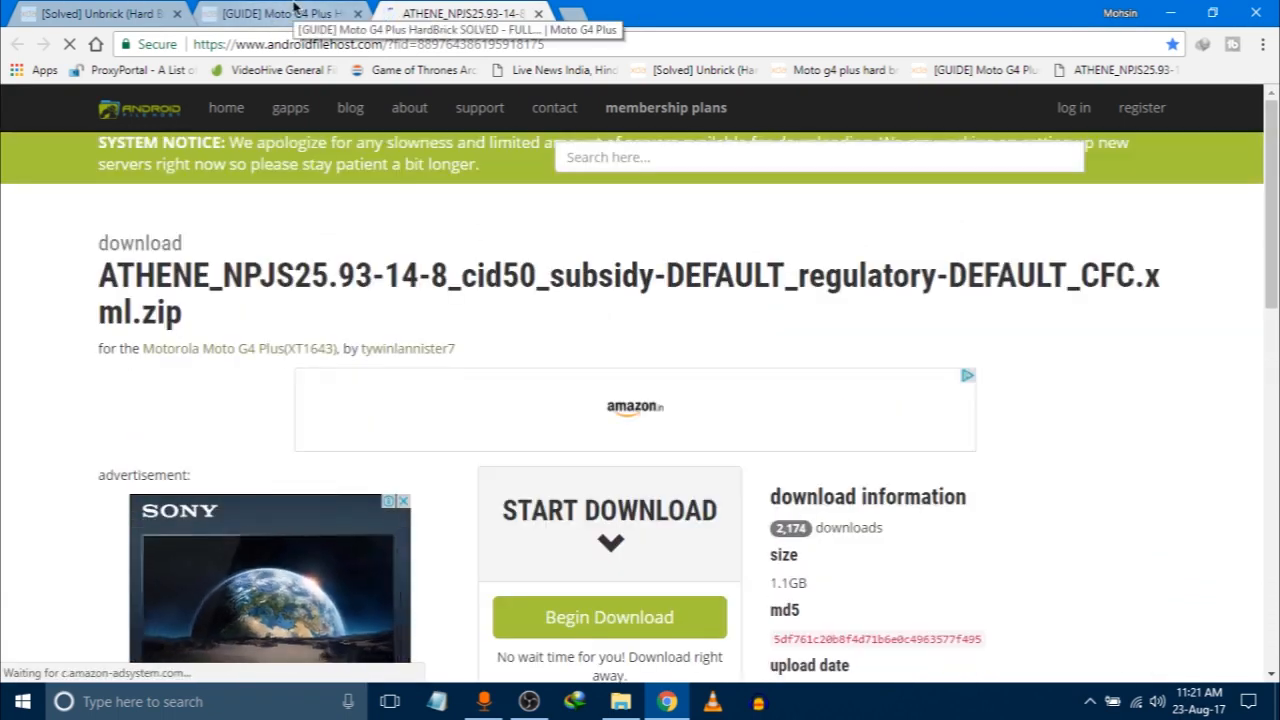
Return to the [GUIDE] tab and scroll to the stock ROM flash code
left_click(270, 13)
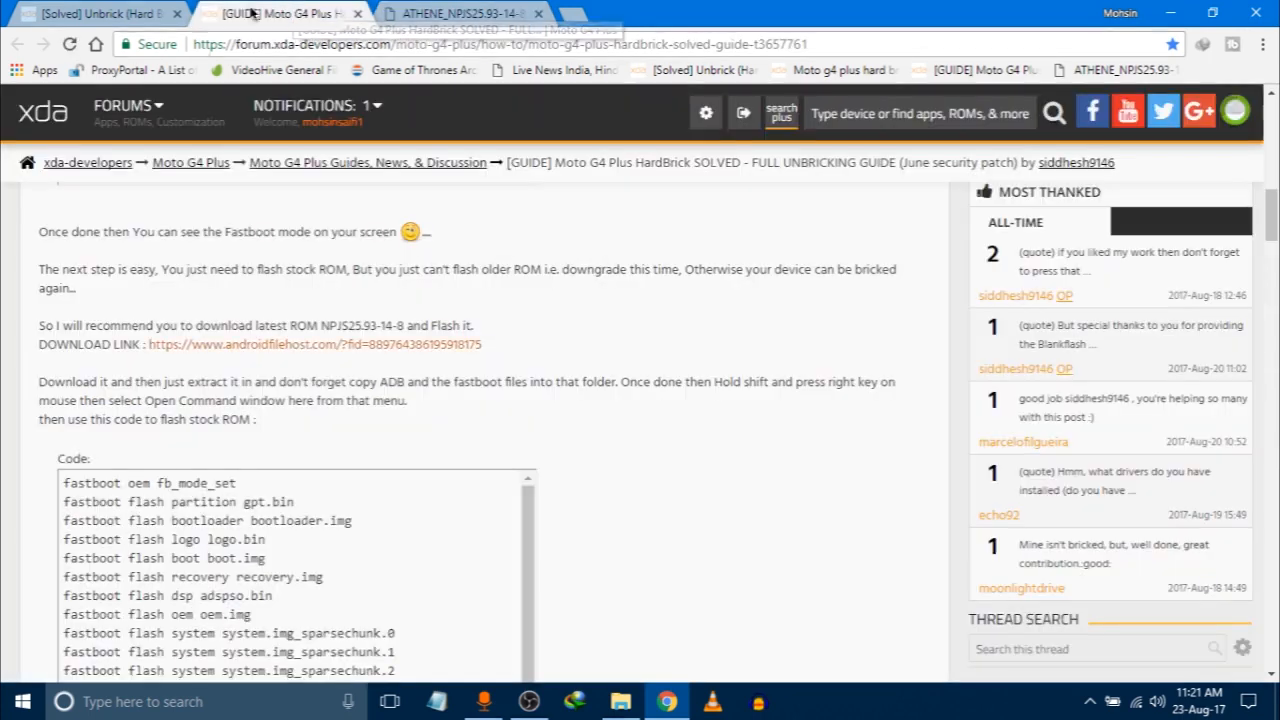
mouse_move(628, 505)
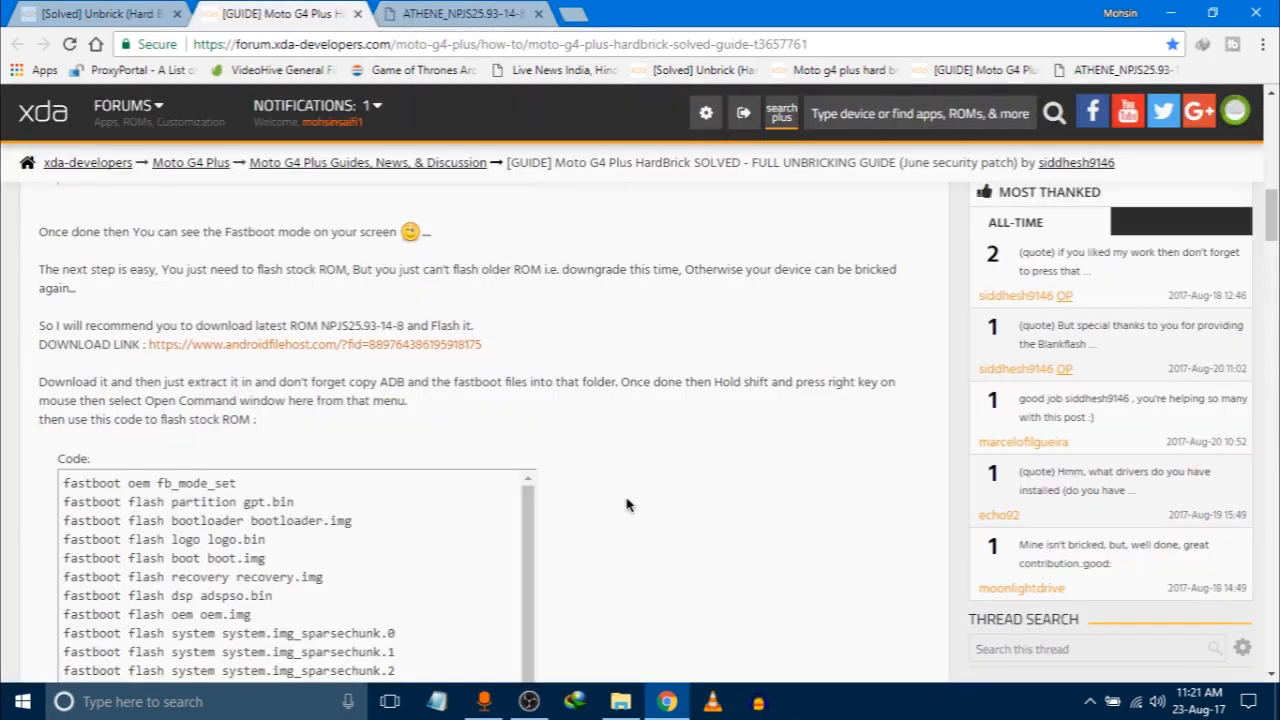
scroll("down", 3)
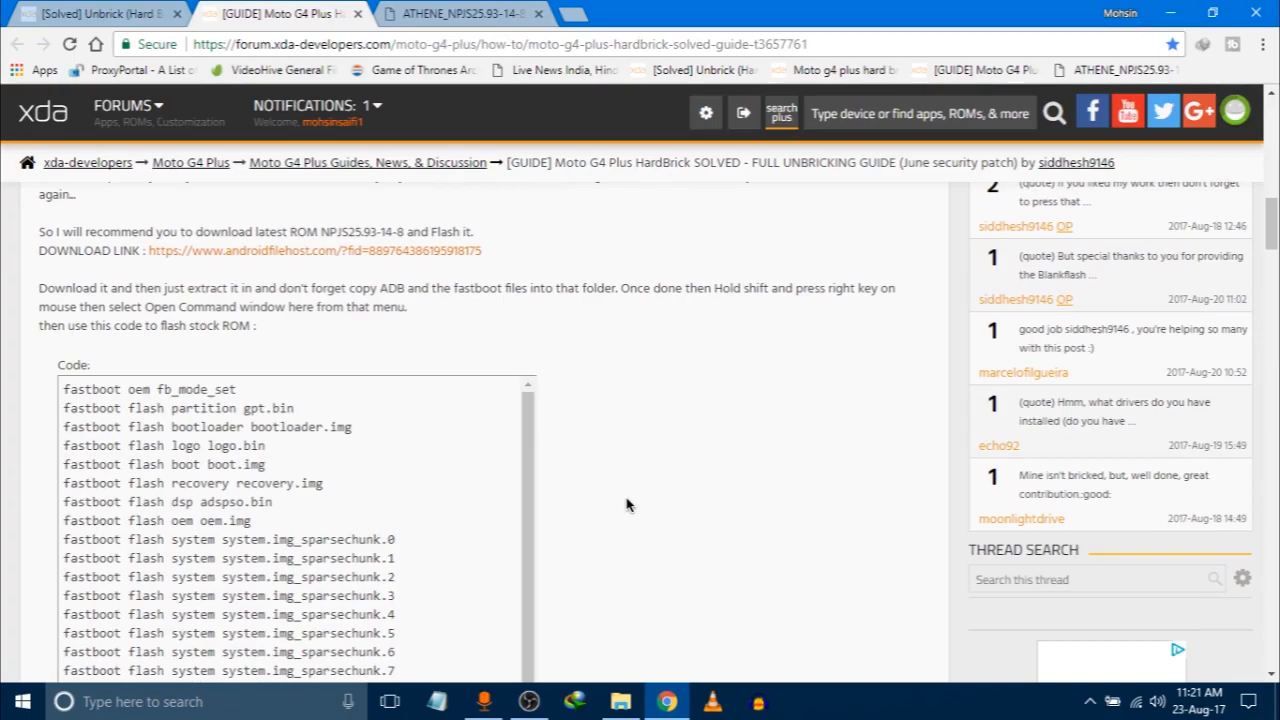
left_click(620, 701)
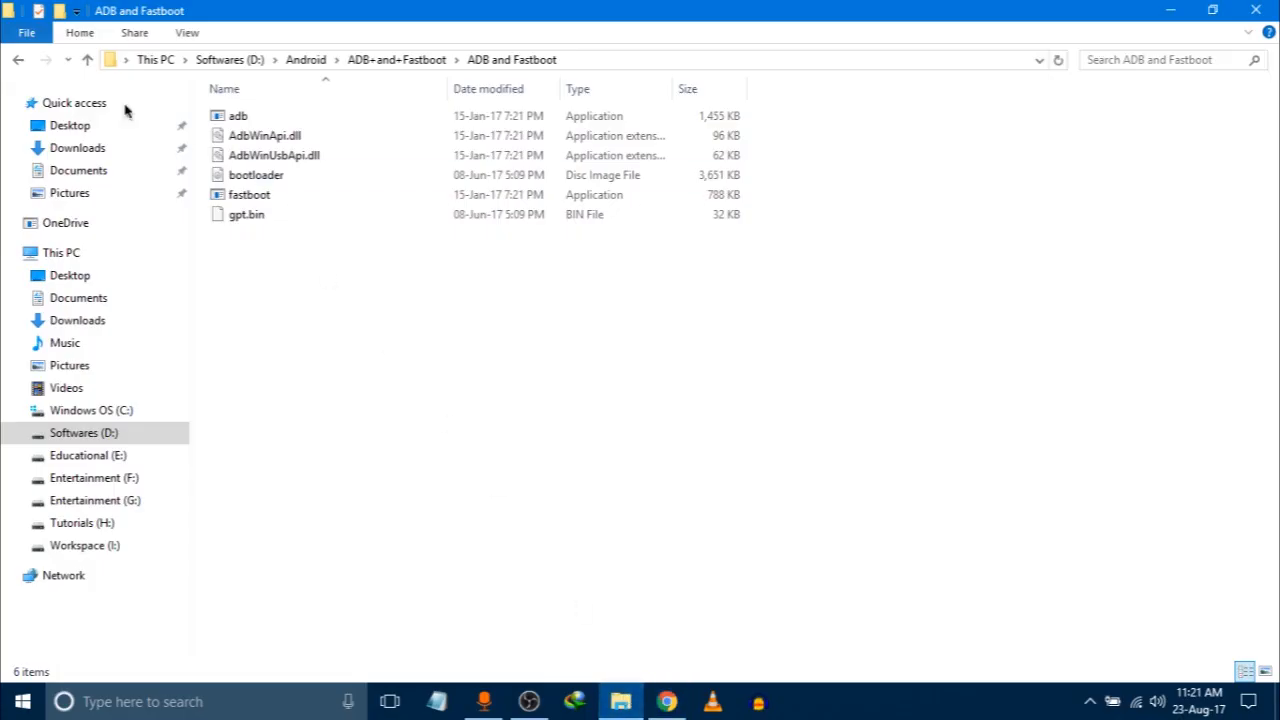
Copy the Moto_G4_Plus stock ROM files into ADB and Fastboot, cancelling after the low-space warning
left_click(305, 59)
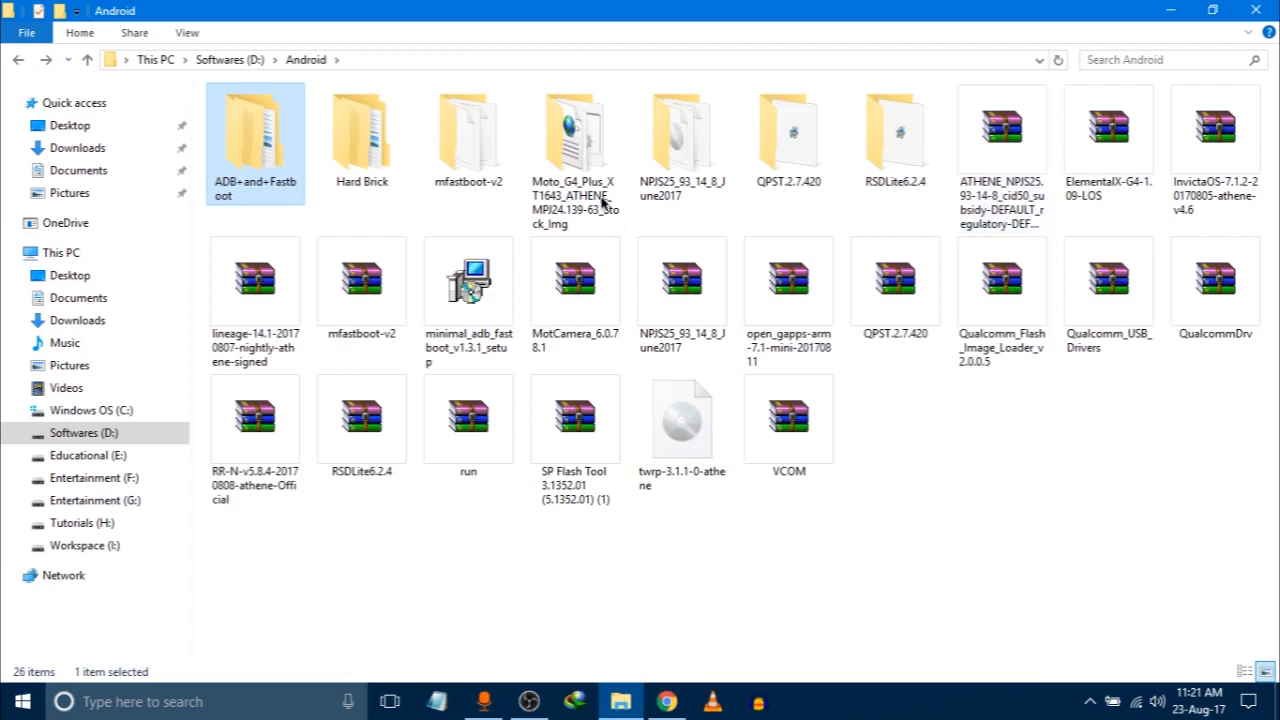
left_click(575, 140)
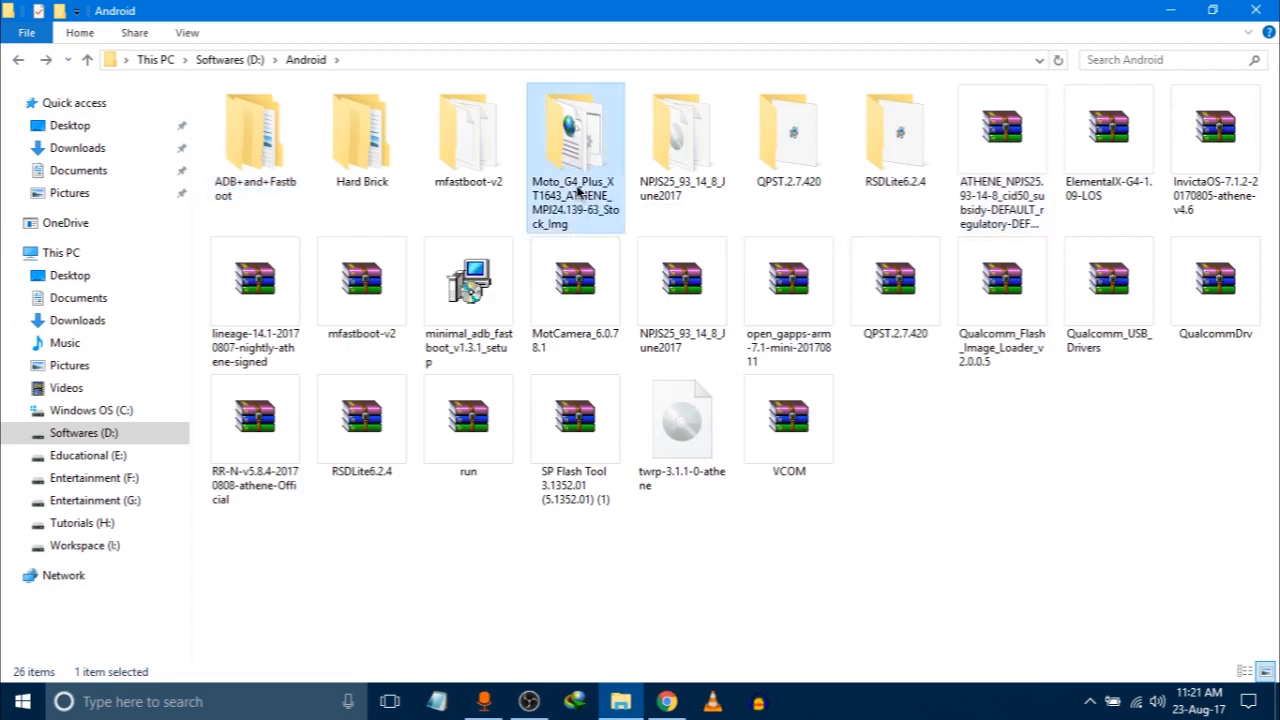
double_click(575, 135)
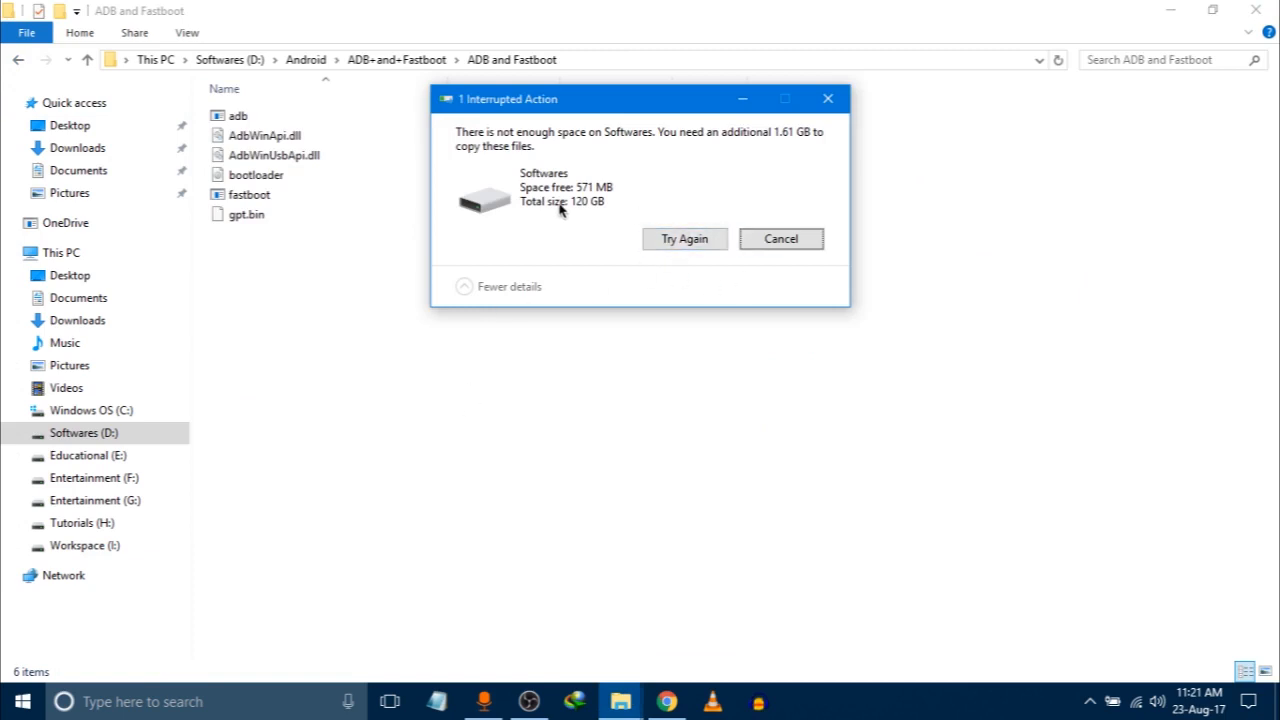
left_click(780, 238)
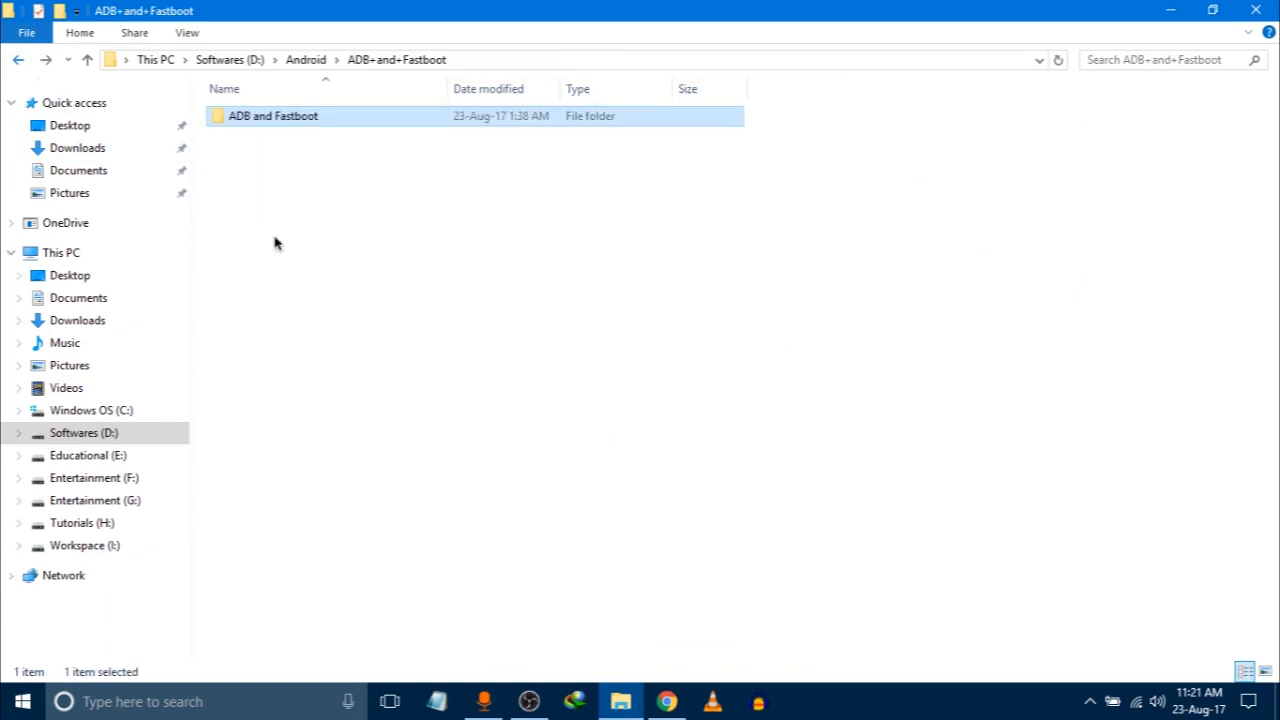
double_click(273, 116)
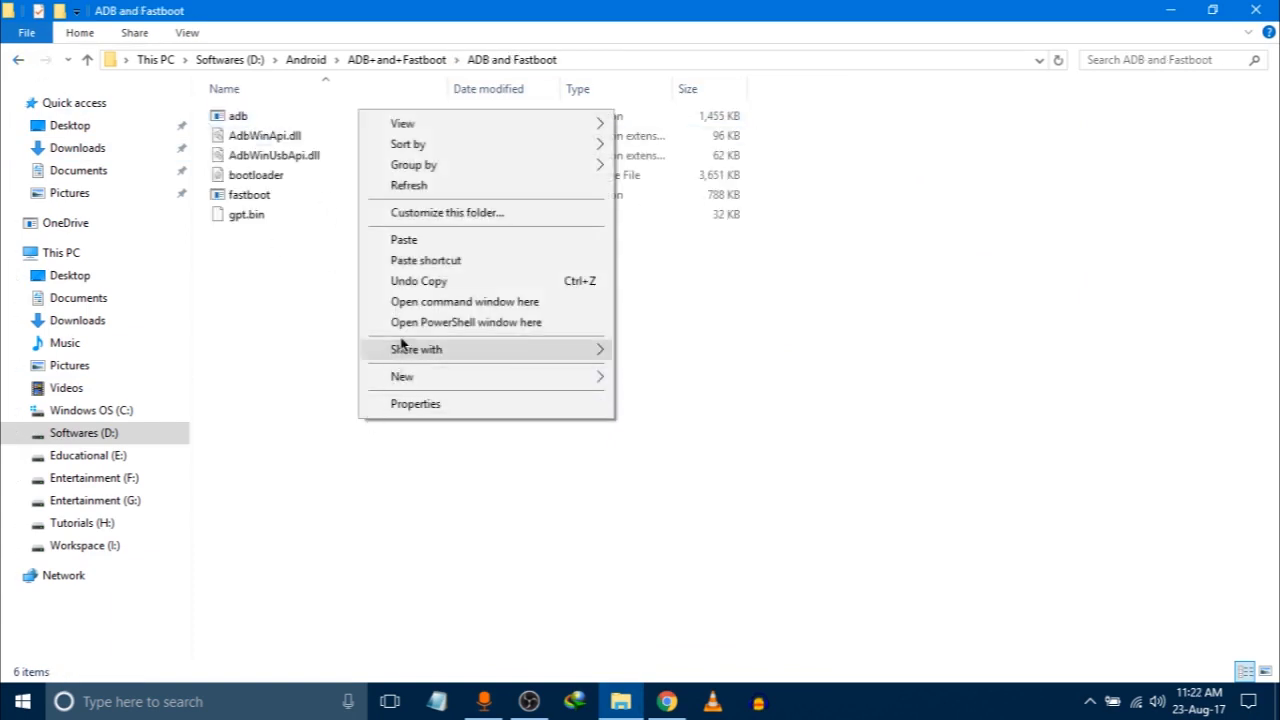
Paste the guide's stock ROM flash commands into a command window in ADB and Fastboot
left_click(464, 301)
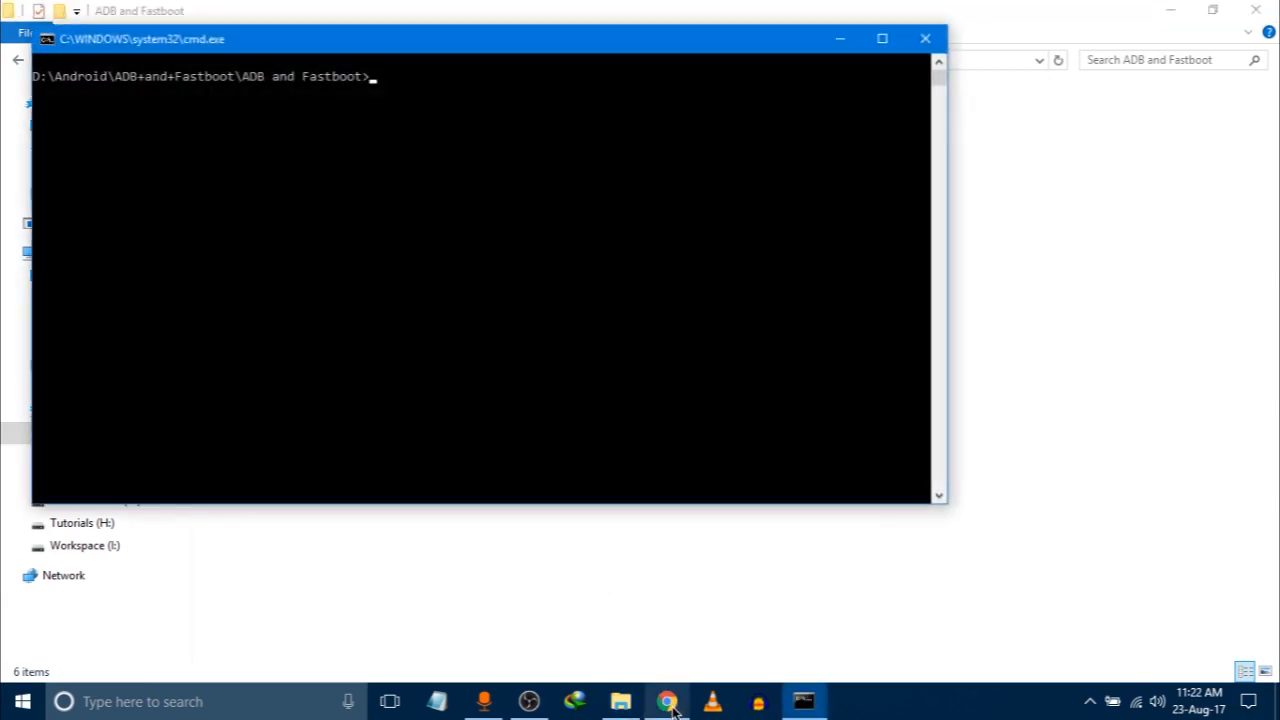
left_click(666, 701)
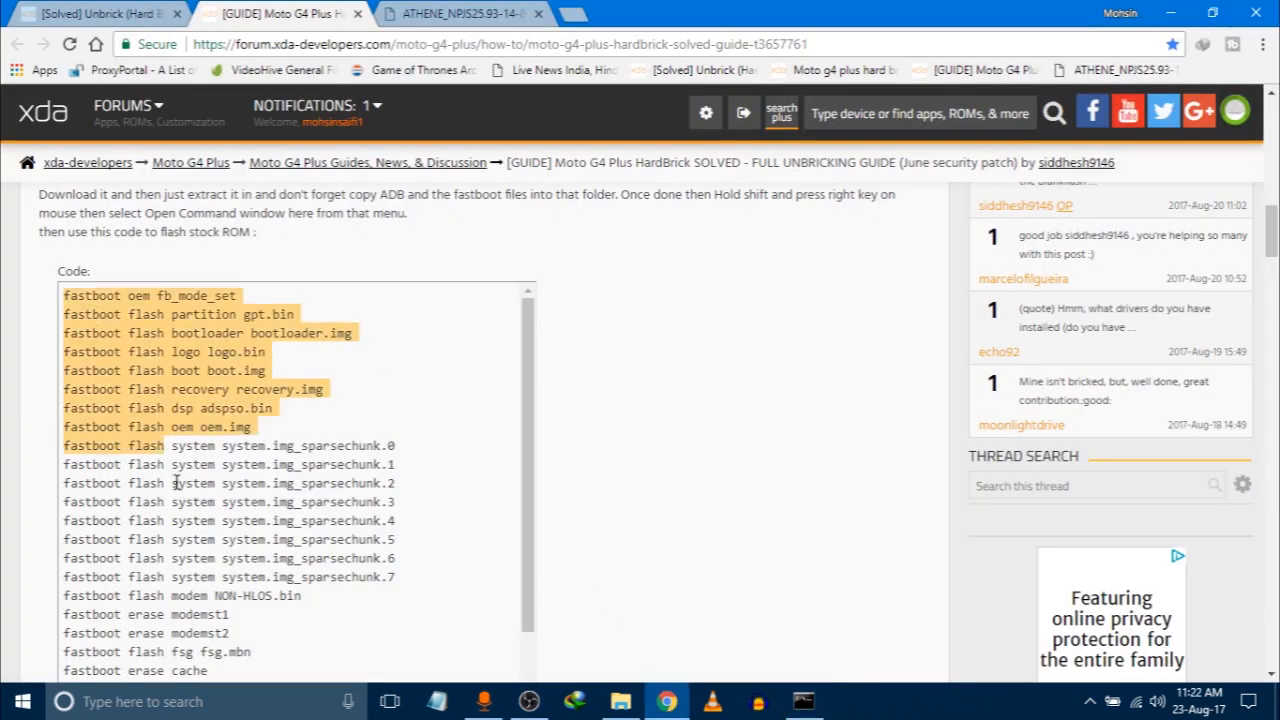
scroll("down", 3)
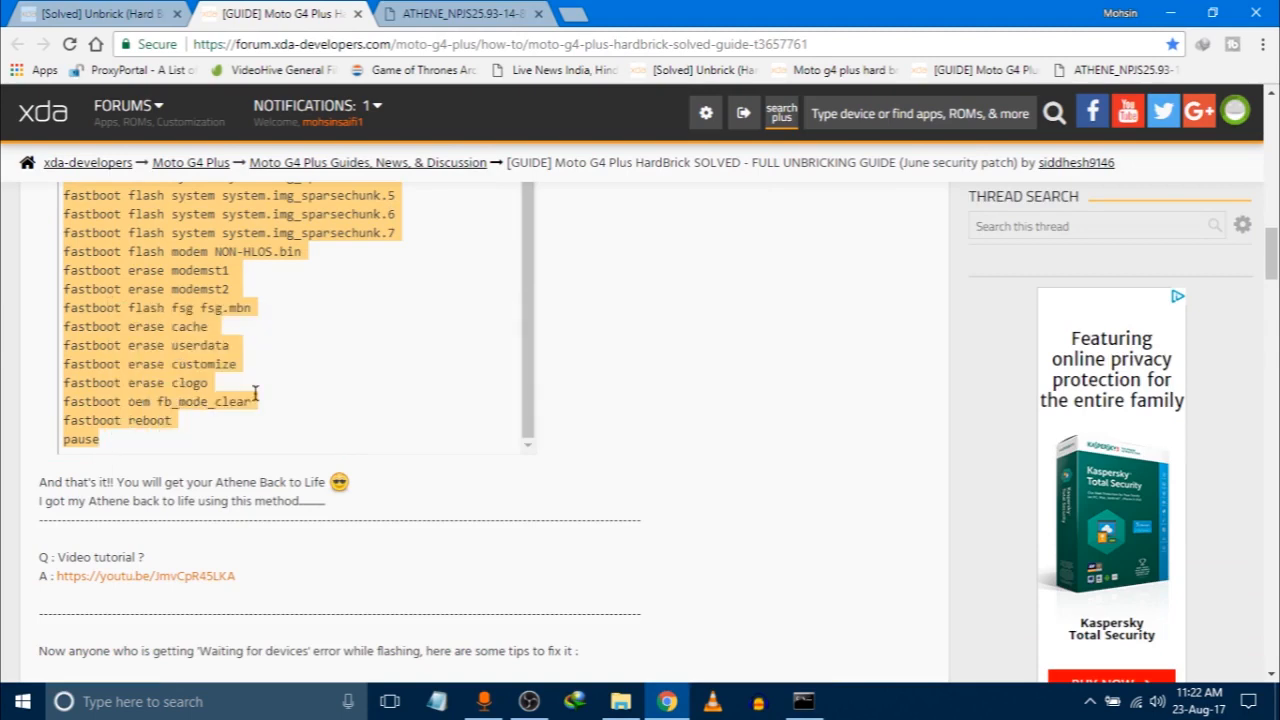
left_click(803, 701)
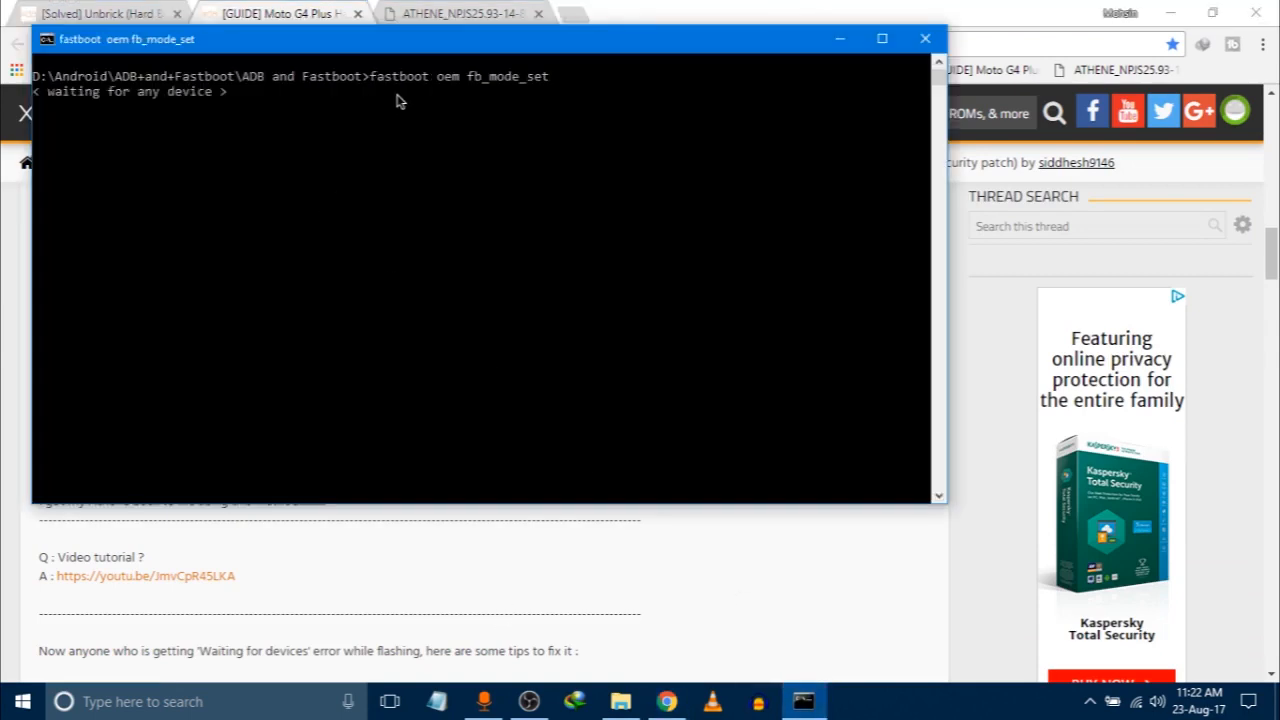
mouse_move(476, 131)
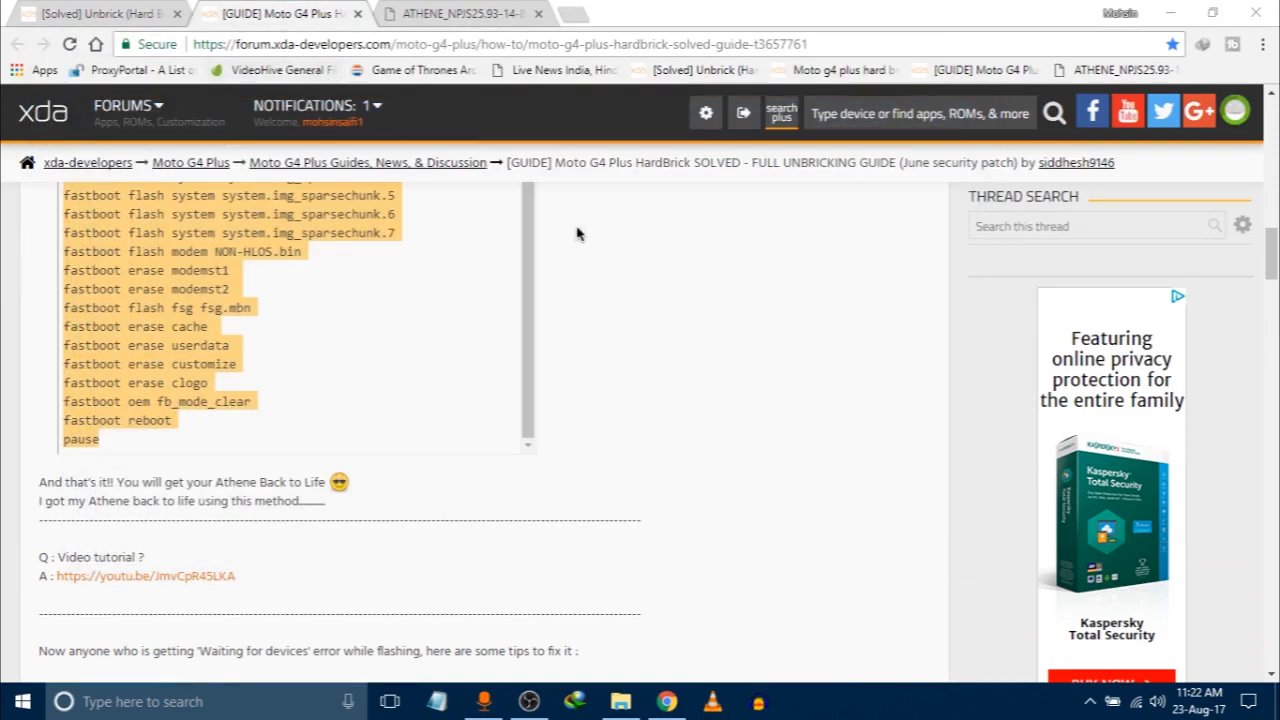
scroll("down", 3)
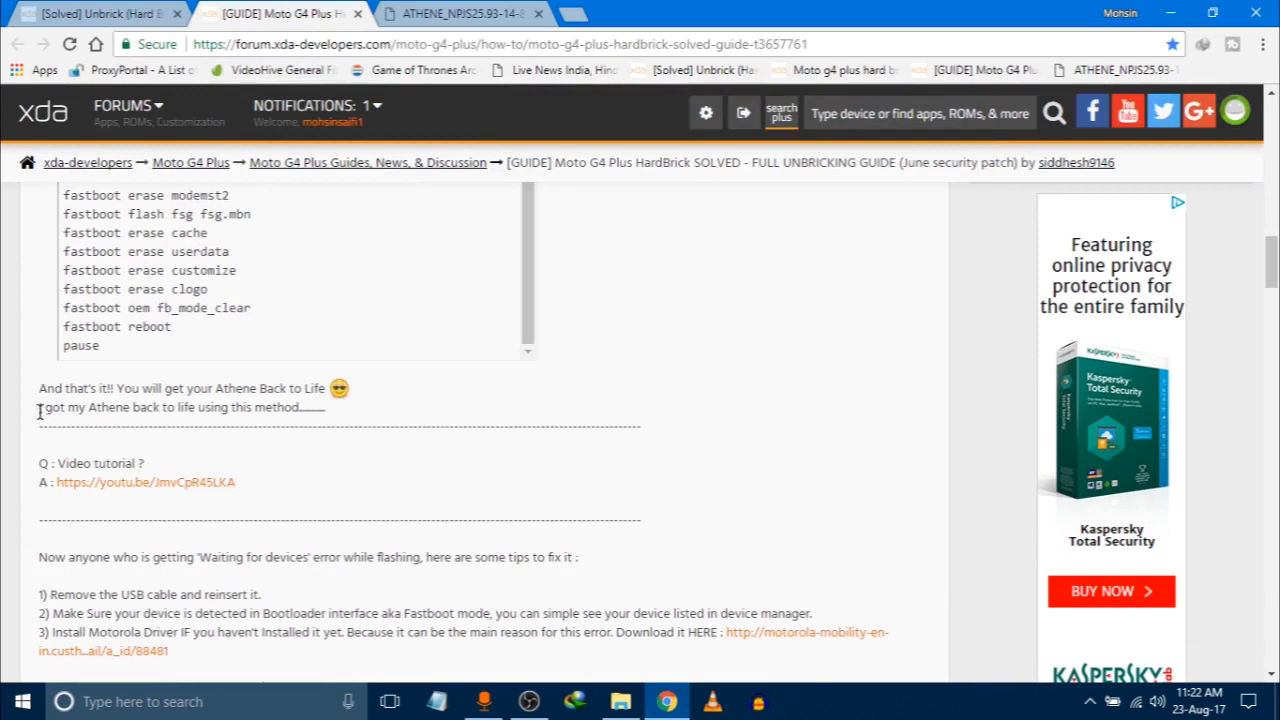
left_click_drag(38, 388, 300, 408)
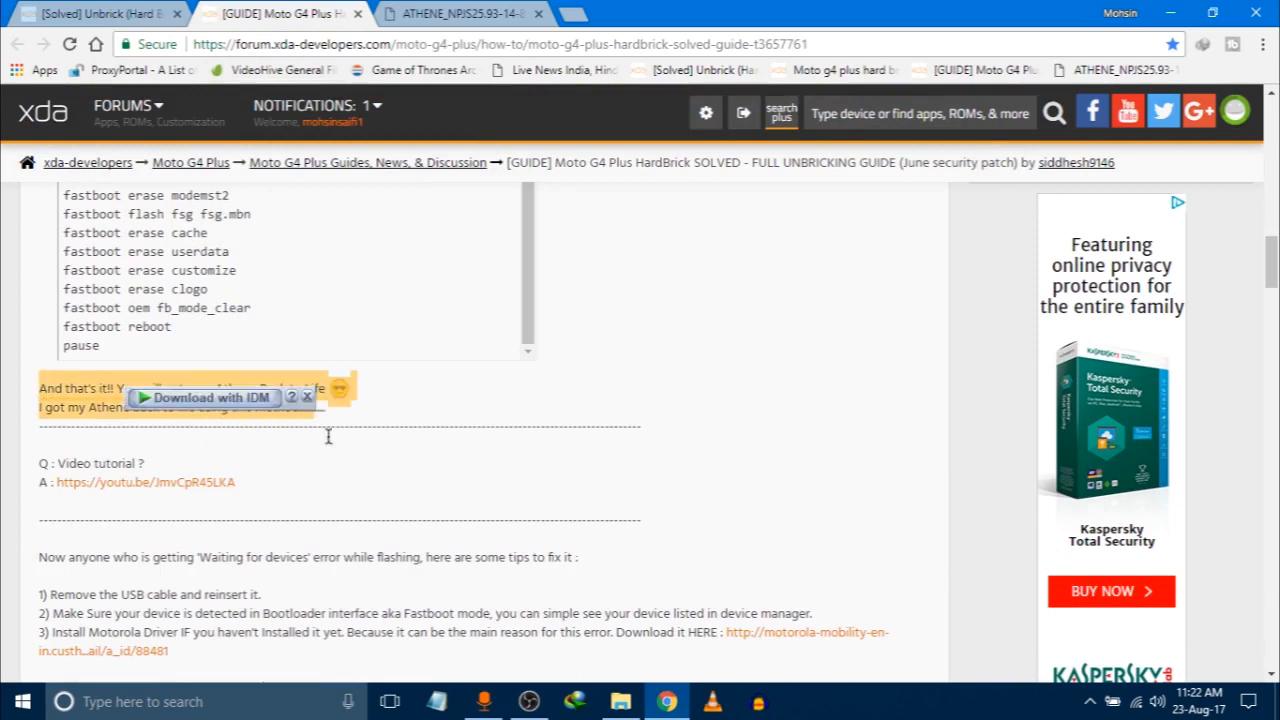
scroll("down", 3)
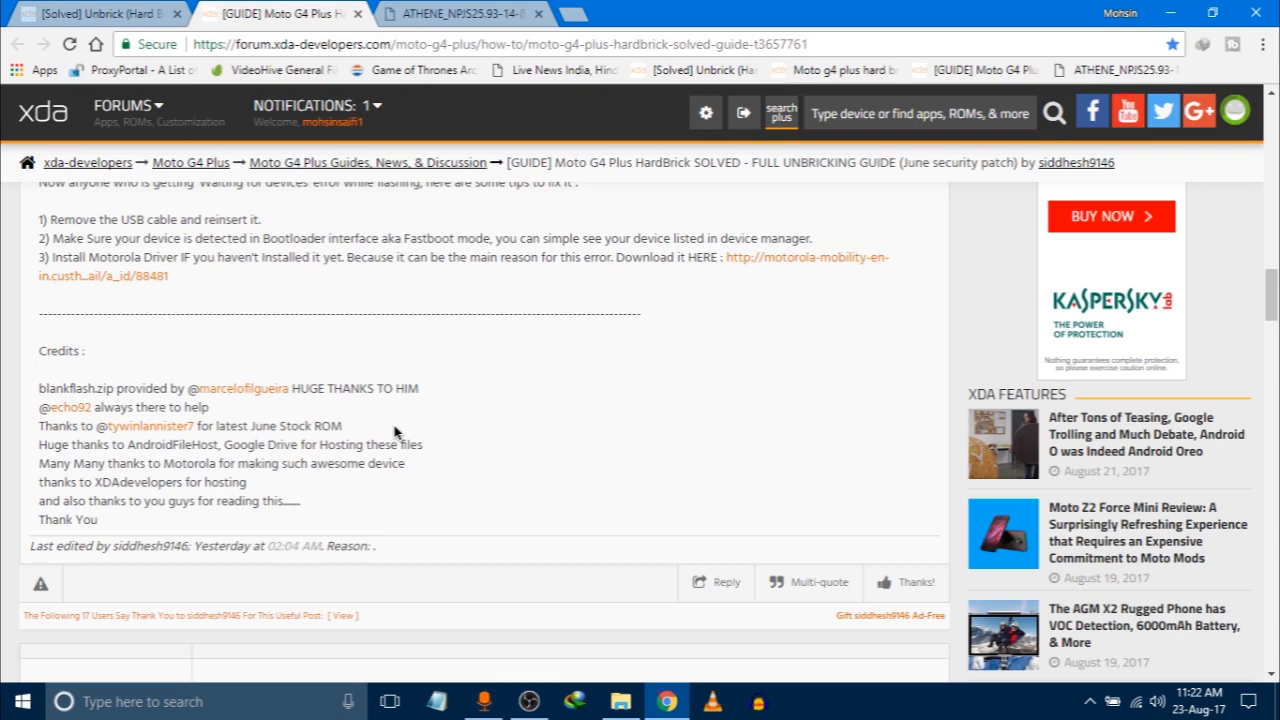
mouse_move(410, 386)
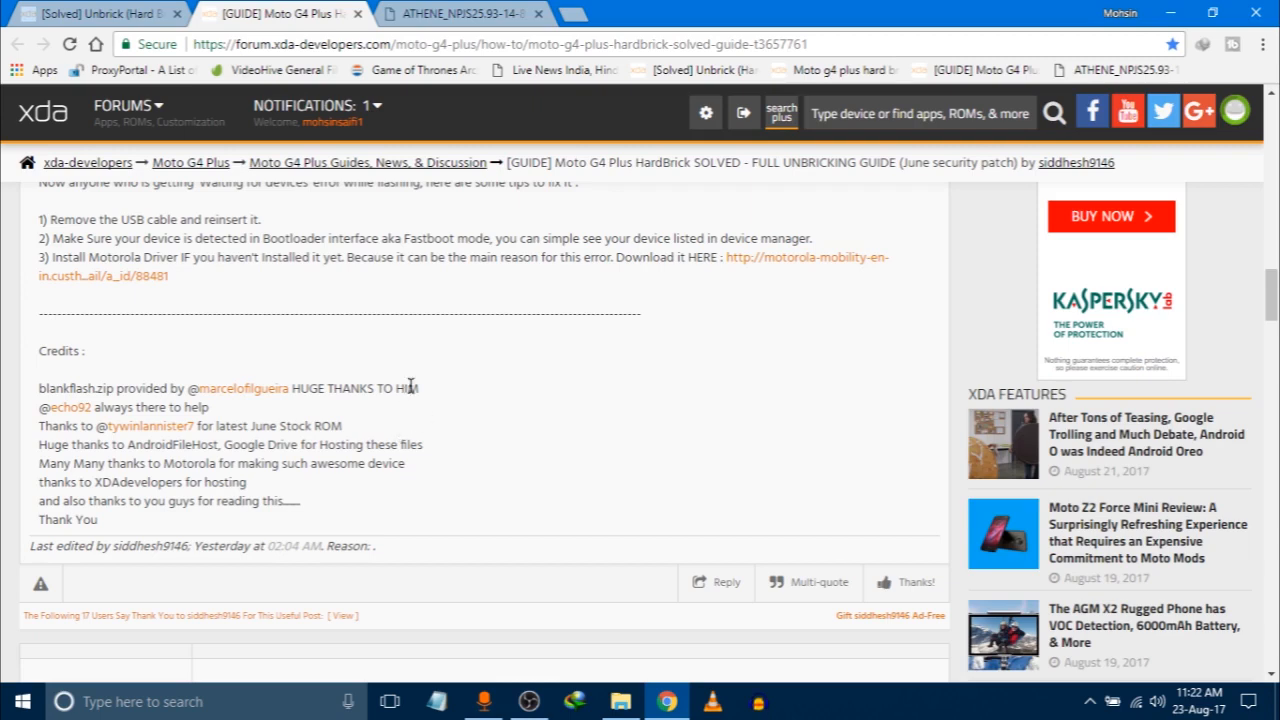
mouse_move(406, 392)
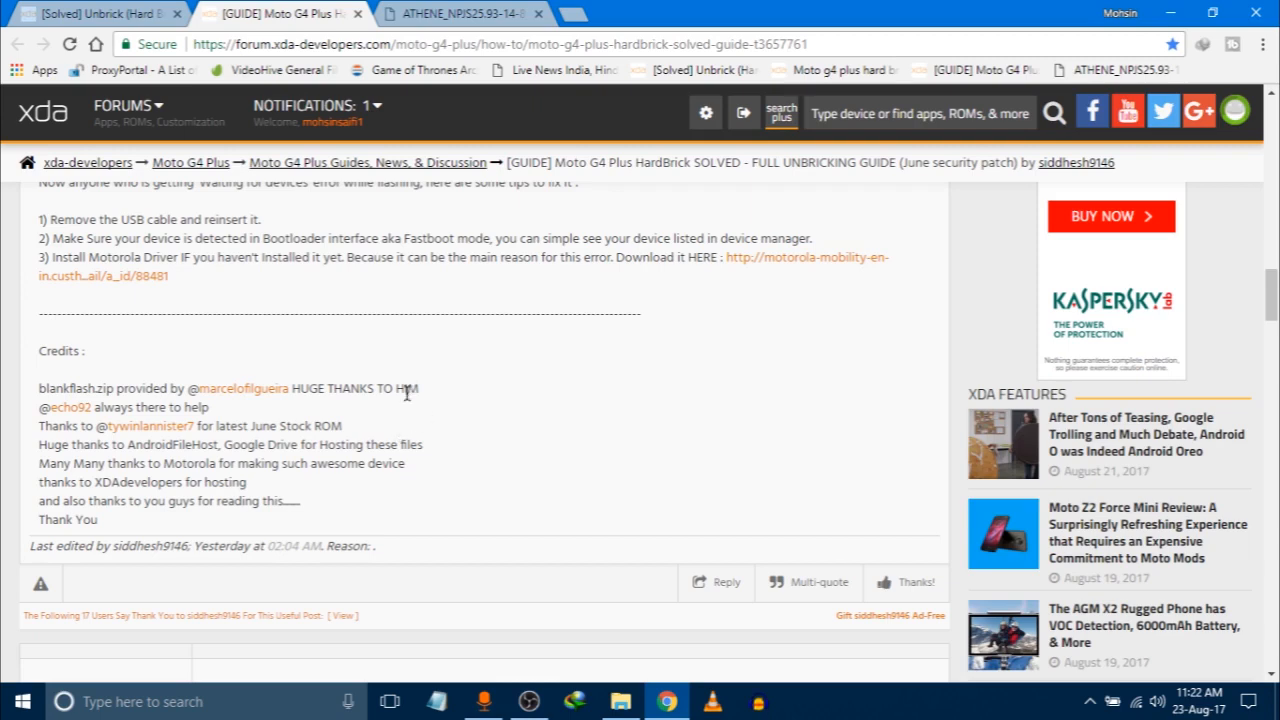